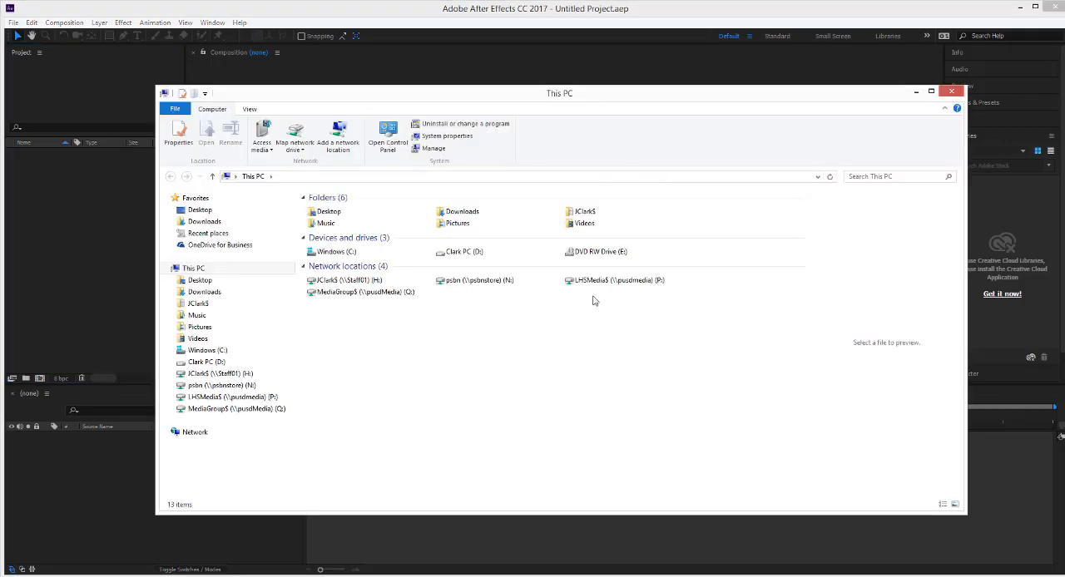
# Copy the 02 - Smart Car Stuff folder from P: > Clark > Lessons, then go to Desktop.
pyautogui.doubleClick(616, 279)
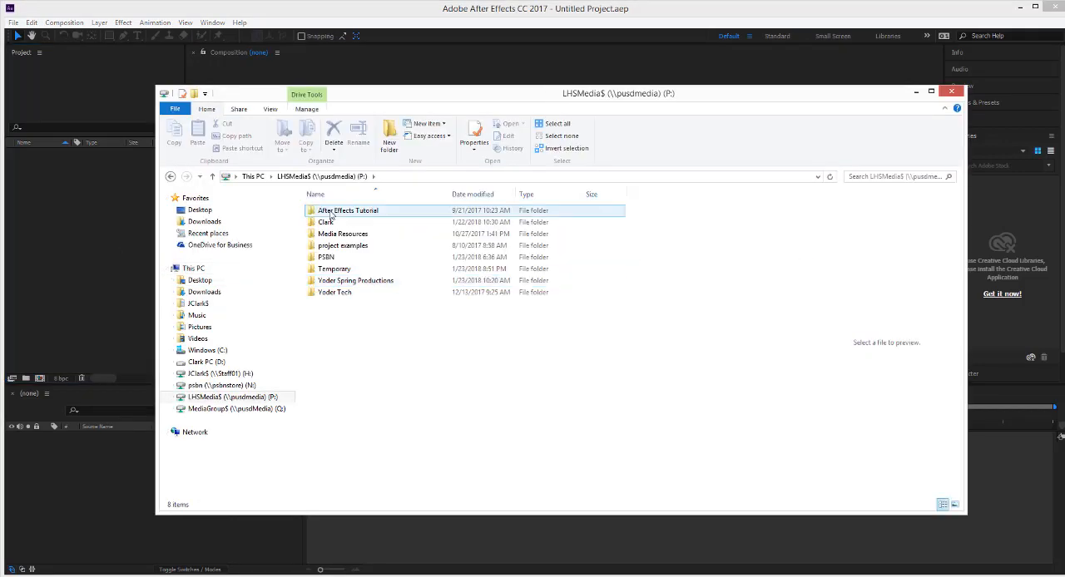
pyautogui.doubleClick(325, 222)
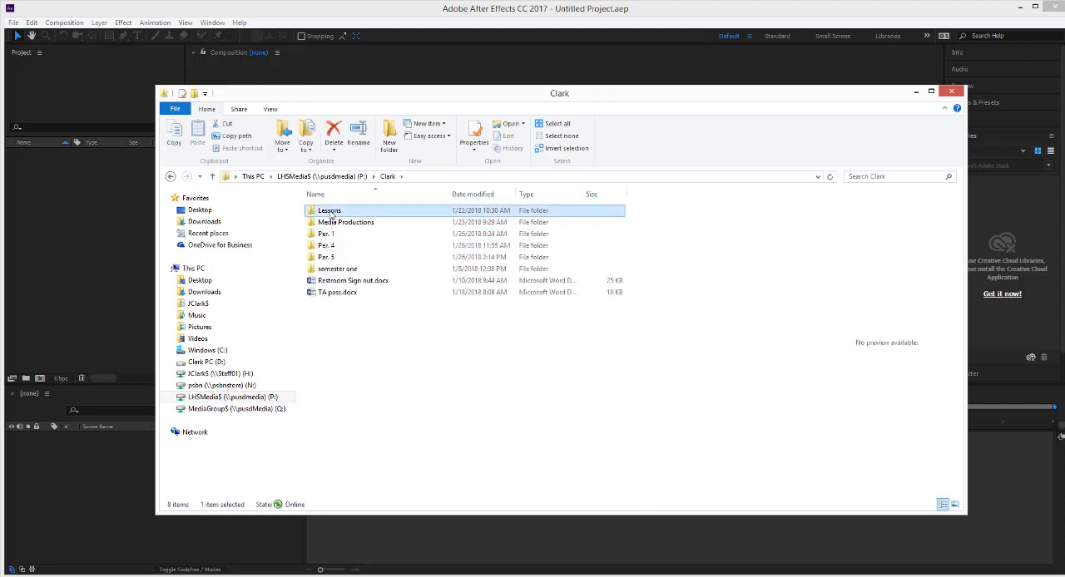
pyautogui.doubleClick(328, 210)
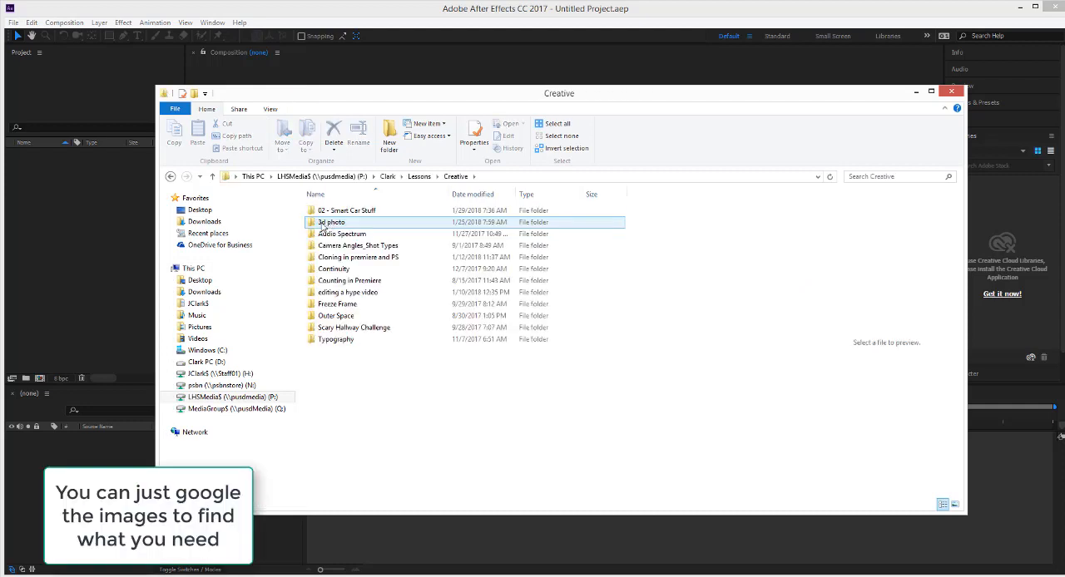
pyautogui.rightClick(331, 222)
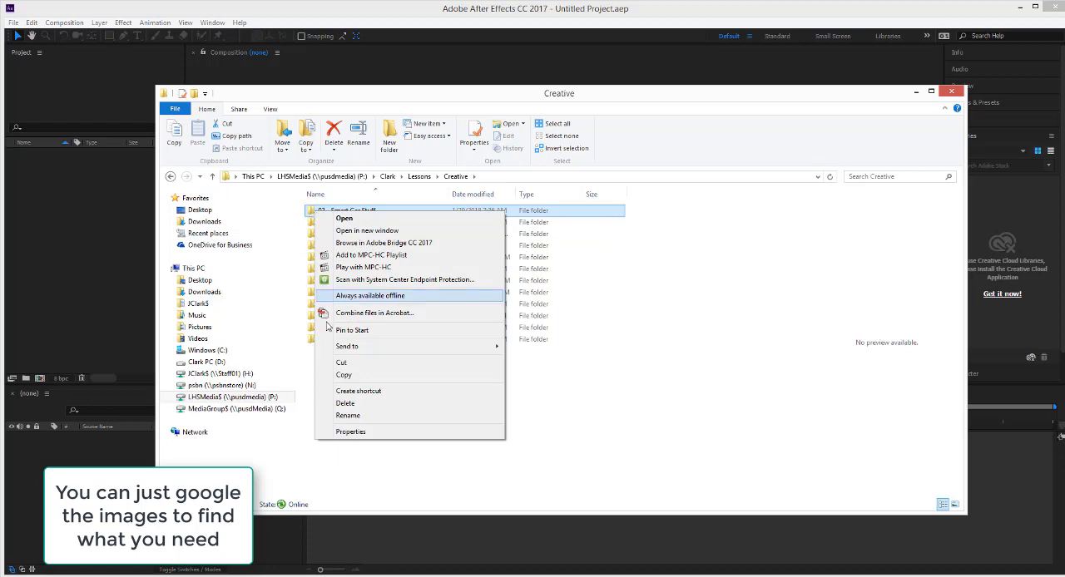
pyautogui.click(199, 280)
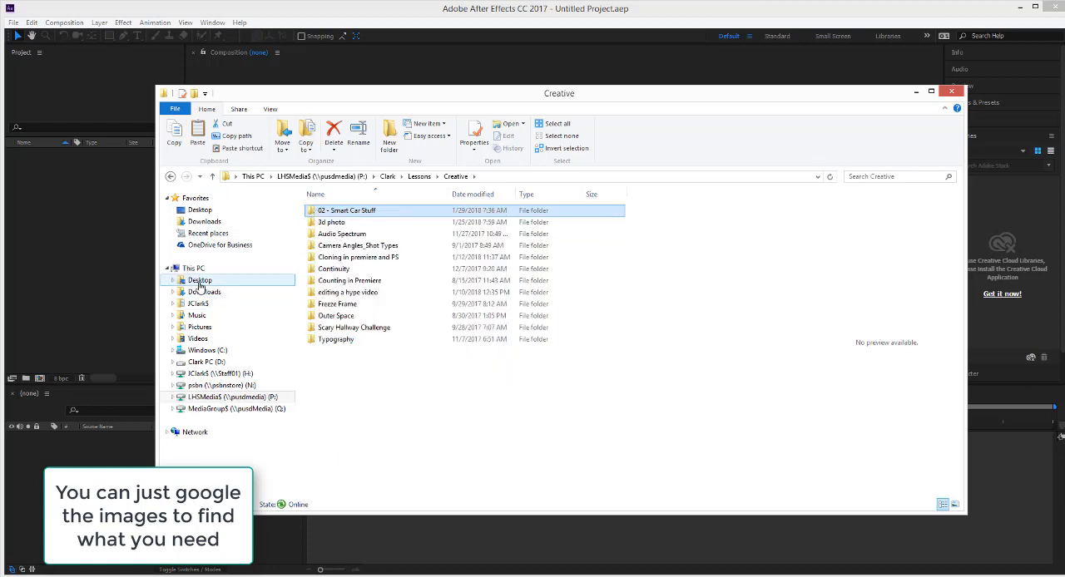
pyautogui.click(200, 280)
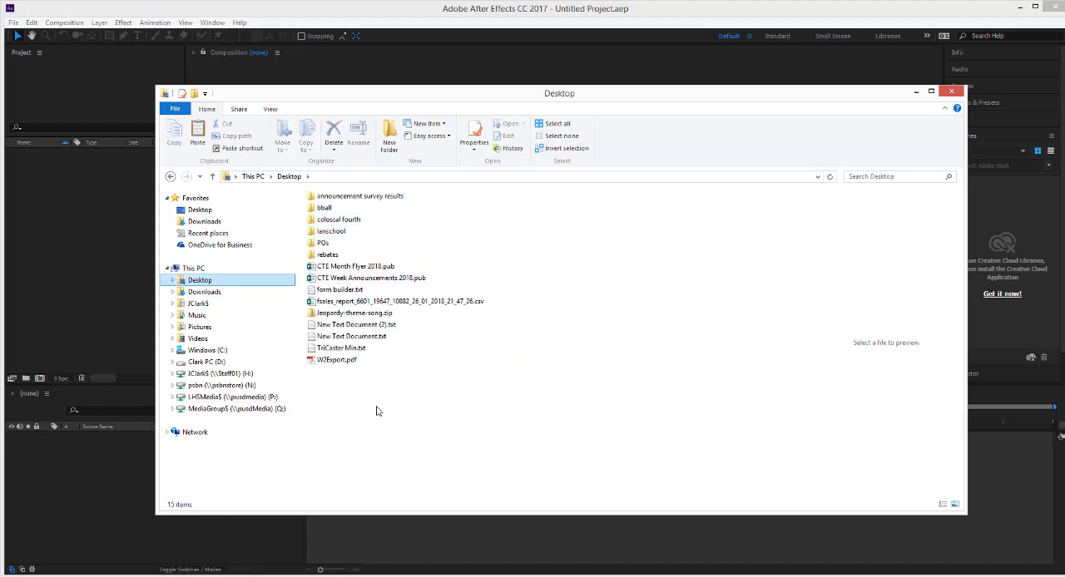
# Create a new Desktop folder named 'mario car'.
pyautogui.rightClick(377, 410)
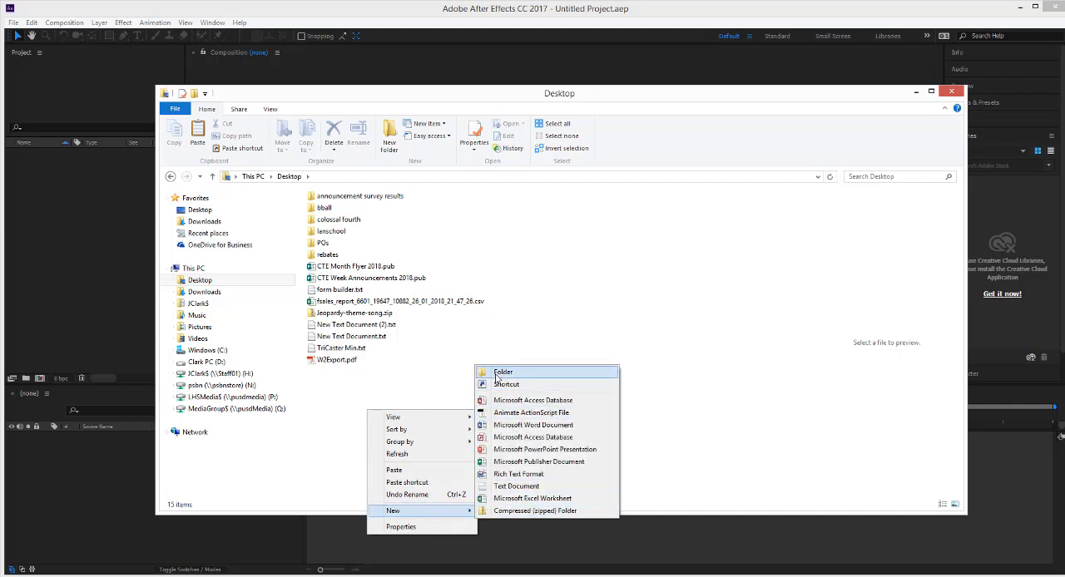
pyautogui.click(503, 372)
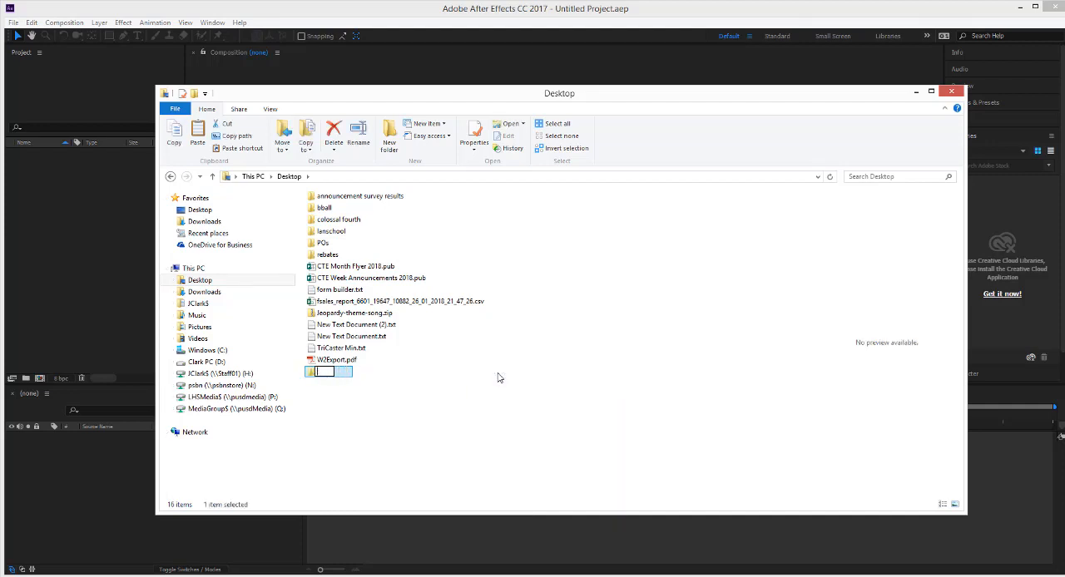
pyautogui.write('mario car')
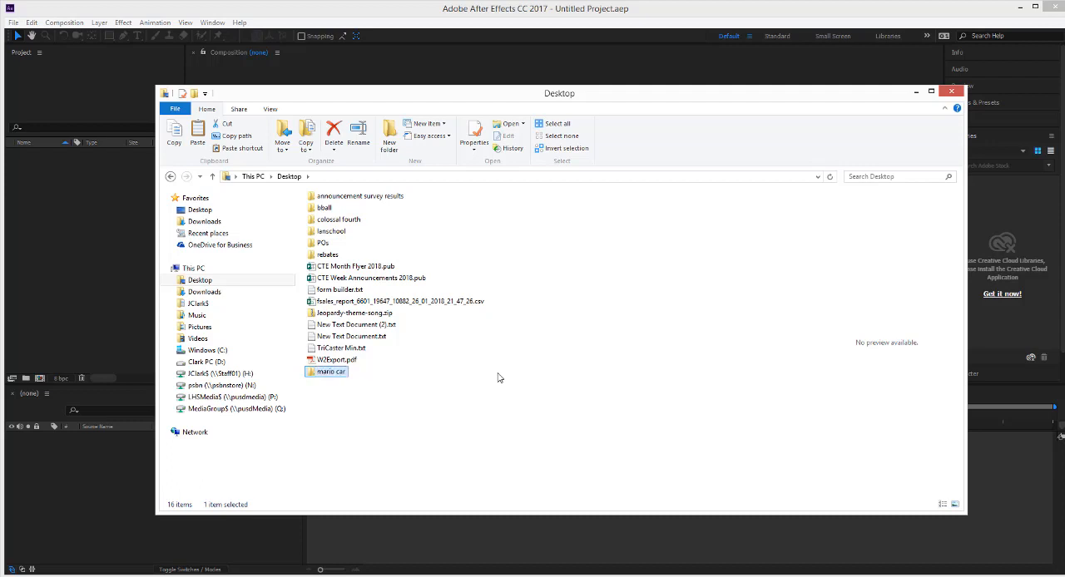
# Paste the lesson folder into mario car and open its Smart Car Stuff images.
pyautogui.doubleClick(331, 372)
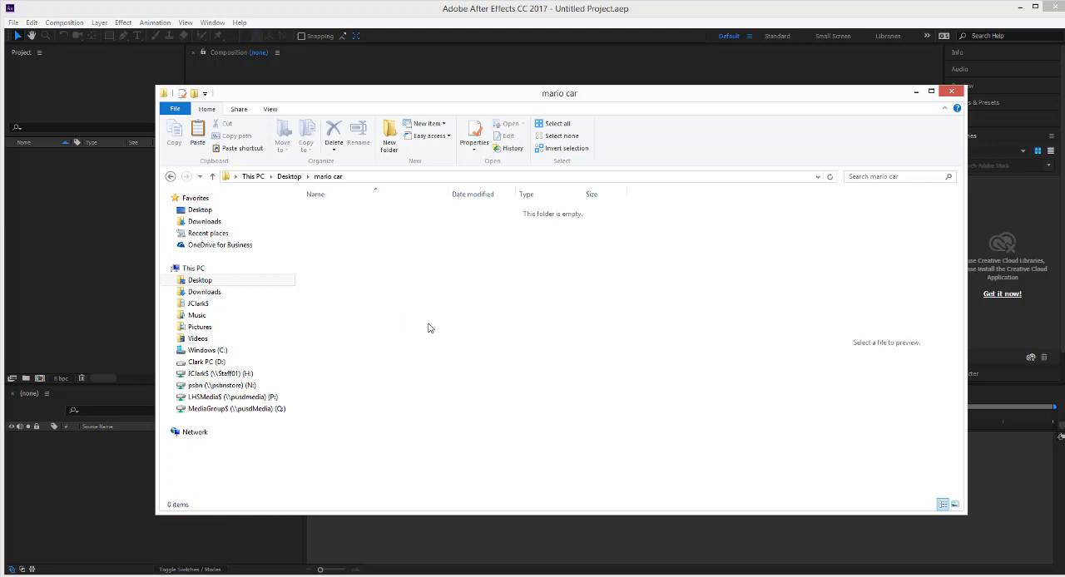
pyautogui.click(345, 210)
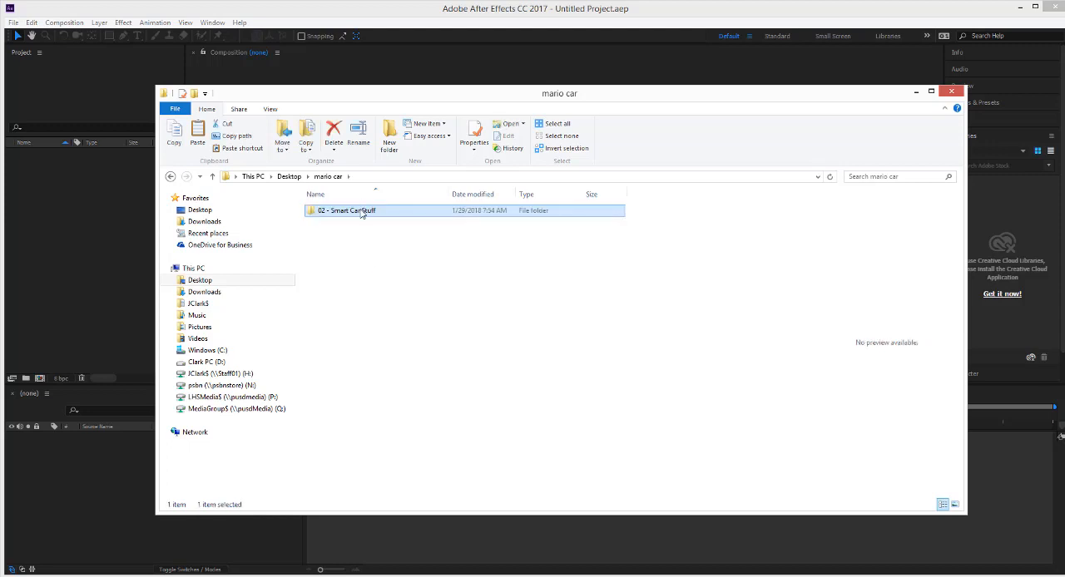
pyautogui.doubleClick(346, 209)
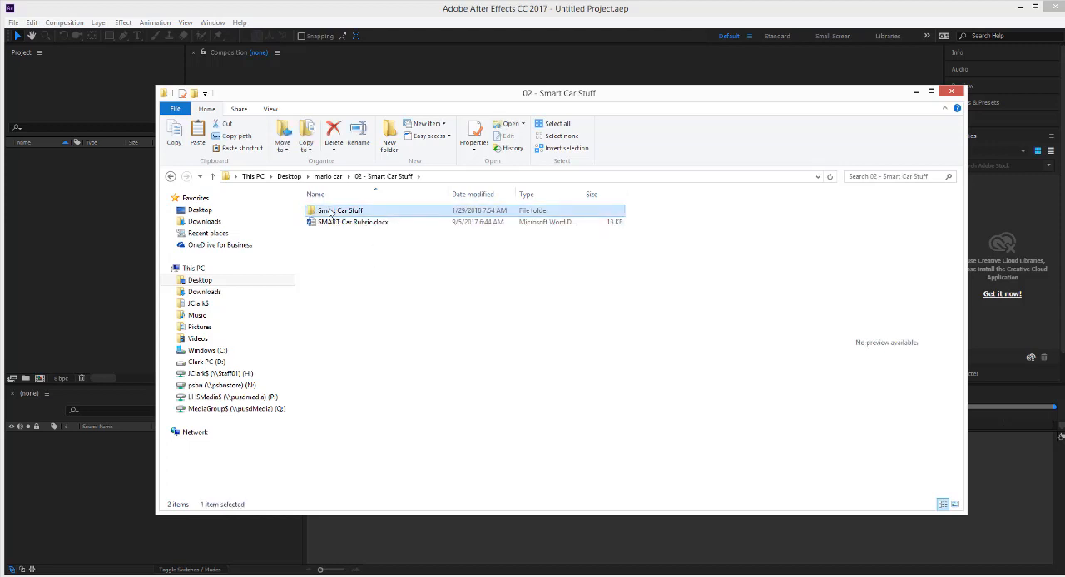
pyautogui.doubleClick(338, 210)
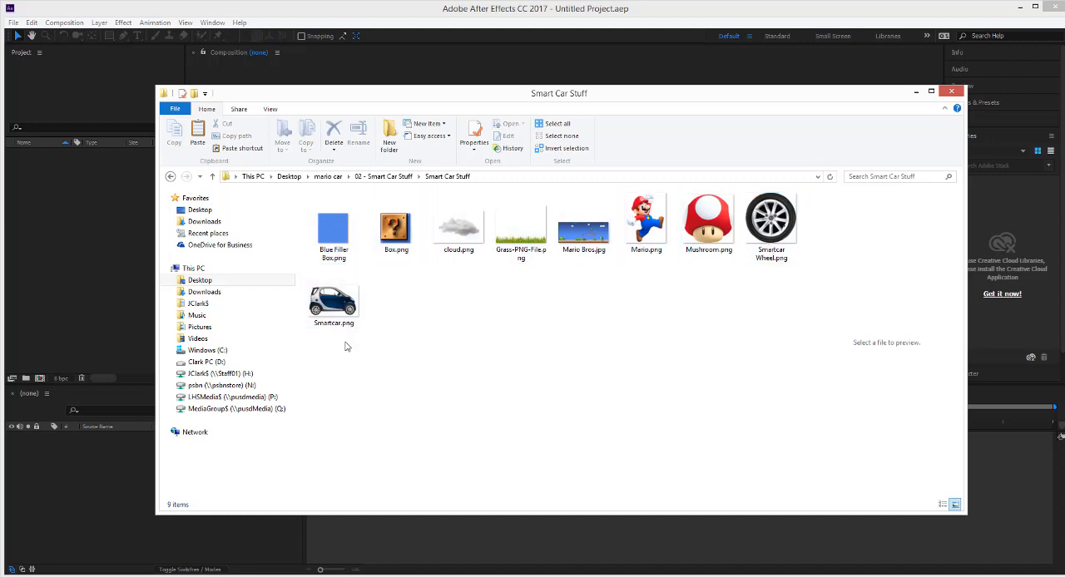
pyautogui.moveTo(400, 408)
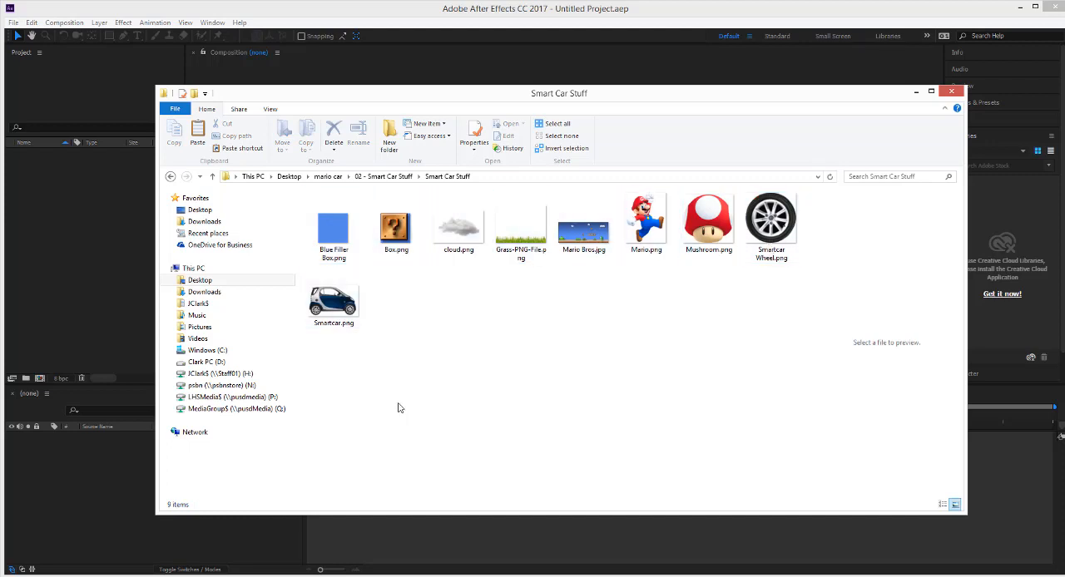
pyautogui.moveTo(948, 102)
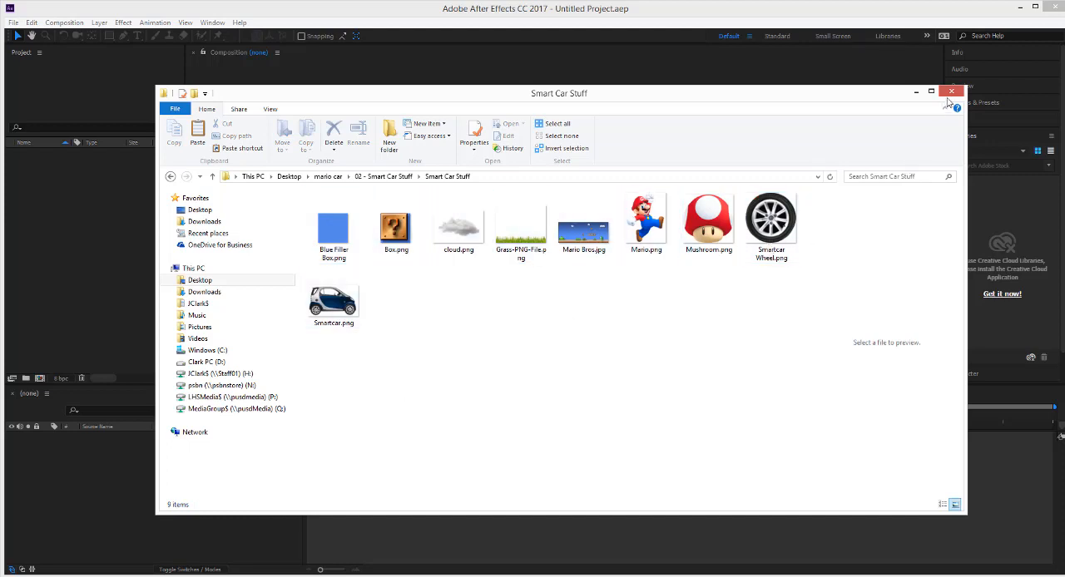
# Import the 02 - Smart Car Stuff folder from mario car and expand it to list nine images.
pyautogui.click(950, 91)
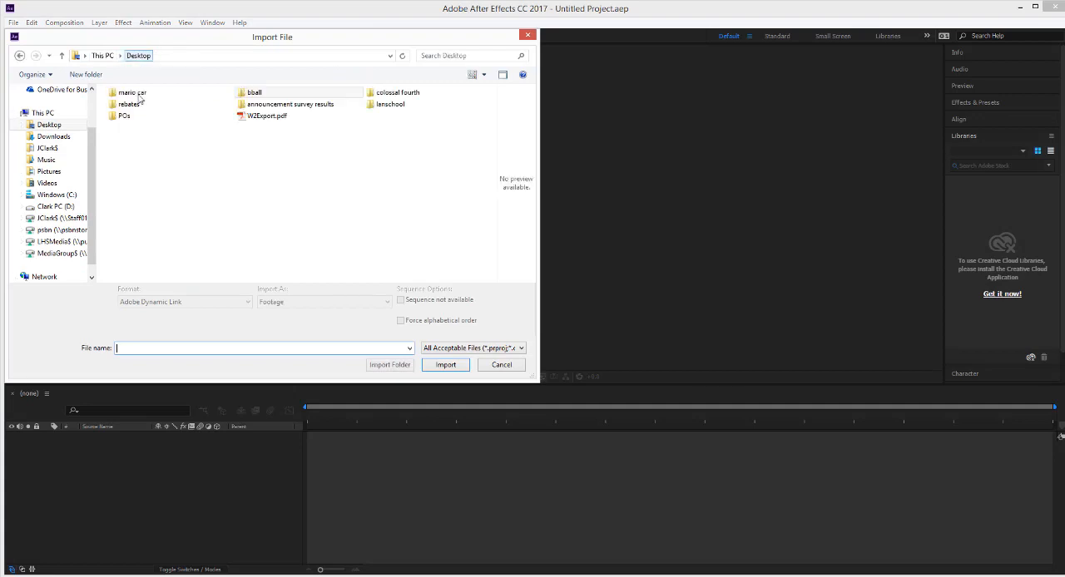
pyautogui.doubleClick(132, 92)
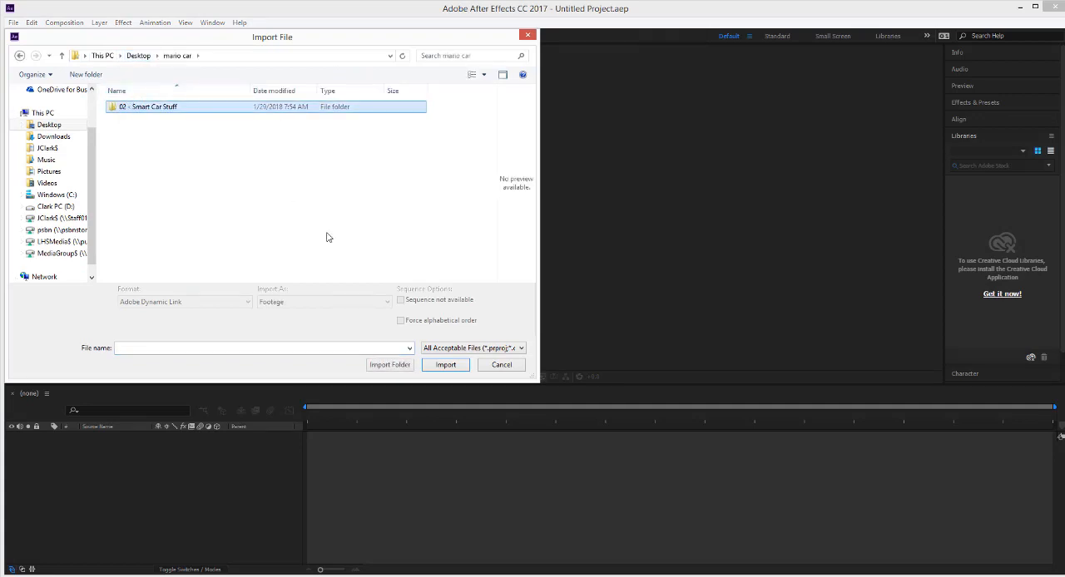
pyautogui.click(445, 364)
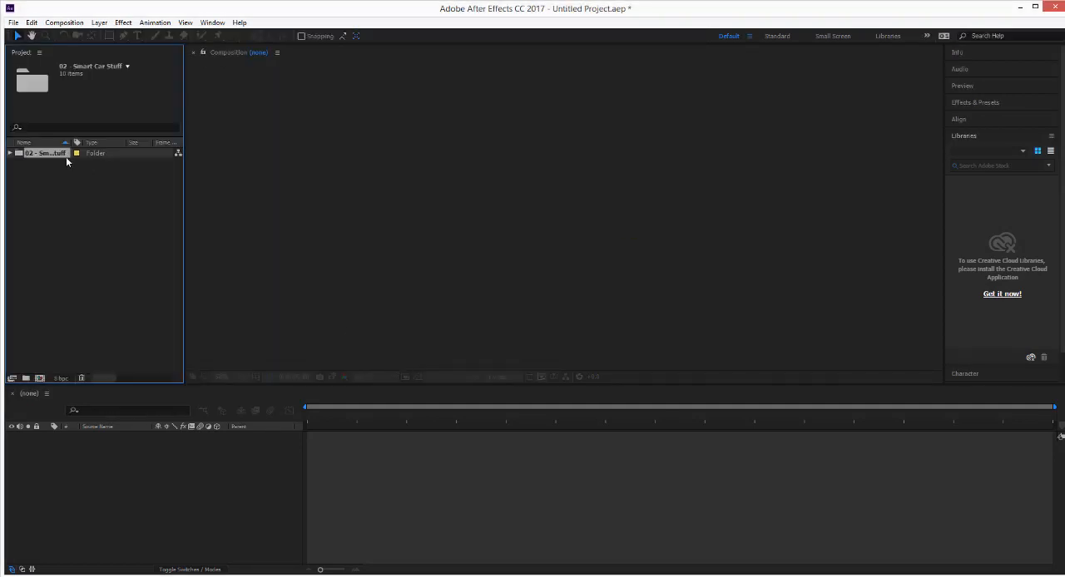
pyautogui.click(9, 163)
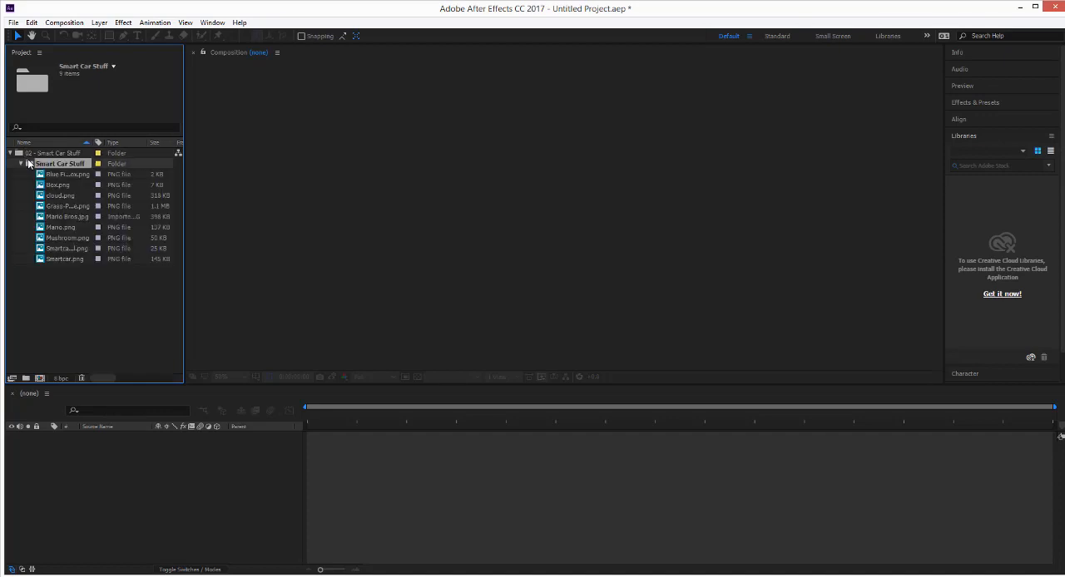
pyautogui.click(66, 174)
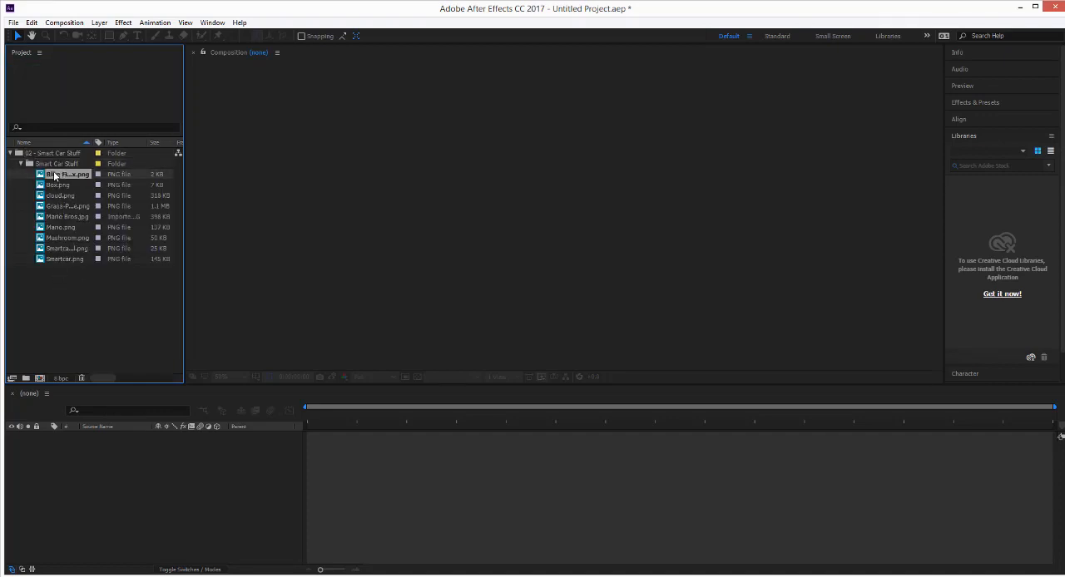
pyautogui.click(67, 173)
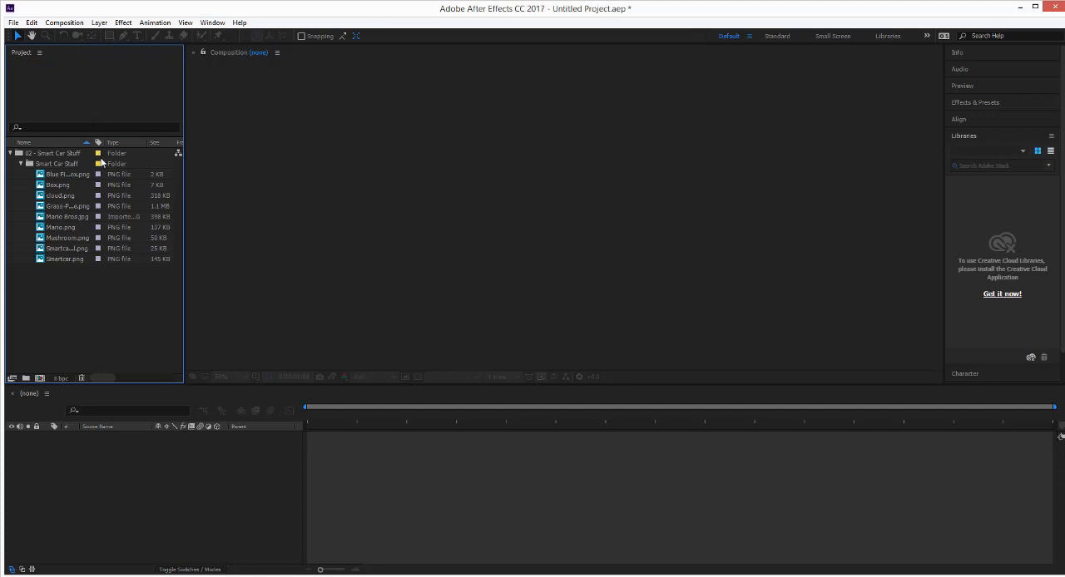
pyautogui.moveTo(136, 159)
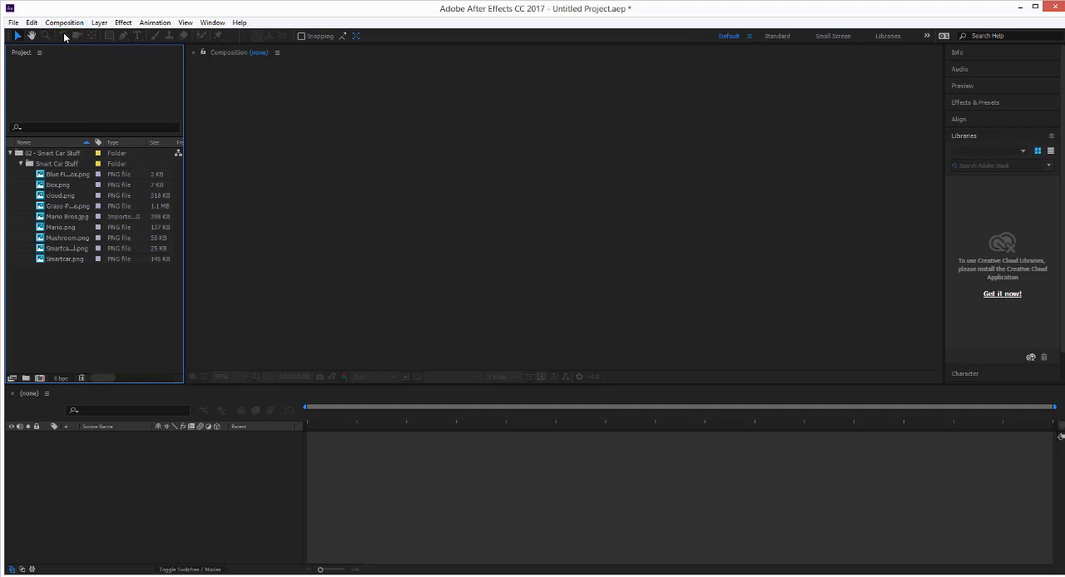
# Create a new 1280×720 car composition.
pyautogui.click(64, 22)
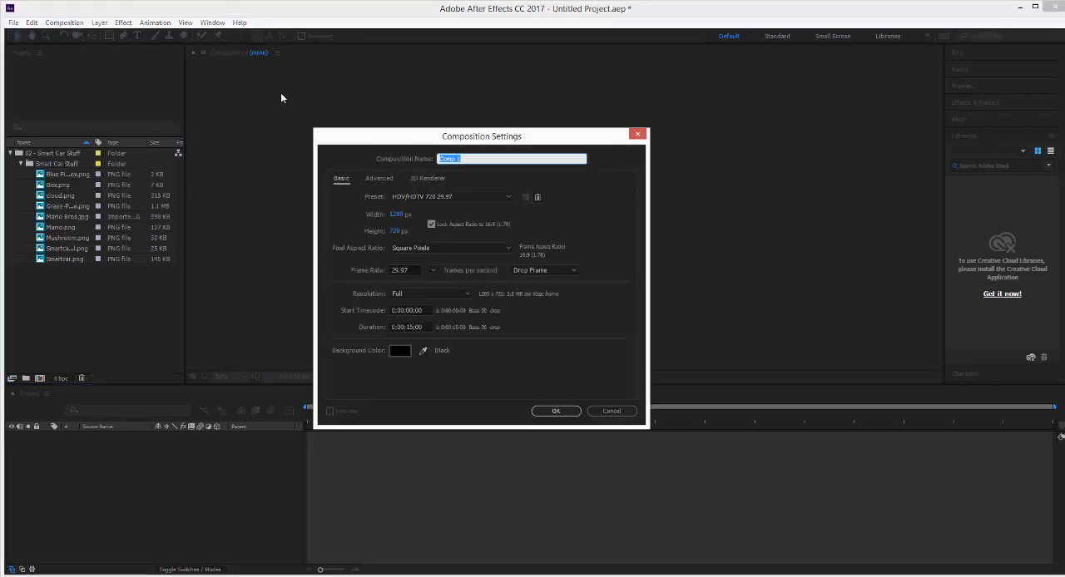
pyautogui.write('Car1')
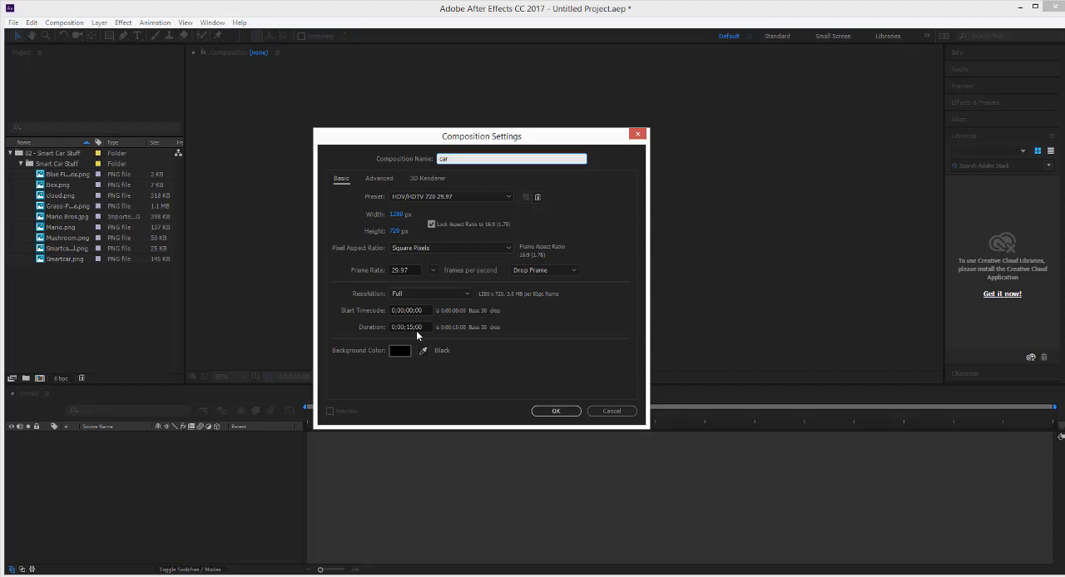
pyautogui.click(555, 411)
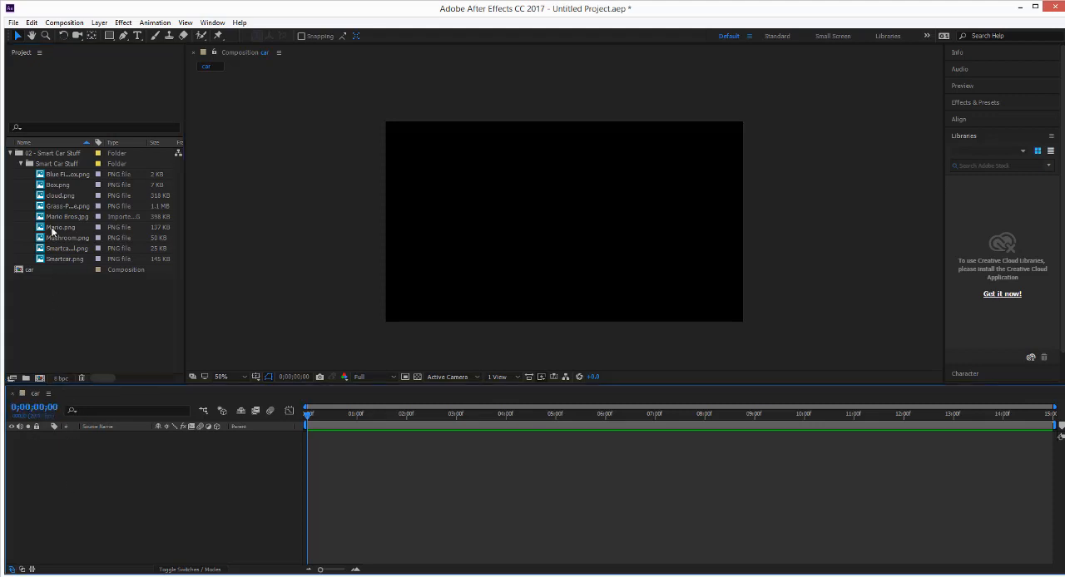
# Preview the imported images and drag Smartcar and its wheel image into the car comp.
pyautogui.click(66, 173)
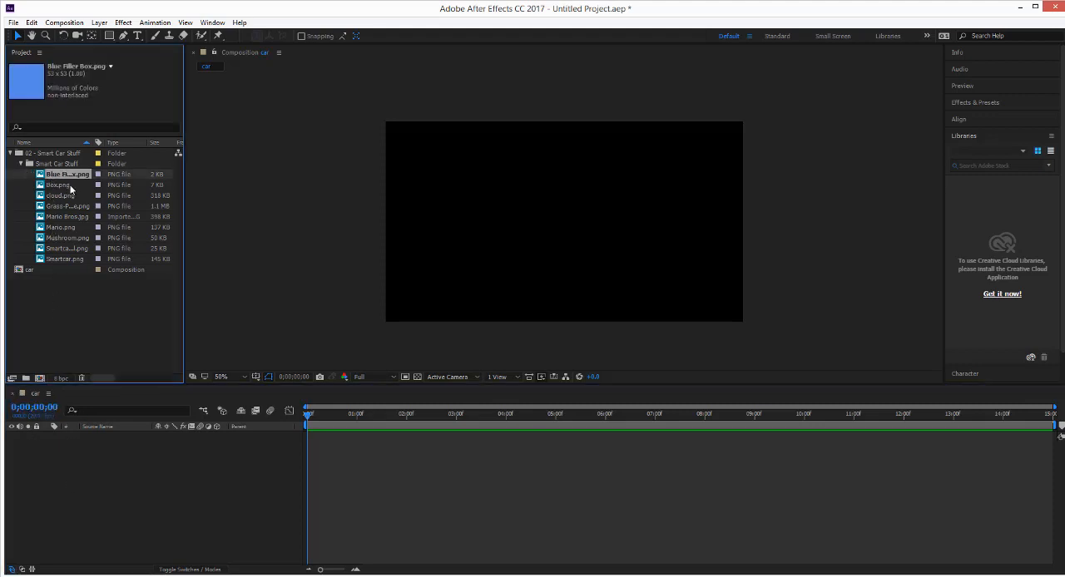
pyautogui.click(59, 195)
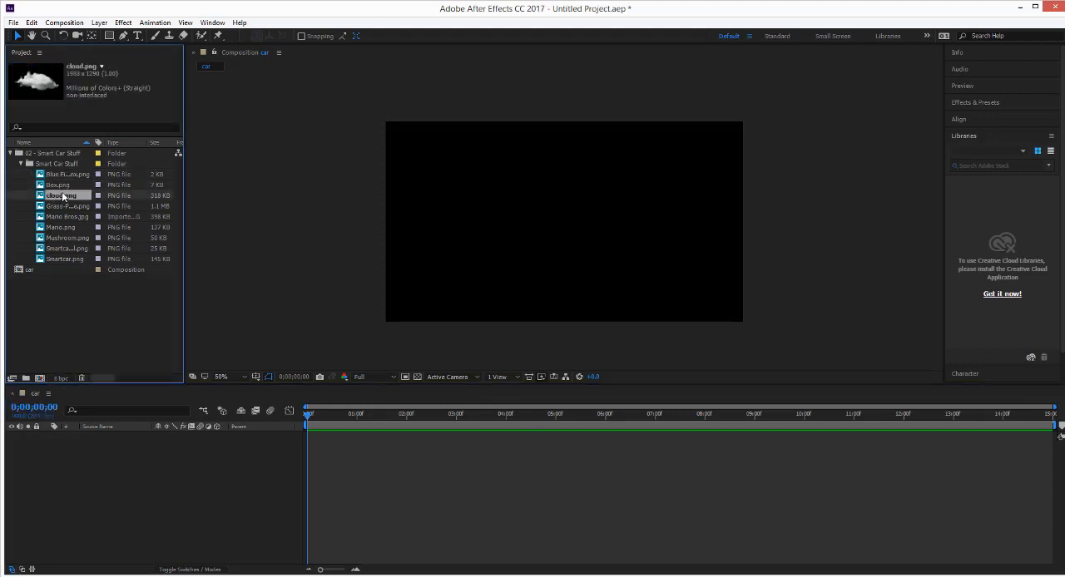
pyautogui.click(68, 205)
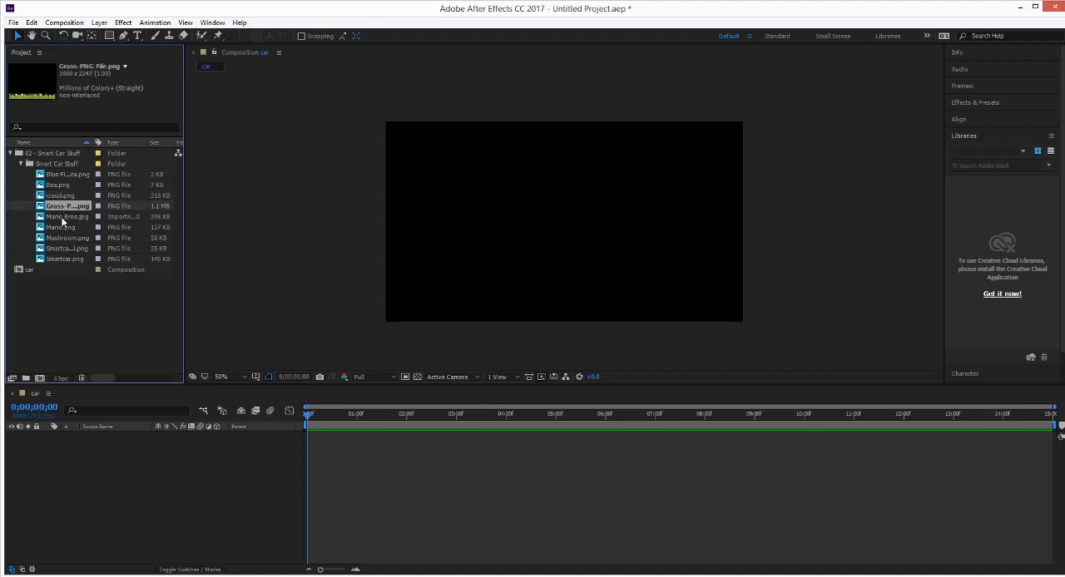
pyautogui.click(59, 226)
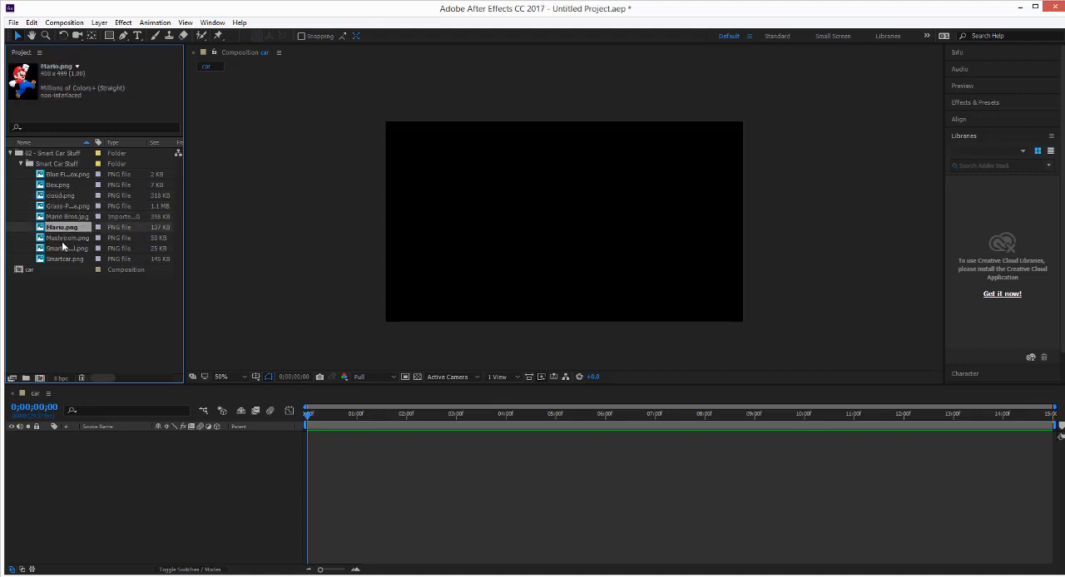
pyautogui.click(67, 247)
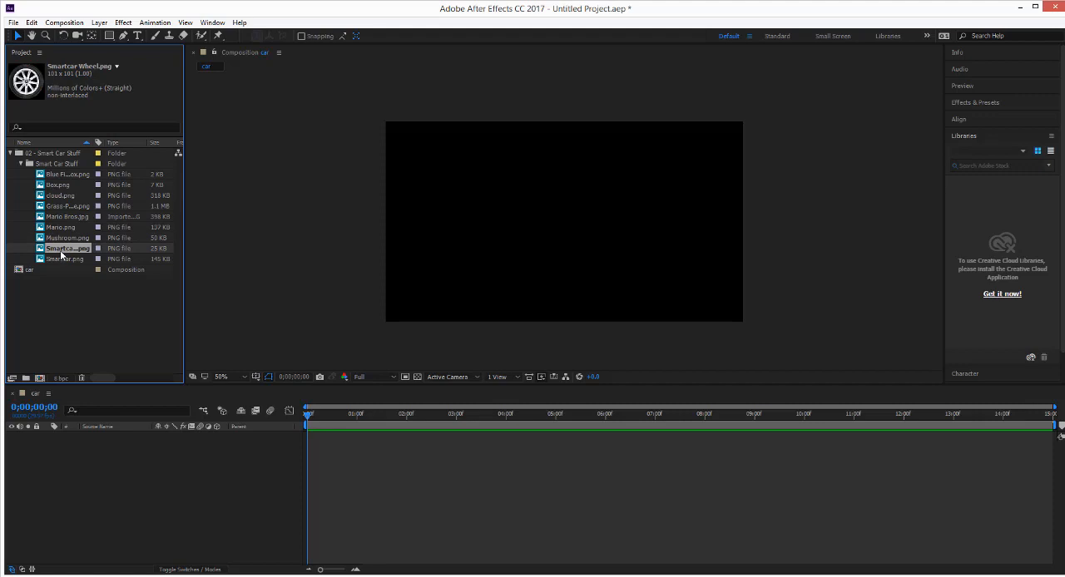
pyautogui.moveTo(67, 248); pyautogui.dragTo(564, 222)
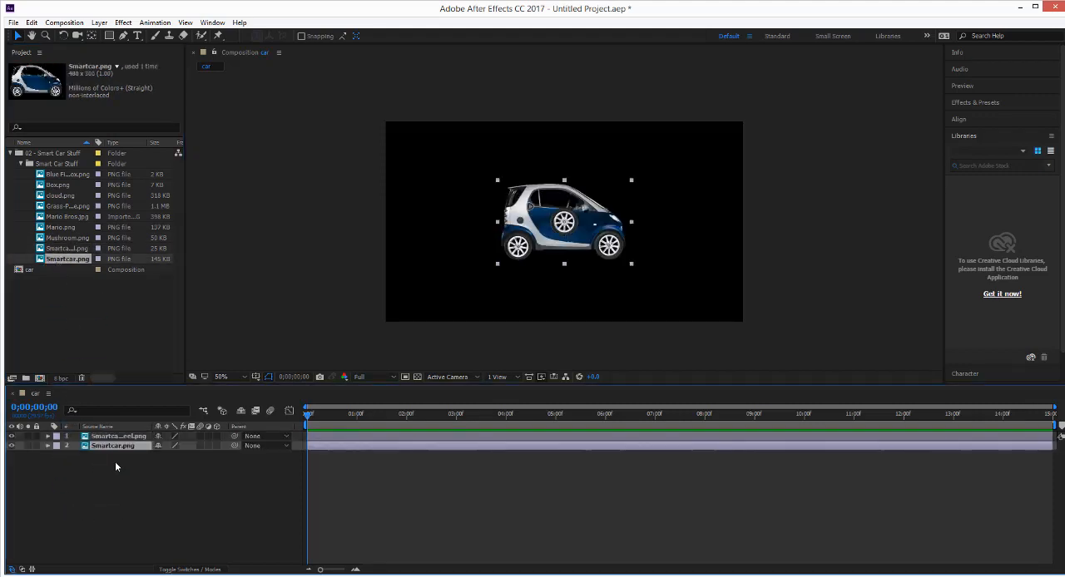
# Set the composition viewer magnification to 100%.
pyautogui.click(222, 376)
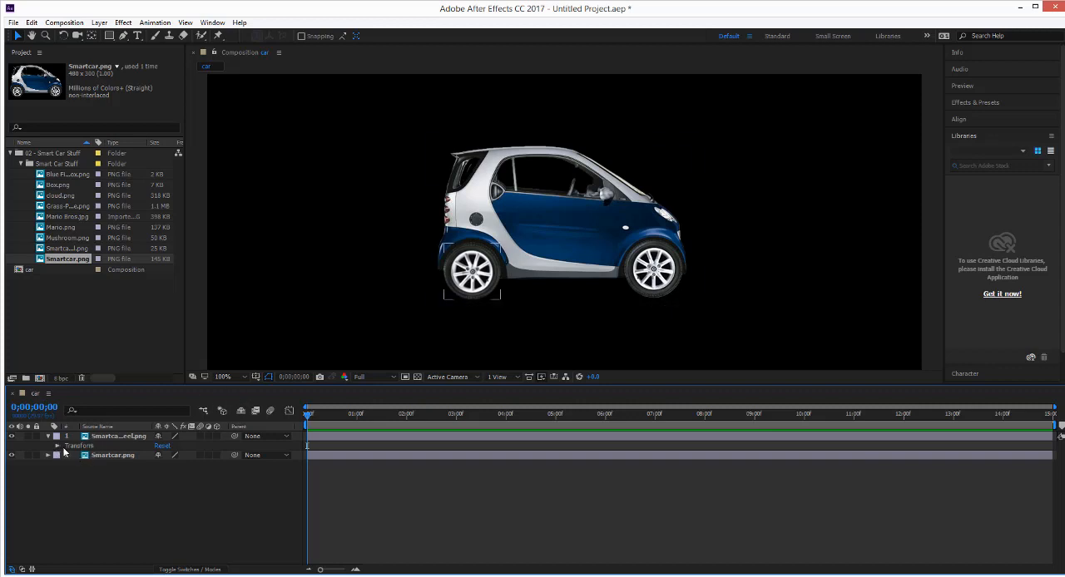
# Keyframe the wheel's Rotation from 0 to many full revolutions at the timeline's end.
pyautogui.click(57, 445)
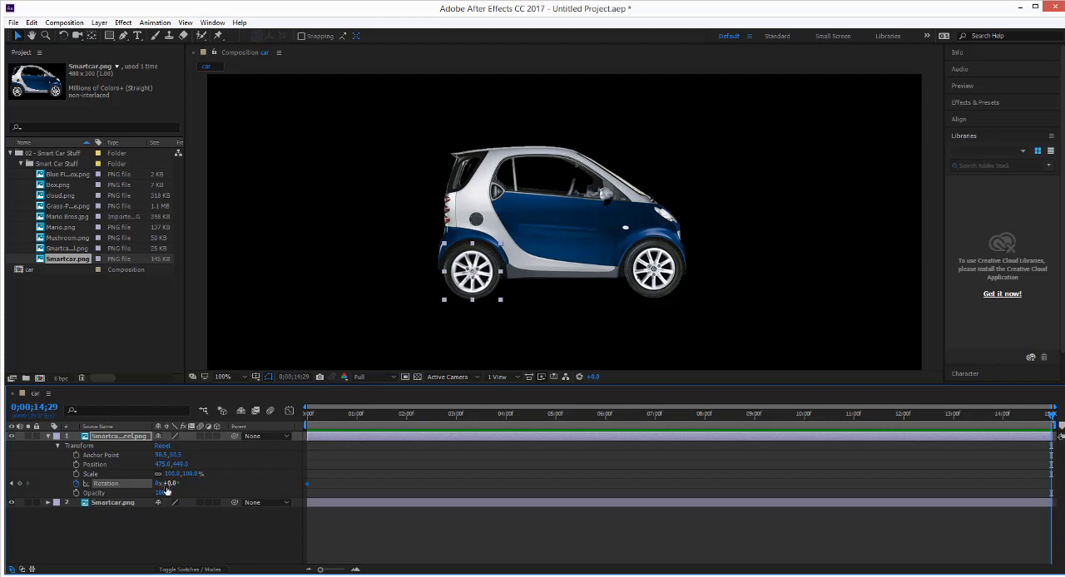
pyautogui.doubleClick(169, 483)
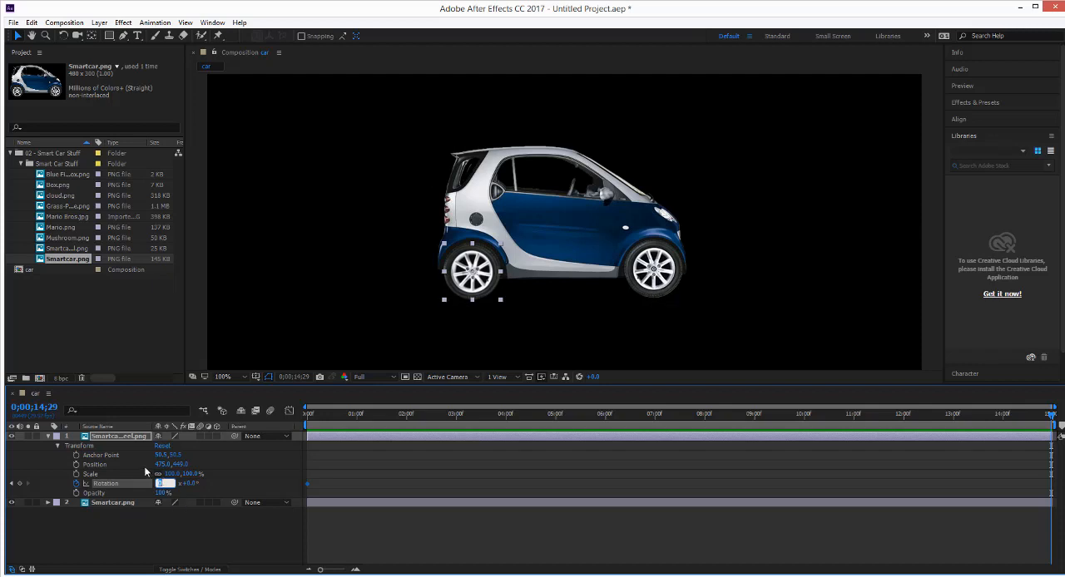
pyautogui.click(166, 483)
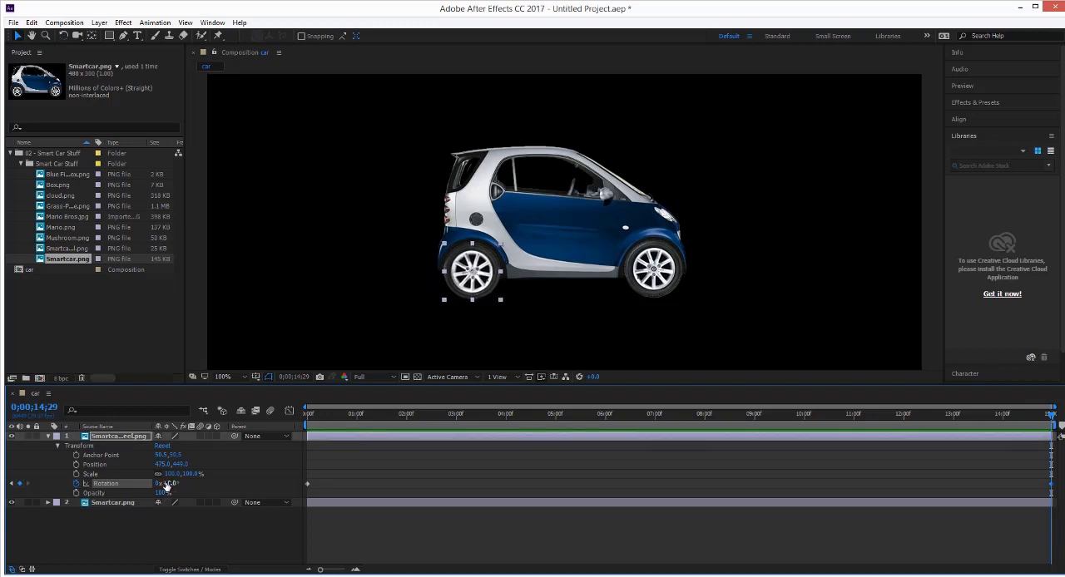
pyautogui.click(169, 484)
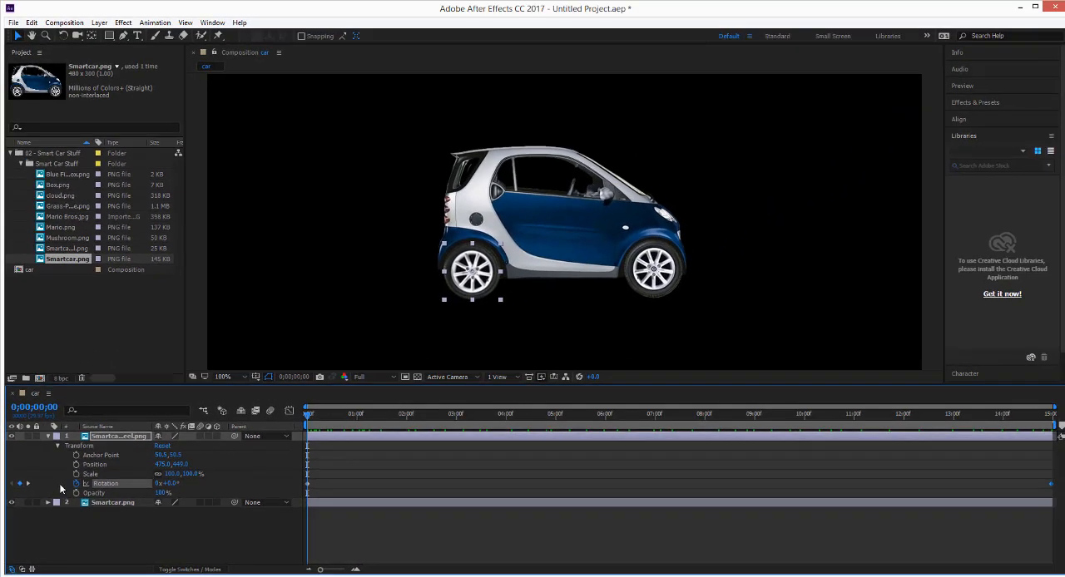
pyautogui.moveTo(77, 483)
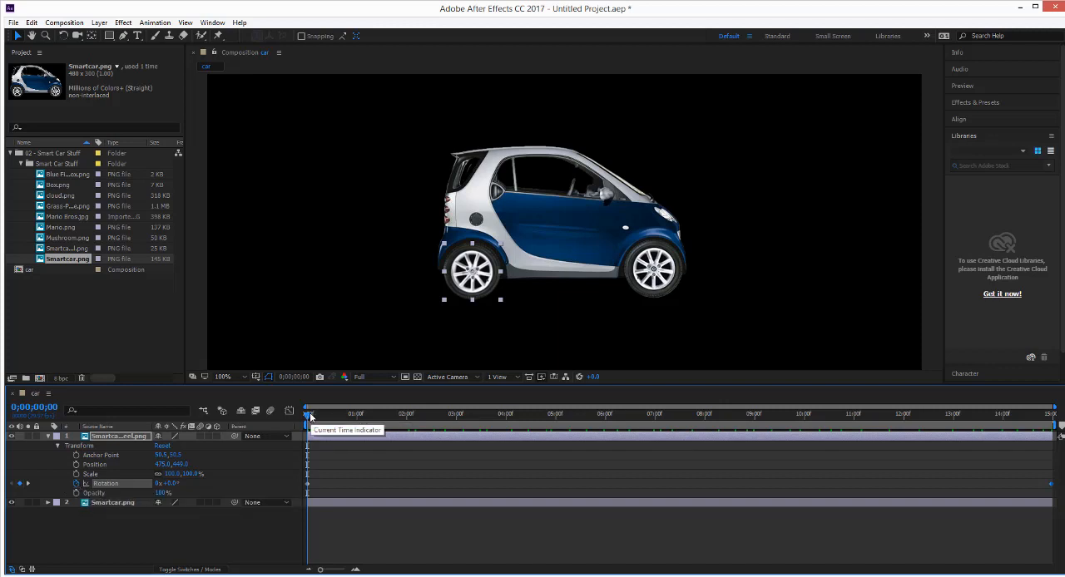
pyautogui.moveTo(310, 413); pyautogui.dragTo(1056, 413)
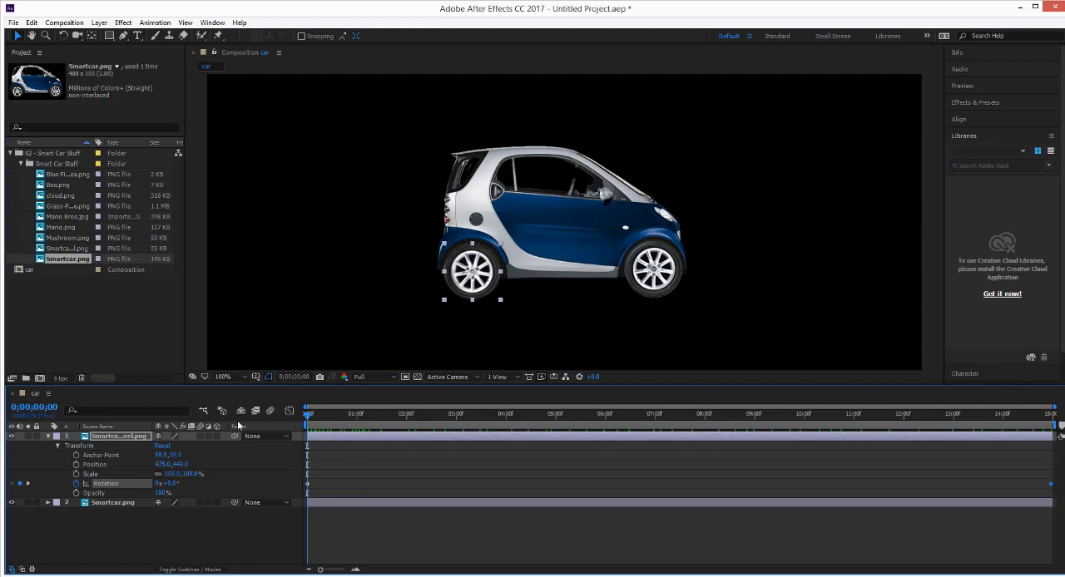
pyautogui.moveTo(350, 425)
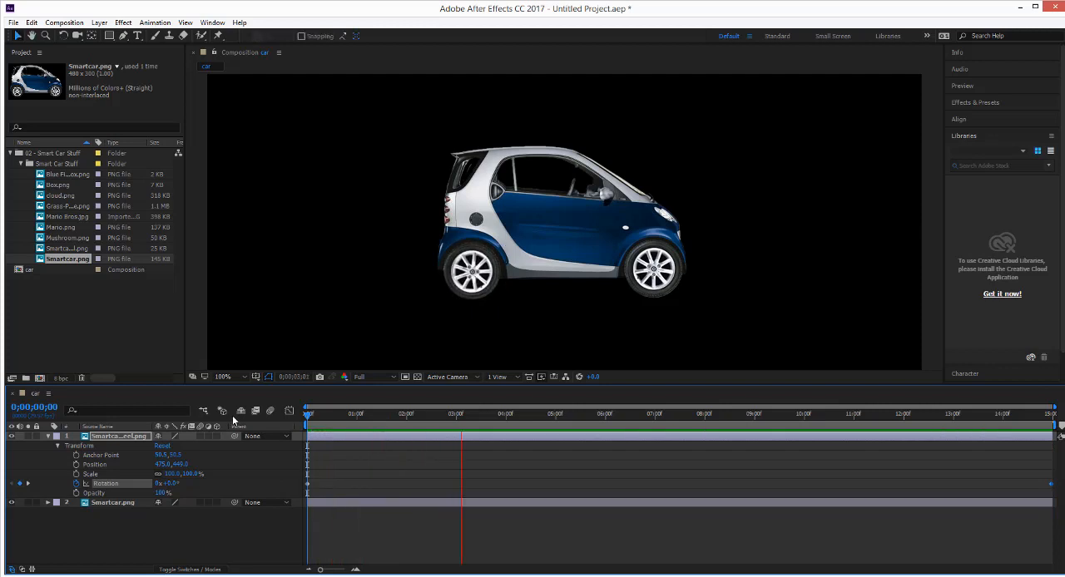
# Stop the spinning-wheel preview and collapse the wheel layer's Transform properties.
pyautogui.click(558, 413)
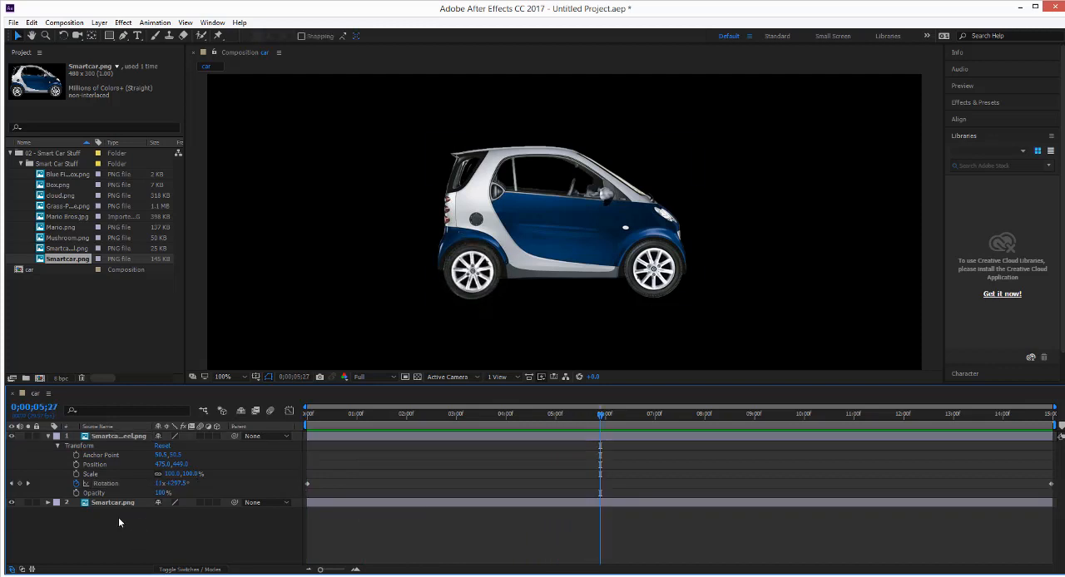
pyautogui.click(57, 436)
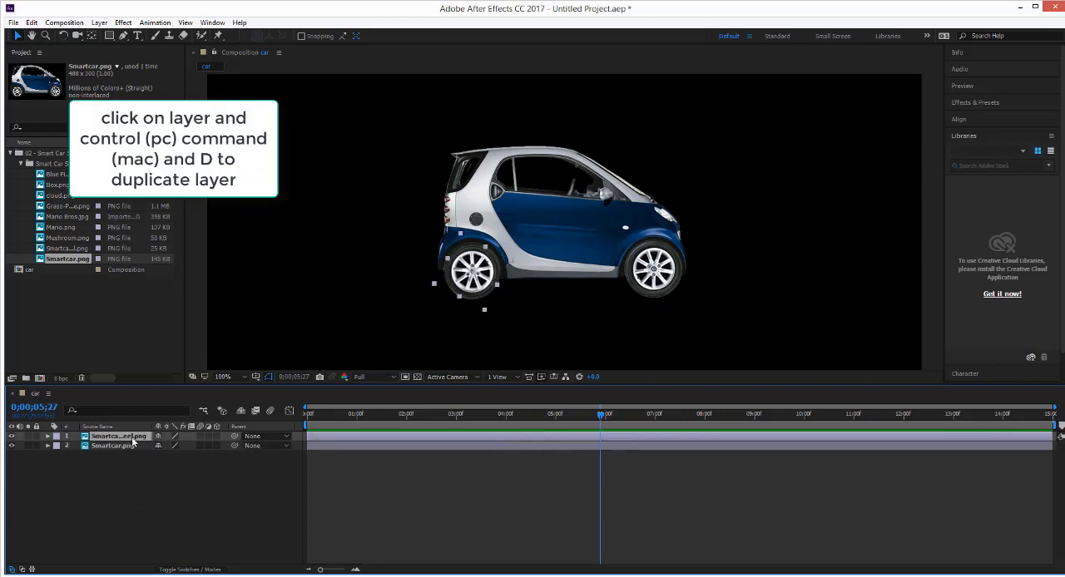
# Duplicate the wheel layer with Ctrl+D and scrub ahead to check the animation.
pyautogui.press('ctrl+d')
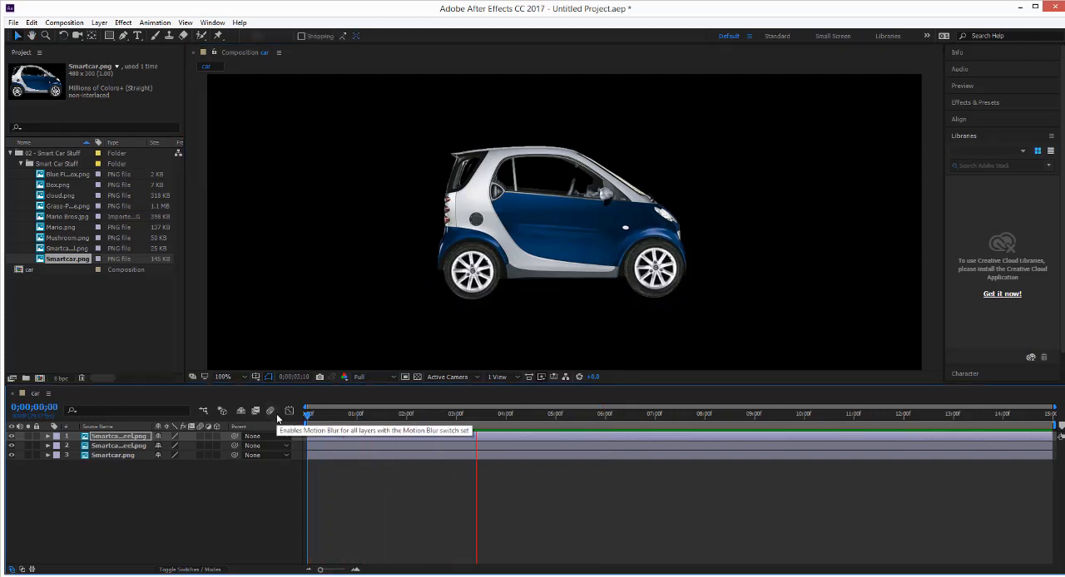
pyautogui.moveTo(308, 414); pyautogui.dragTo(496, 414)
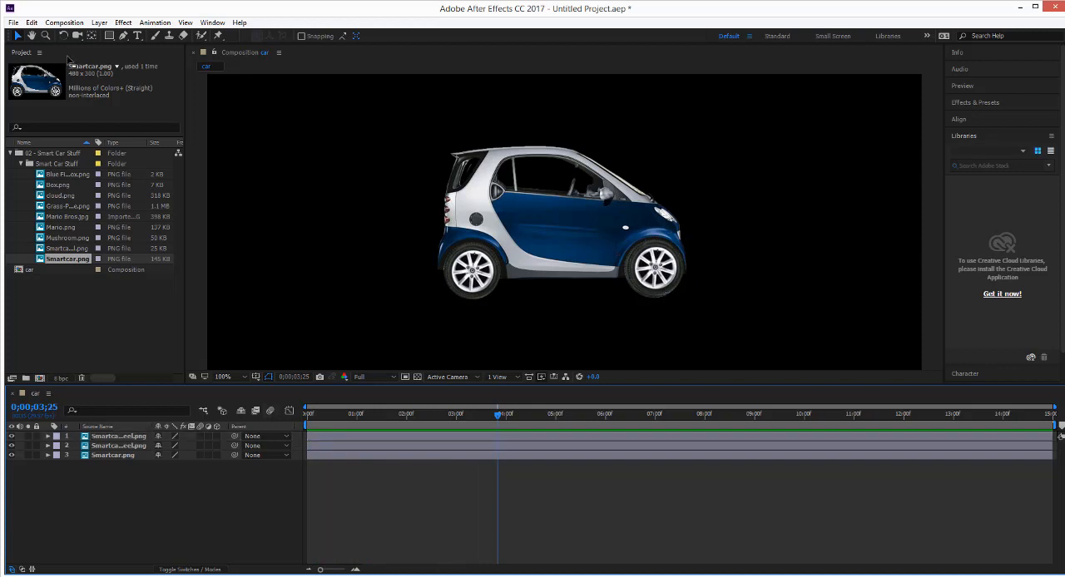
# Create and open a new 1280×720 composition named background.
pyautogui.click(64, 22)
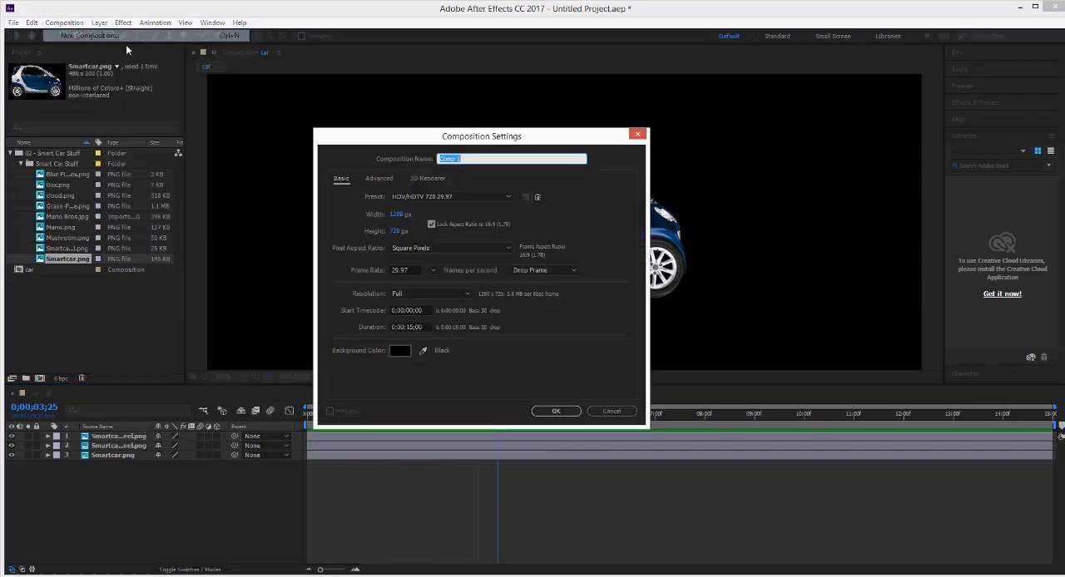
pyautogui.write('bad')
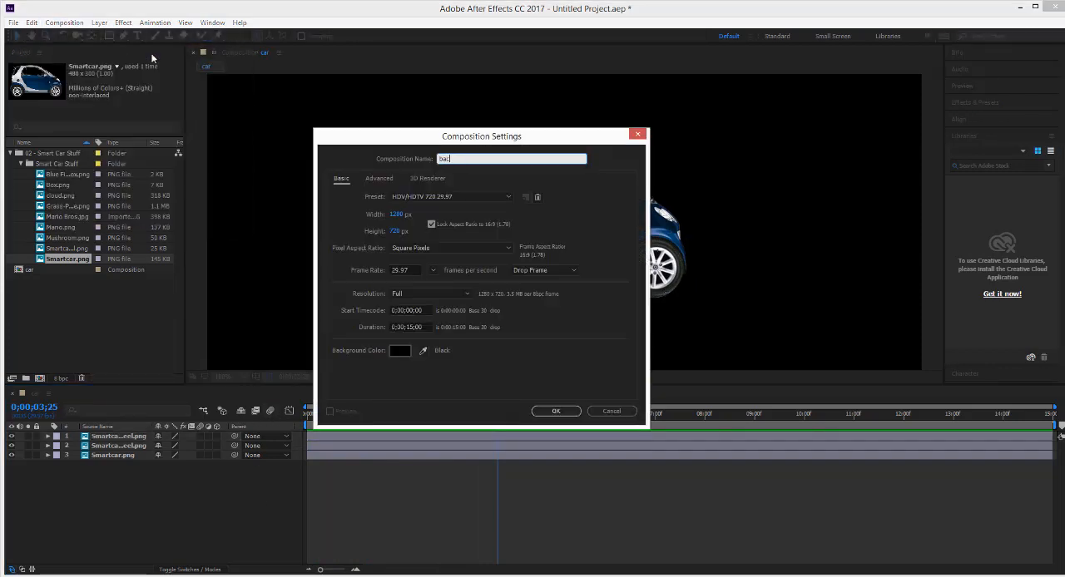
pyautogui.click(555, 411)
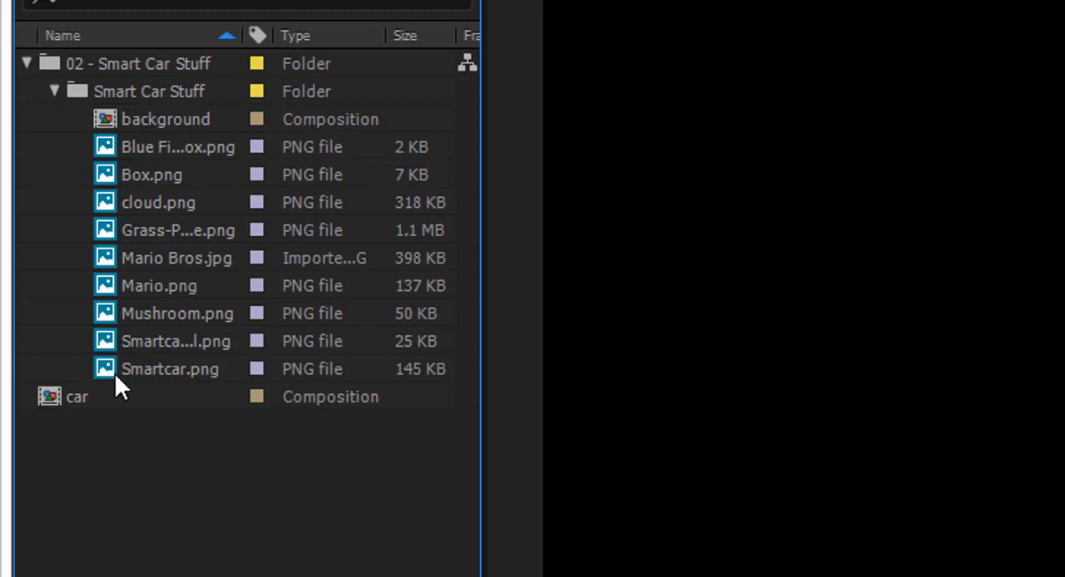
pyautogui.doubleClick(76, 397)
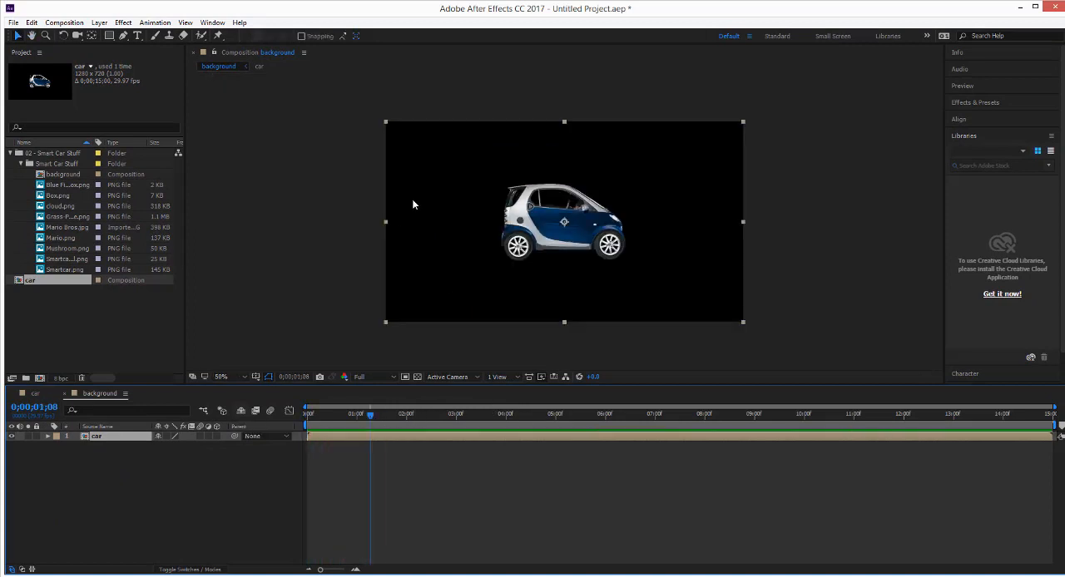
# Move the car toward the lower left, then pick the blue sky and mushroom images.
pyautogui.moveTo(563, 222); pyautogui.dragTo(489, 263)
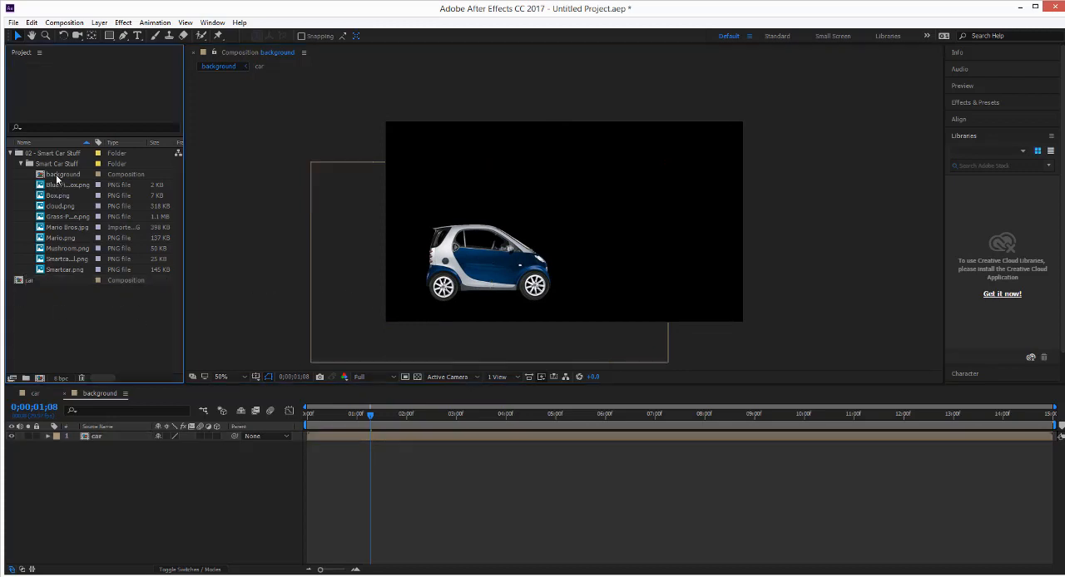
pyautogui.click(68, 185)
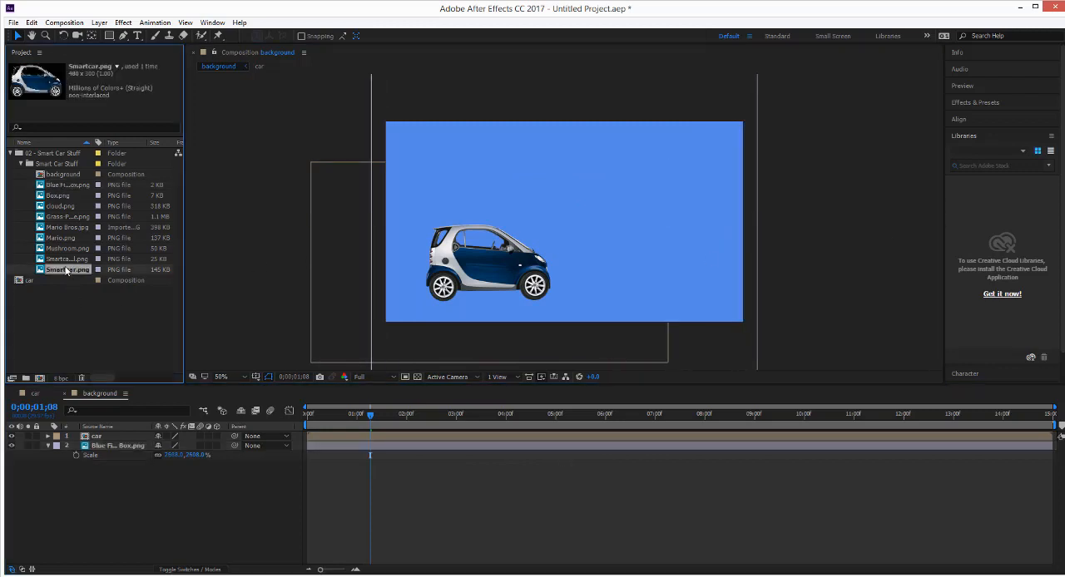
pyautogui.click(67, 248)
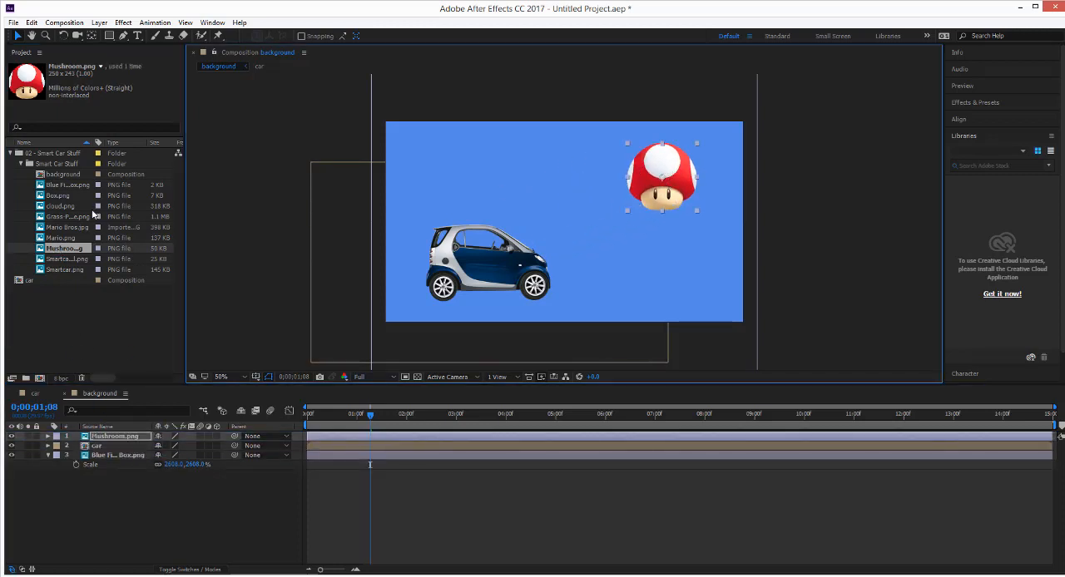
pyautogui.click(60, 237)
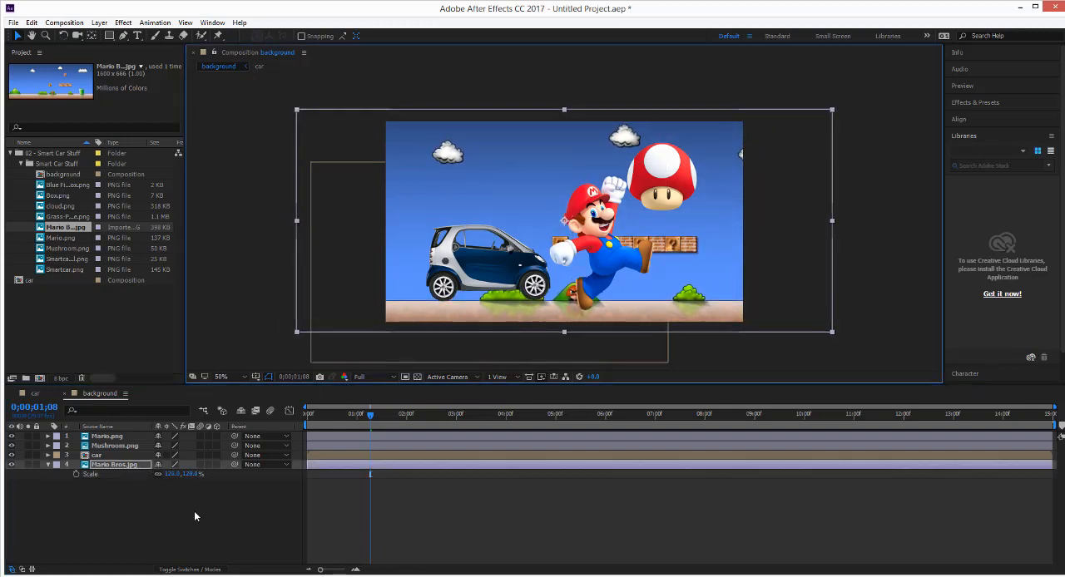
# Add Box.png scaled to about 304% and position it in the sky above the car.
pyautogui.click(58, 195)
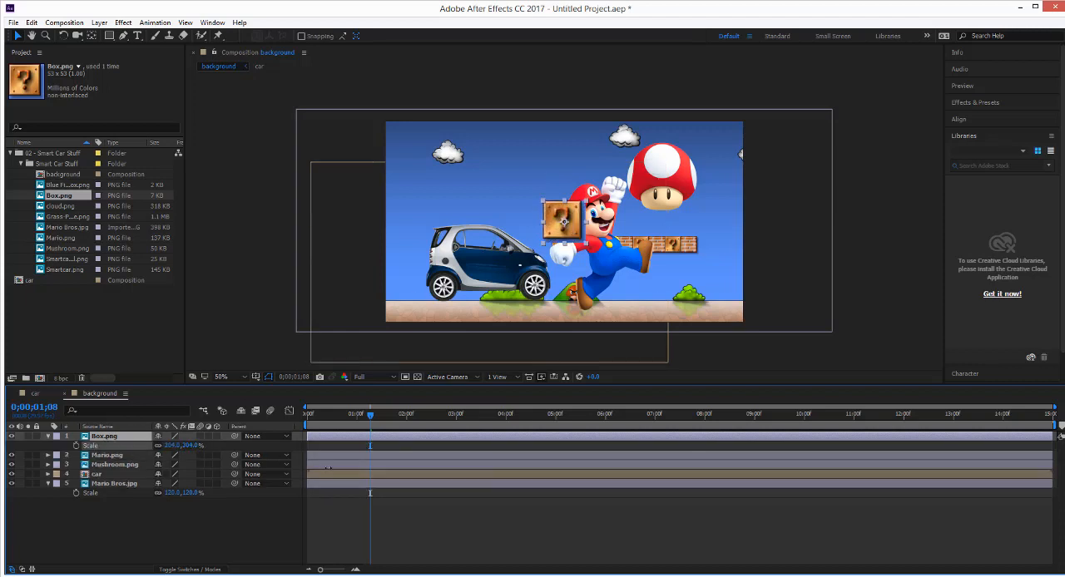
pyautogui.moveTo(563, 219); pyautogui.dragTo(503, 191)
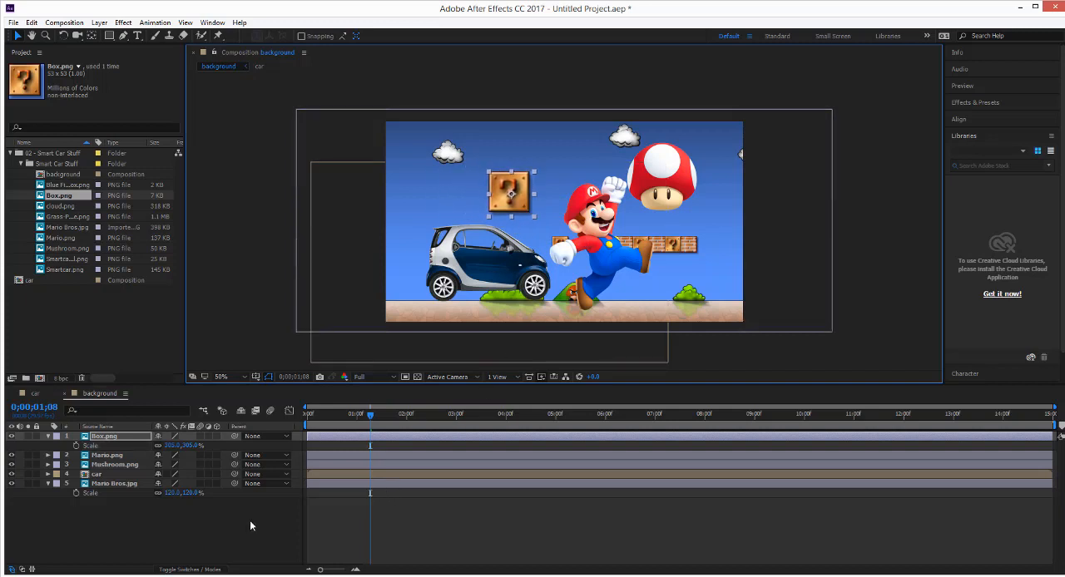
pyautogui.moveTo(183, 516)
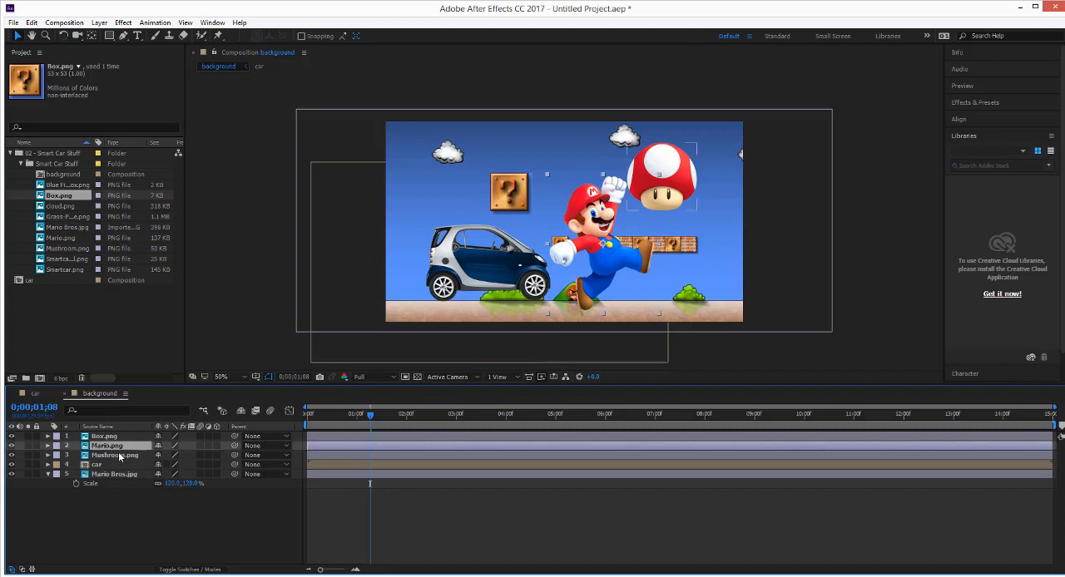
# Shrink the Mario layer to 40% and stack it behind the car.
pyautogui.click(47, 445)
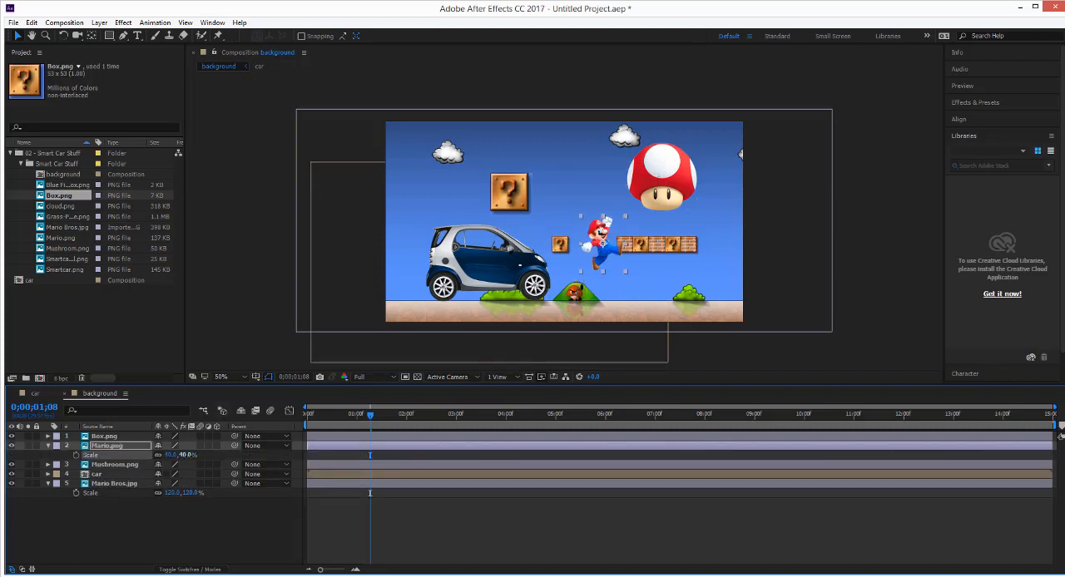
pyautogui.moveTo(599, 241); pyautogui.dragTo(478, 249)
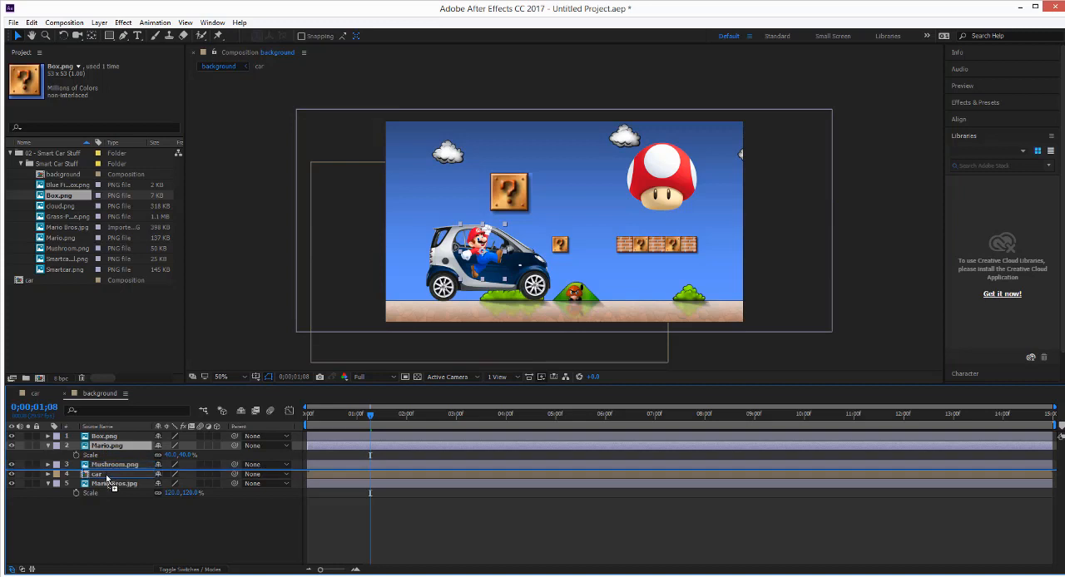
pyautogui.click(96, 474)
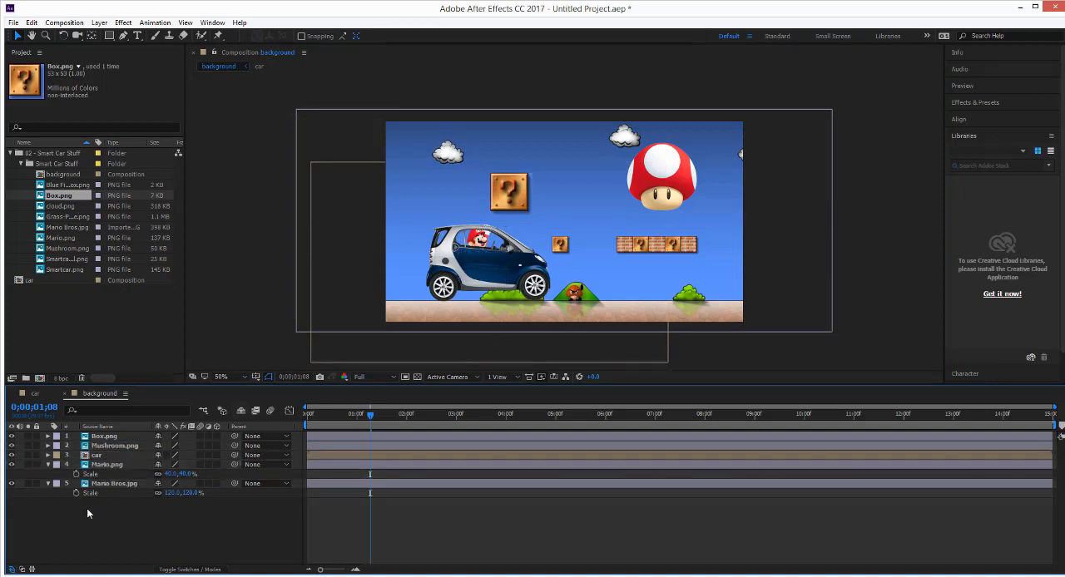
# Set the car layer's scale to about 51%.
pyautogui.click(116, 446)
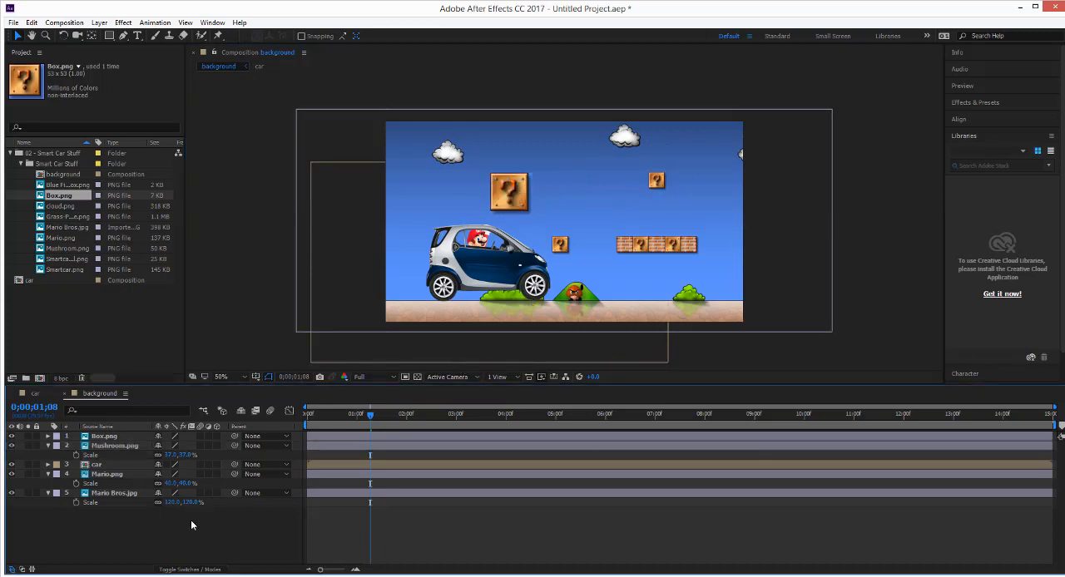
pyautogui.click(509, 191)
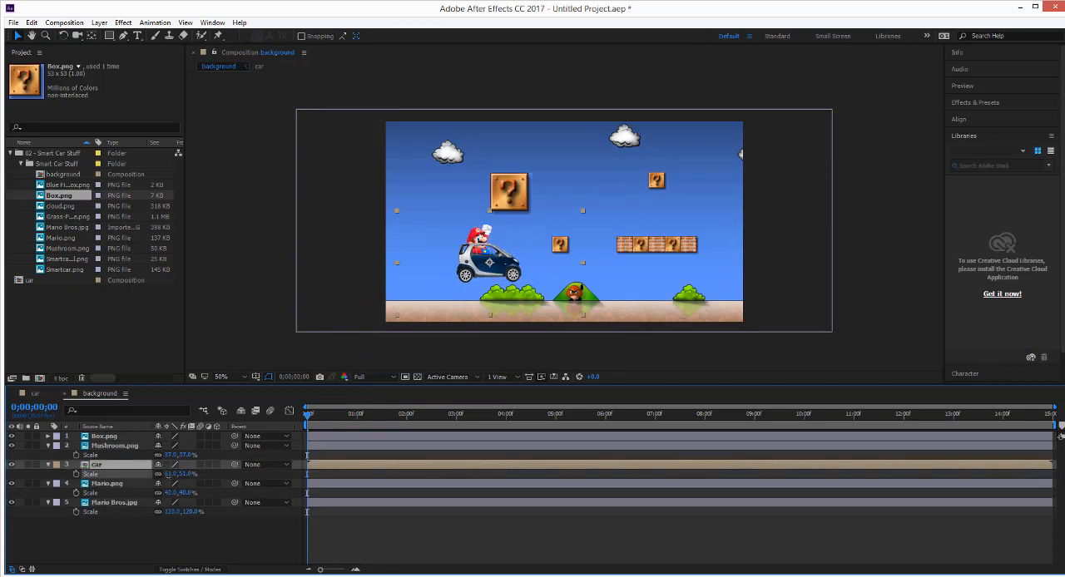
pyautogui.click(93, 464)
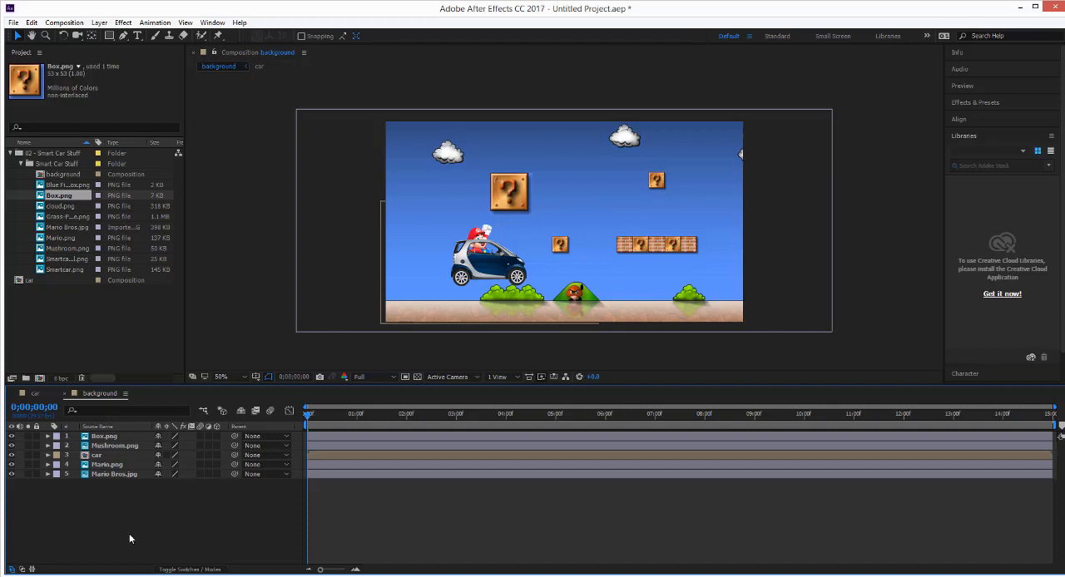
pyautogui.moveTo(129, 510)
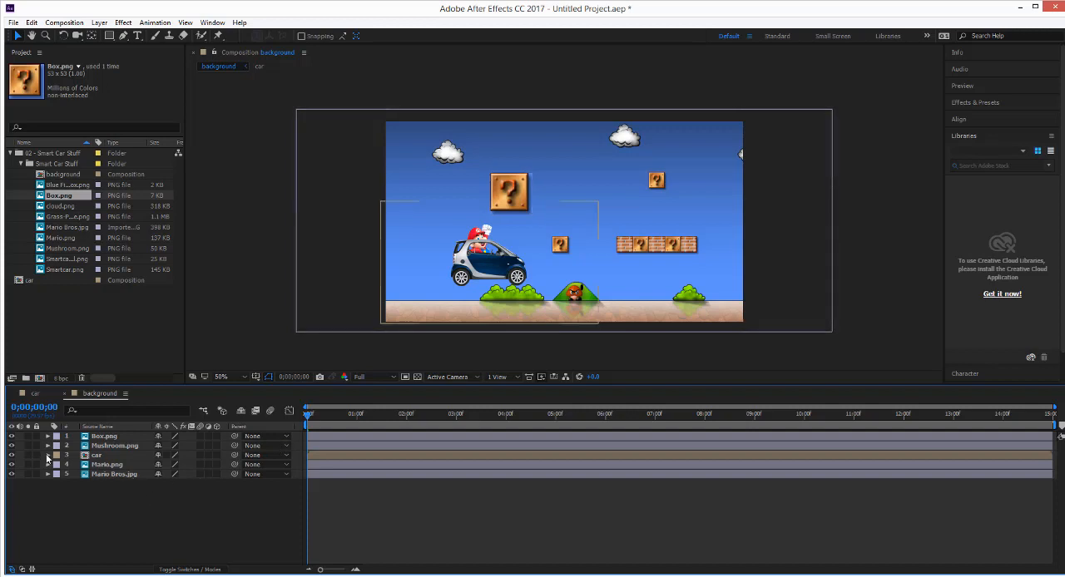
# Expand the car layer's Transform properties and change Scale to 91%.
pyautogui.click(47, 455)
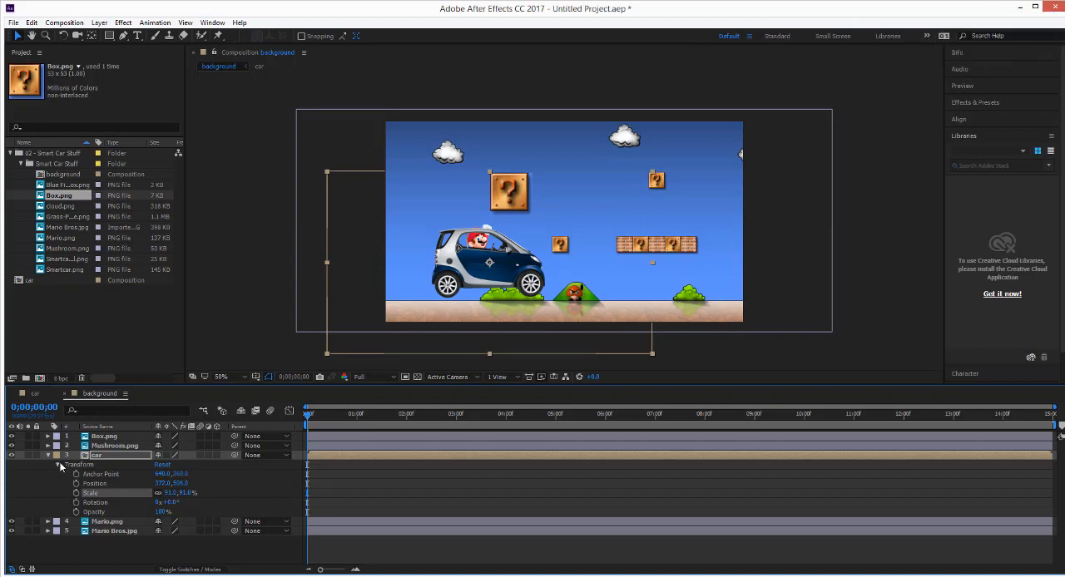
# Parent Mario.png to 3. car and set the car's scale to 79%.
pyautogui.click(58, 464)
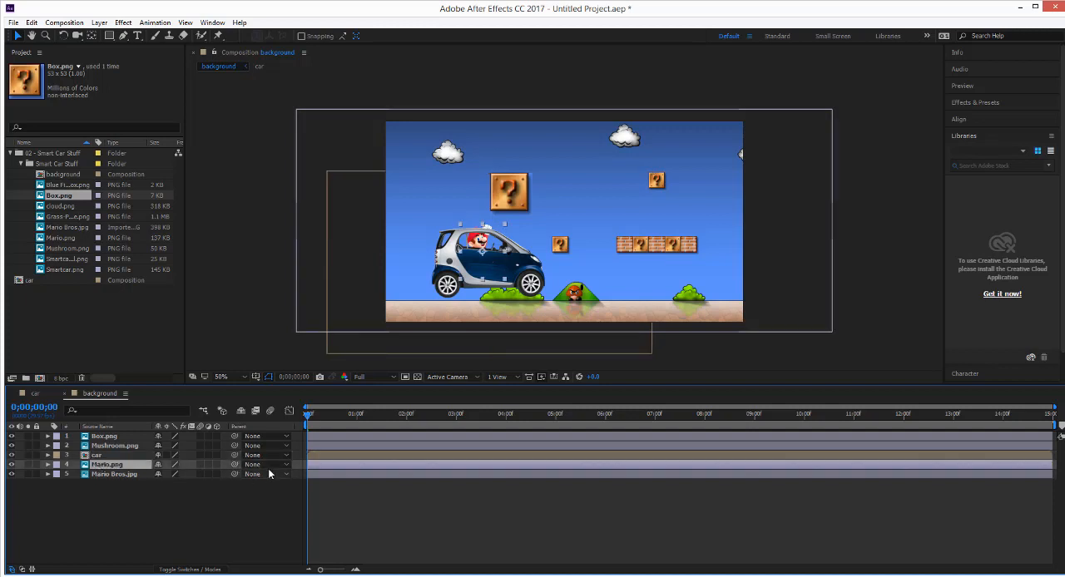
pyautogui.click(264, 464)
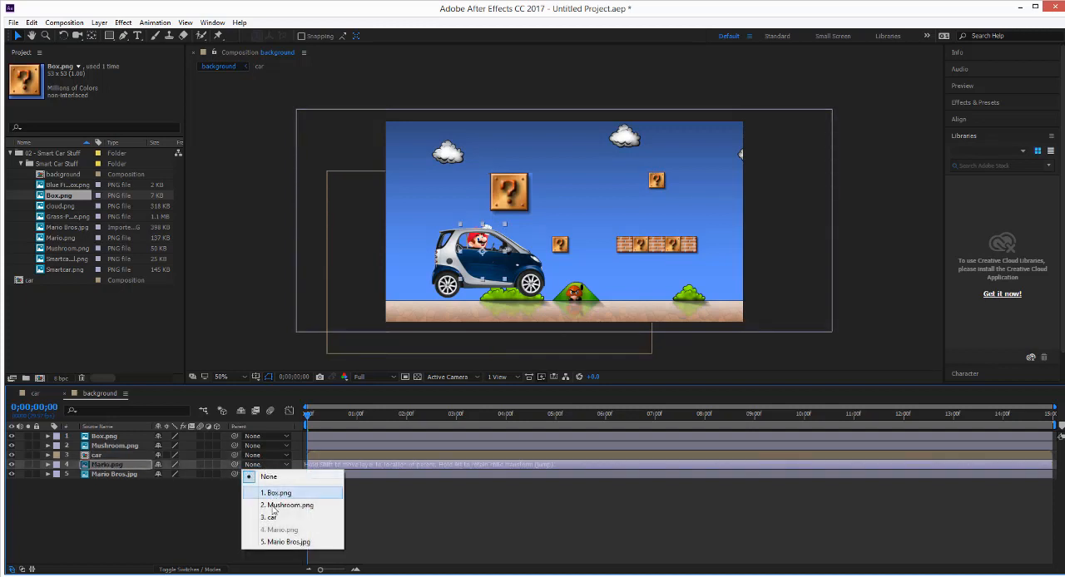
pyautogui.click(270, 517)
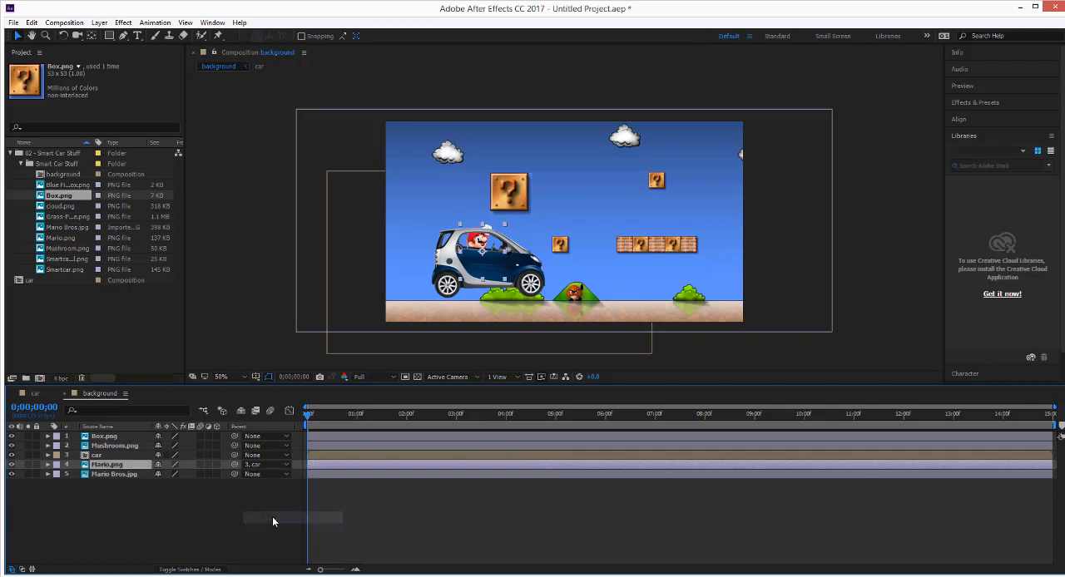
pyautogui.click(96, 455)
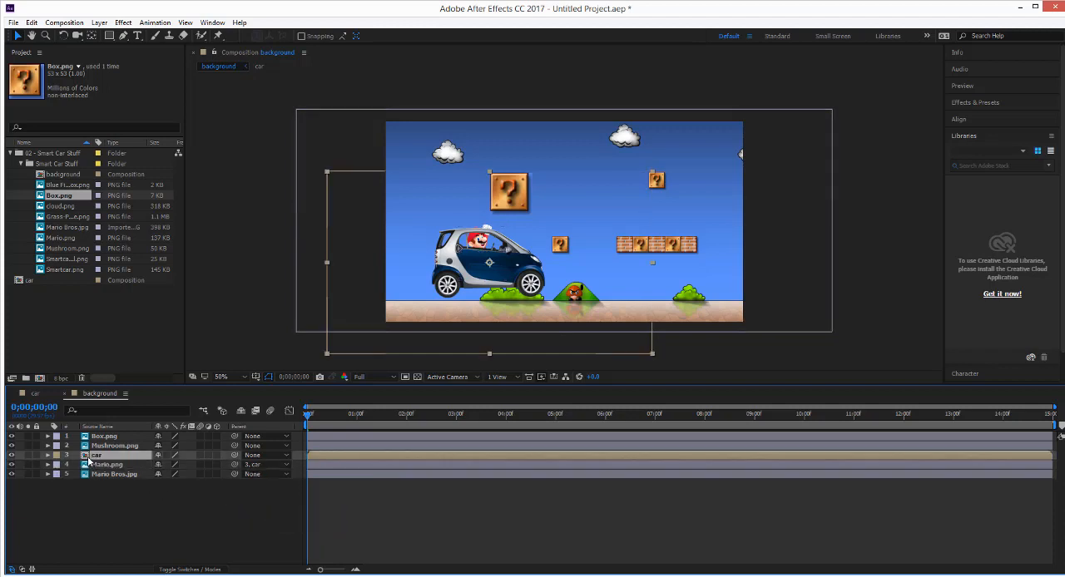
pyautogui.click(47, 455)
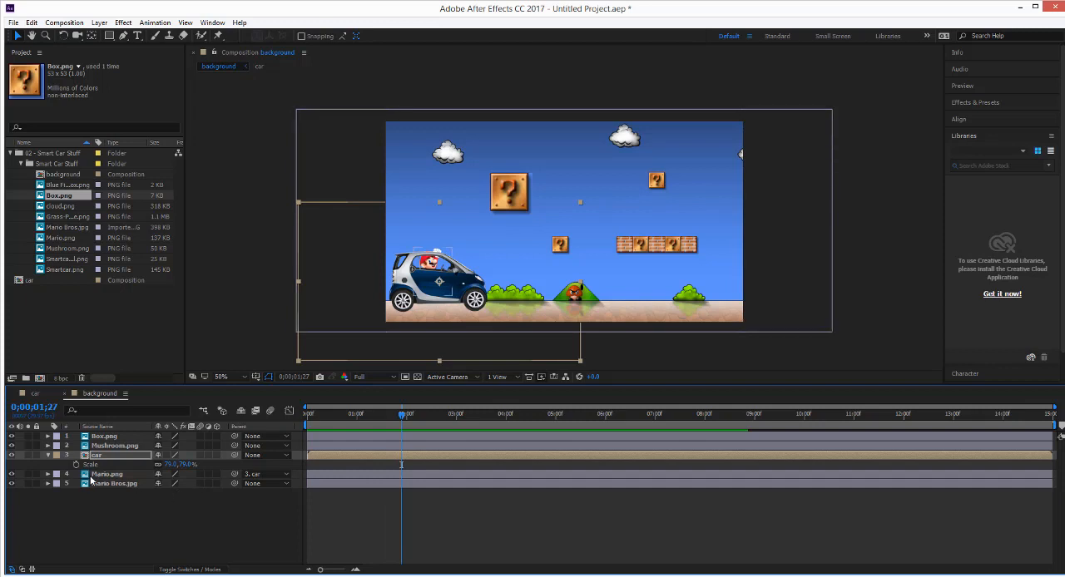
# Add a Position keyframe lifting the car from the left edge toward the question block.
pyautogui.click(48, 455)
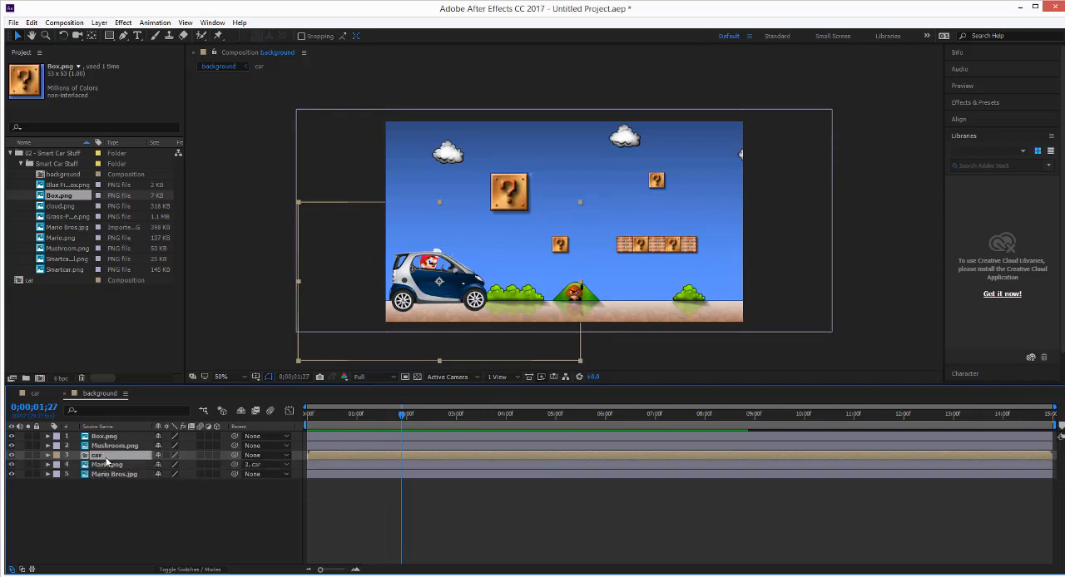
pyautogui.click(47, 455)
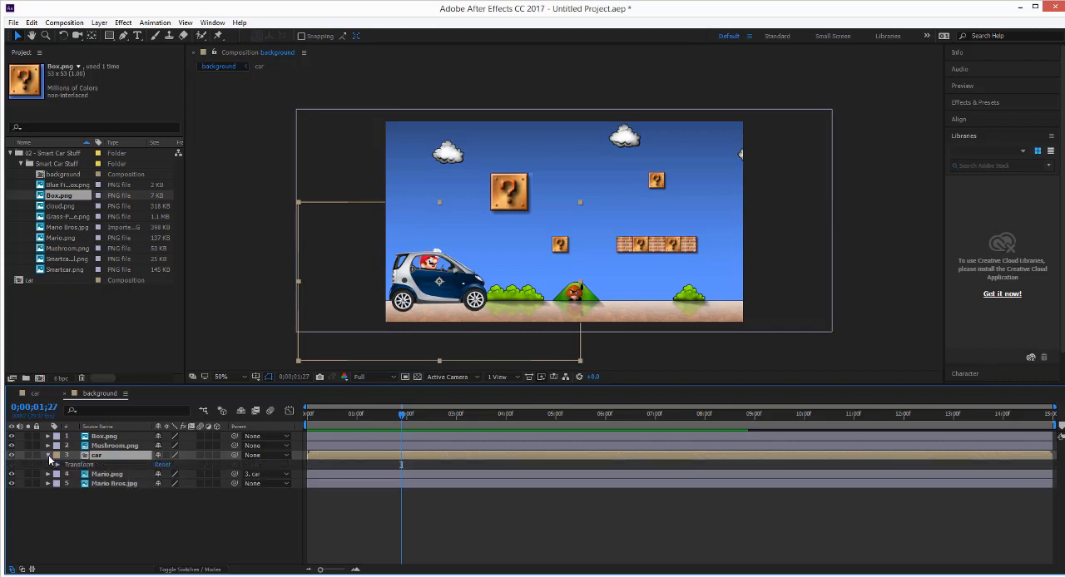
pyautogui.click(48, 455)
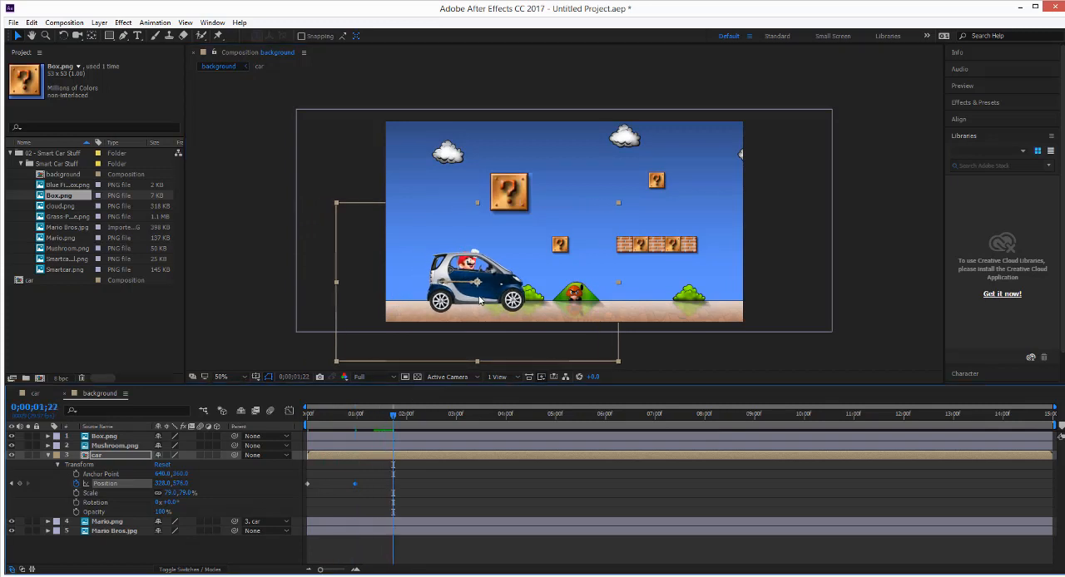
pyautogui.moveTo(477, 278); pyautogui.dragTo(508, 249)
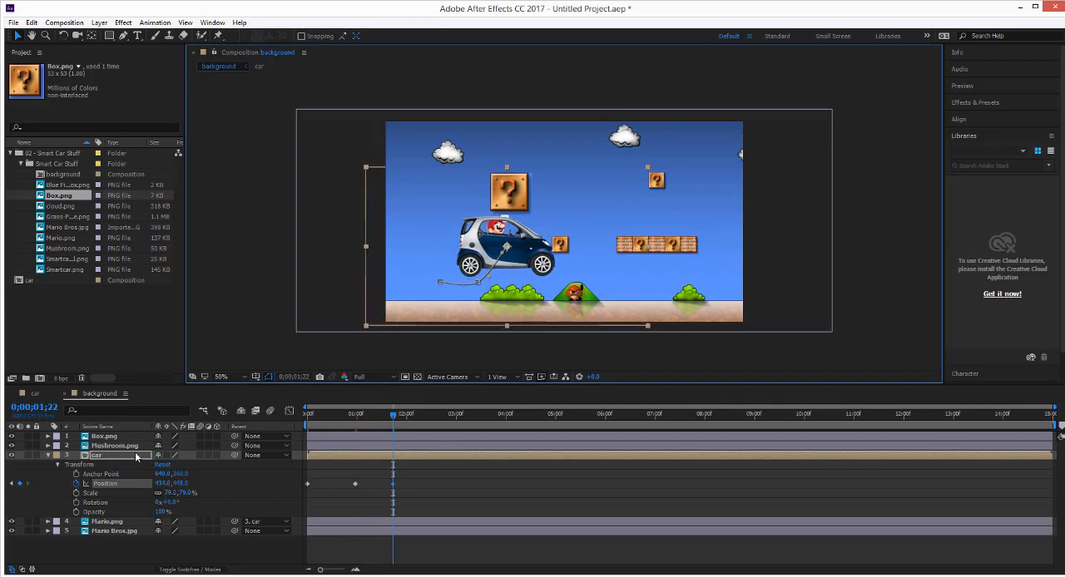
pyautogui.moveTo(109, 458)
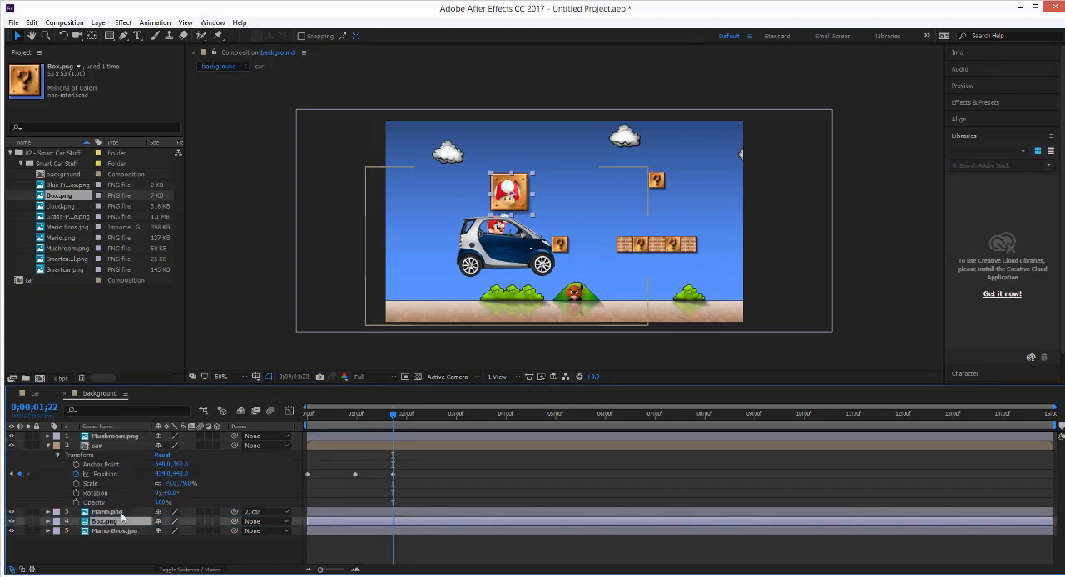
# Reorder layers: car on top, Mario second, Box.png above Mushroom.png.
pyautogui.click(115, 435)
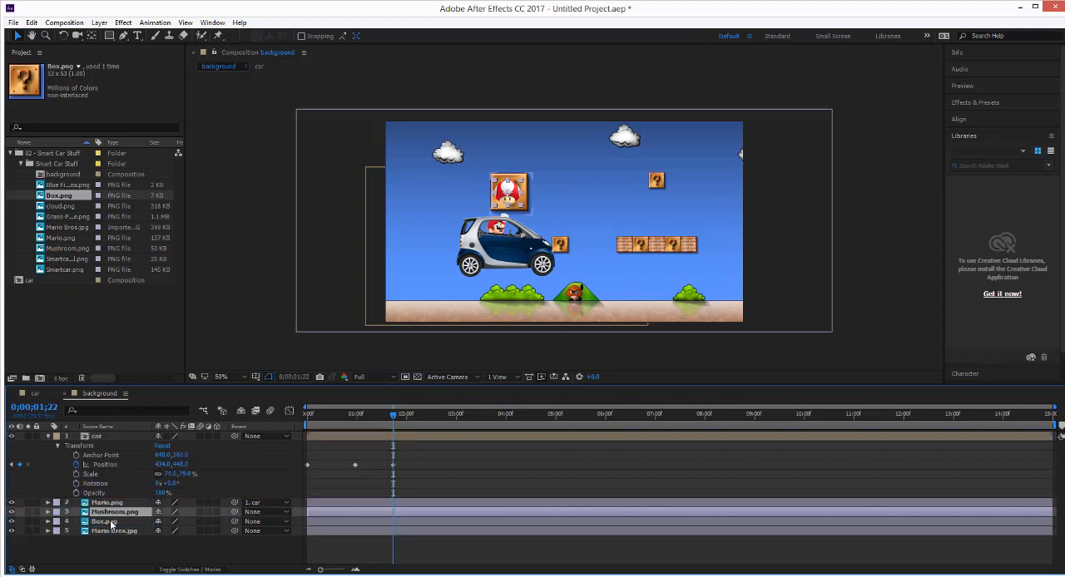
pyautogui.click(106, 521)
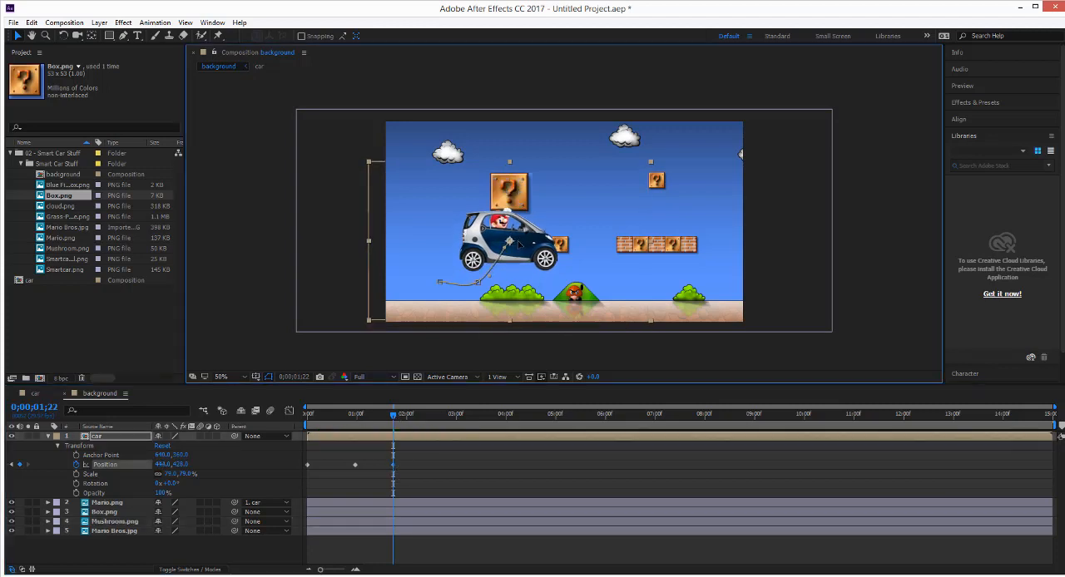
# Add later Position keyframes bringing the car down and to the right.
pyautogui.click(430, 413)
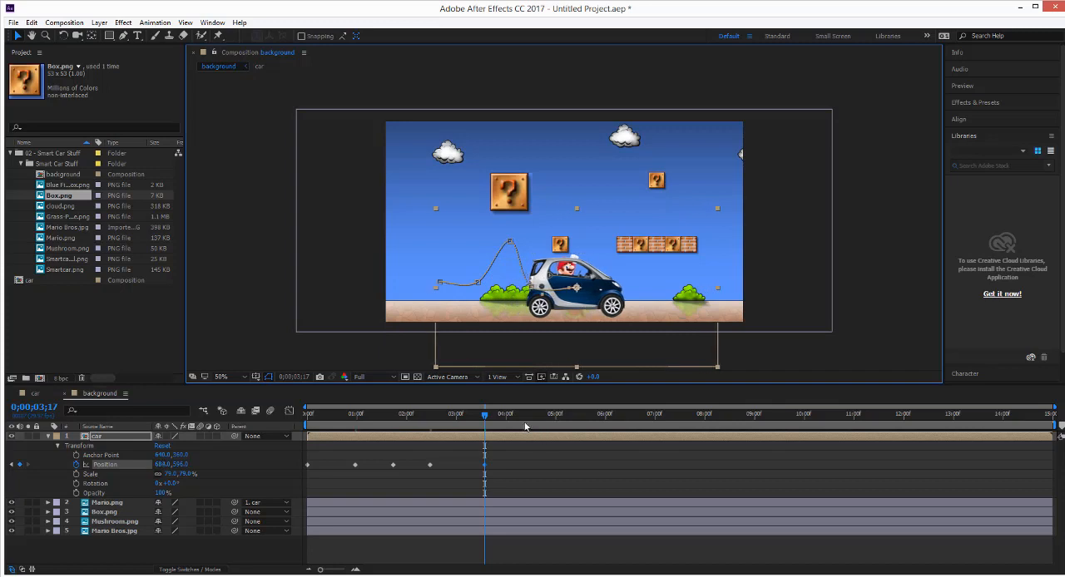
pyautogui.click(774, 414)
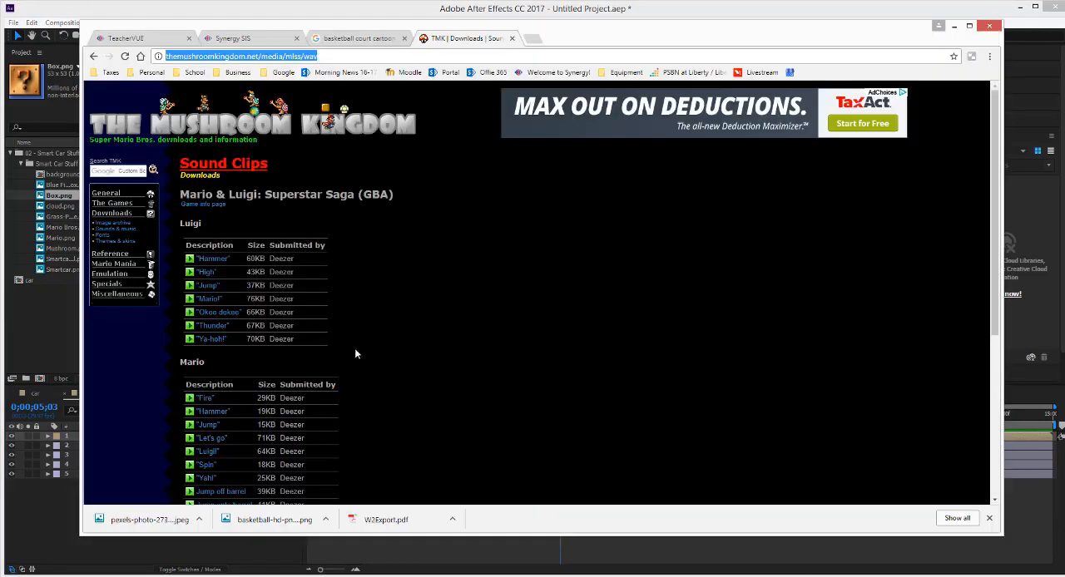
# Preview the SFX Jump clip and save it as m&lls_jump.wav.
pyautogui.scroll(-3)
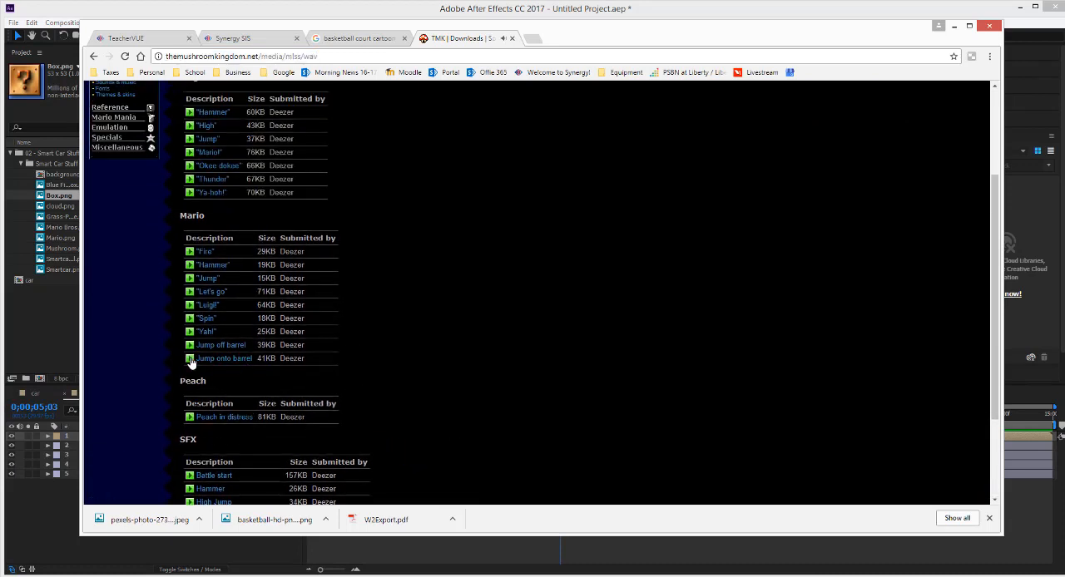
pyautogui.moveTo(191, 335)
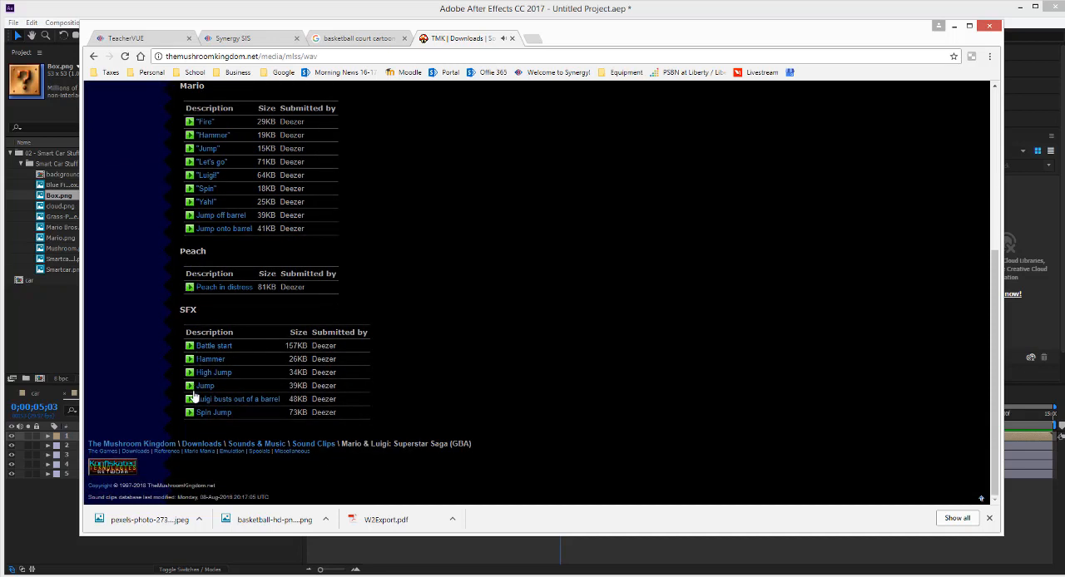
pyautogui.click(190, 385)
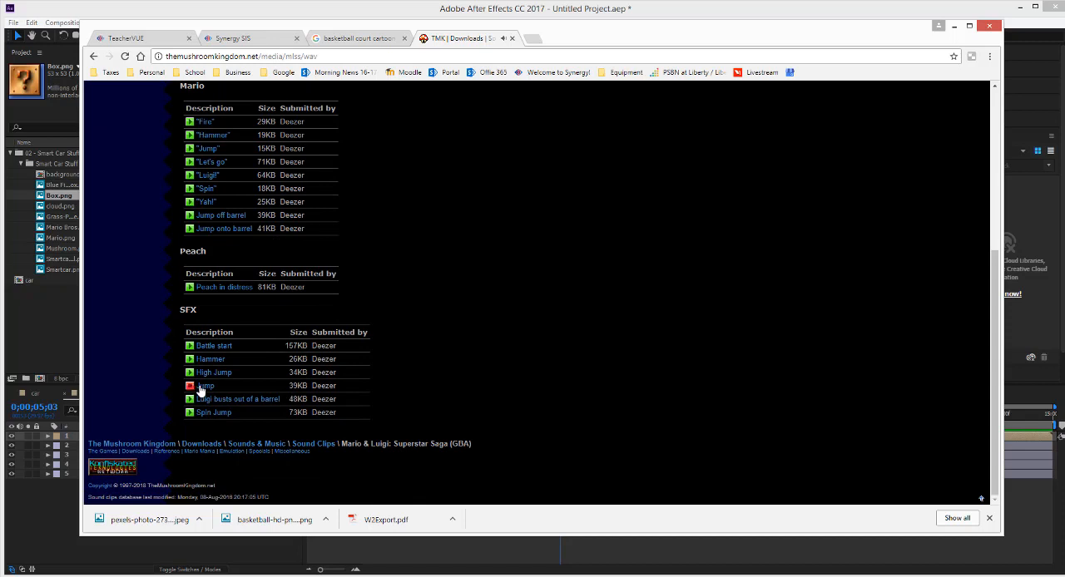
pyautogui.rightClick(204, 386)
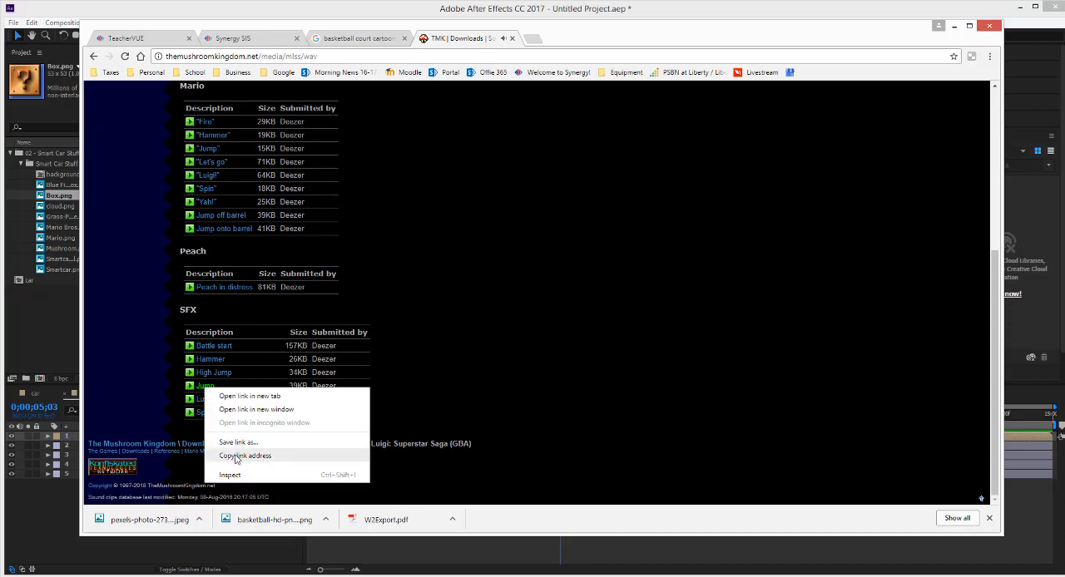
pyautogui.click(238, 441)
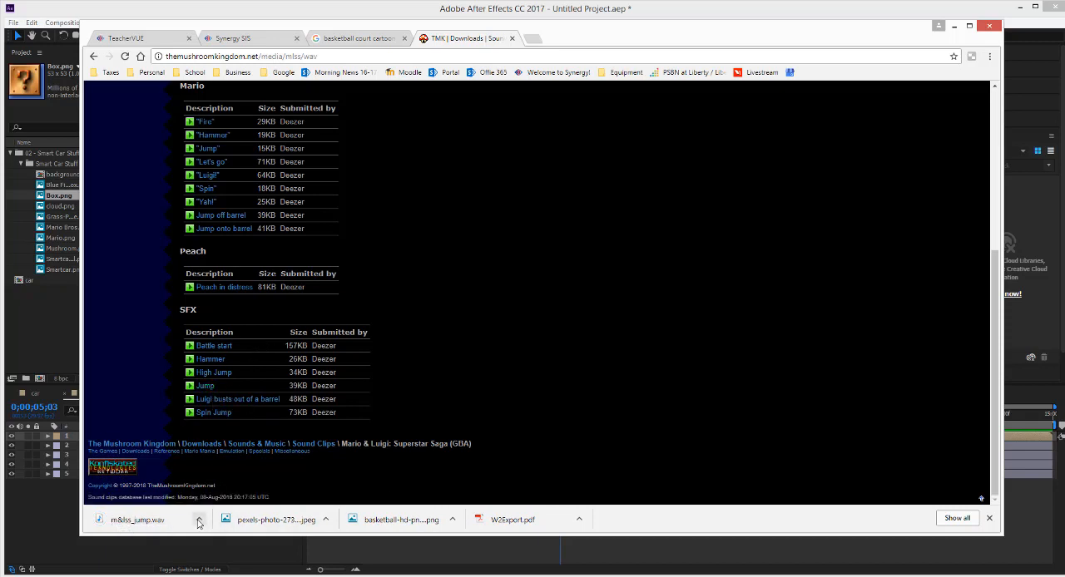
pyautogui.click(199, 520)
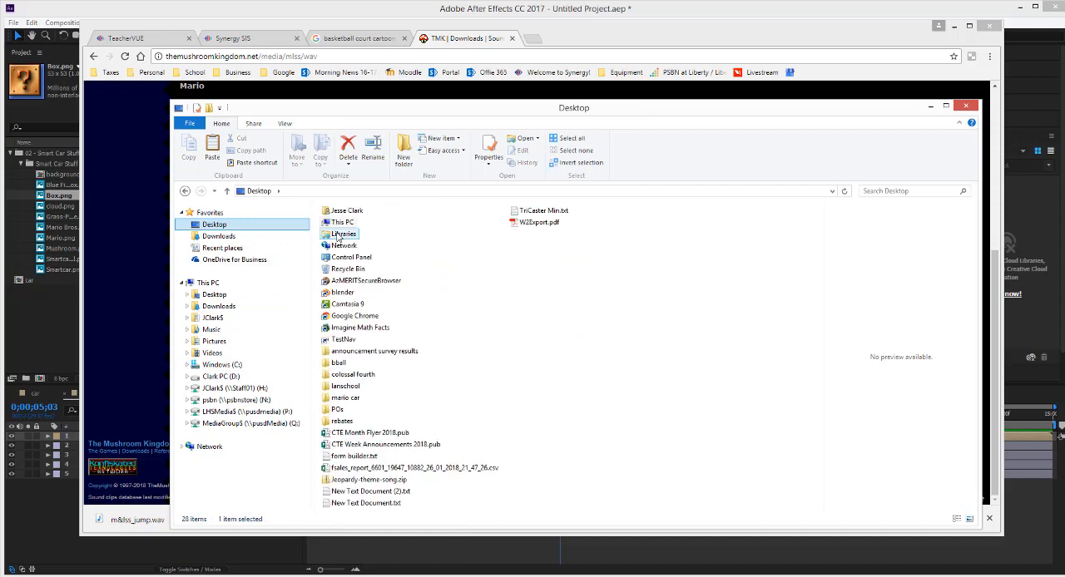
pyautogui.moveTo(337, 408)
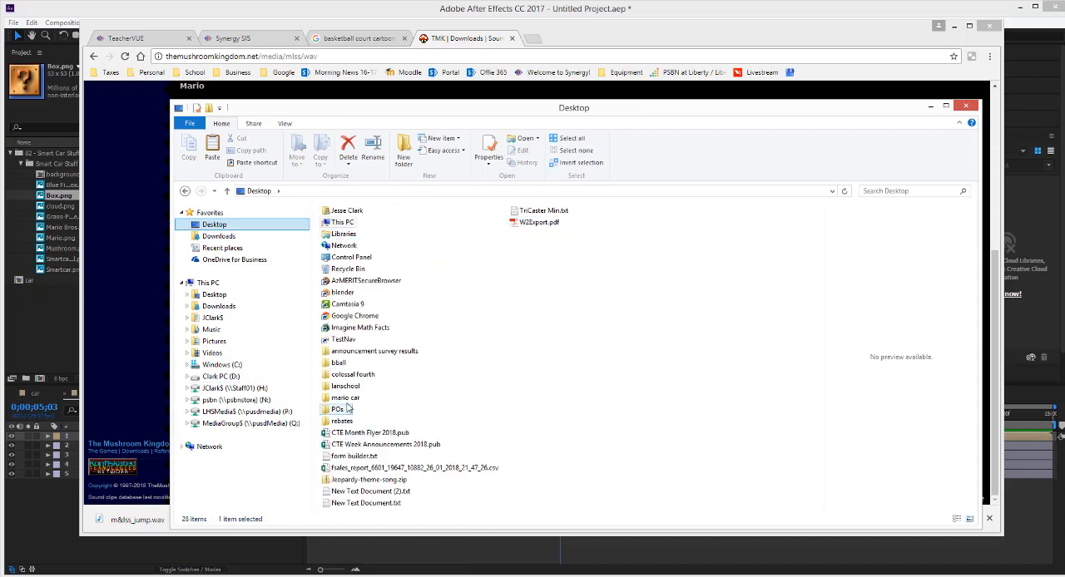
# Open the mario car folder from the Desktop.
pyautogui.doubleClick(345, 398)
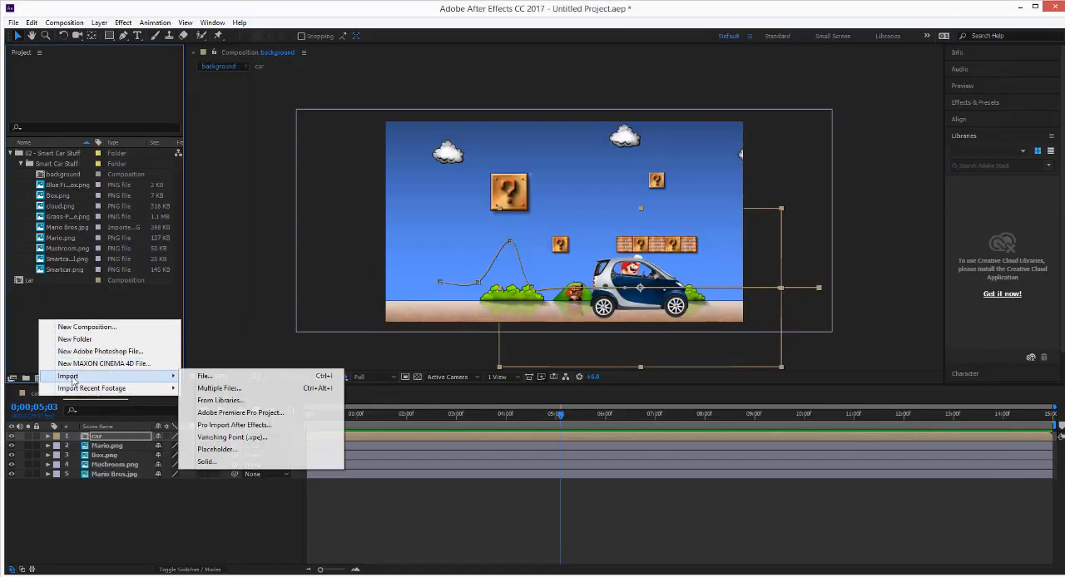
# Import m&lls_jump.wav and slide its audio layer to start near two seconds.
pyautogui.click(204, 376)
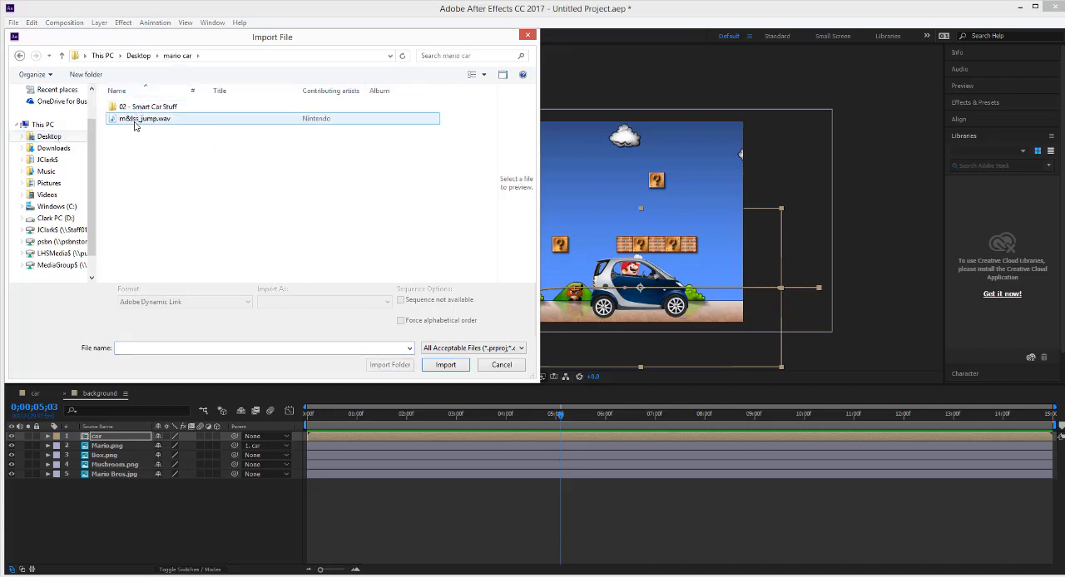
pyautogui.click(445, 365)
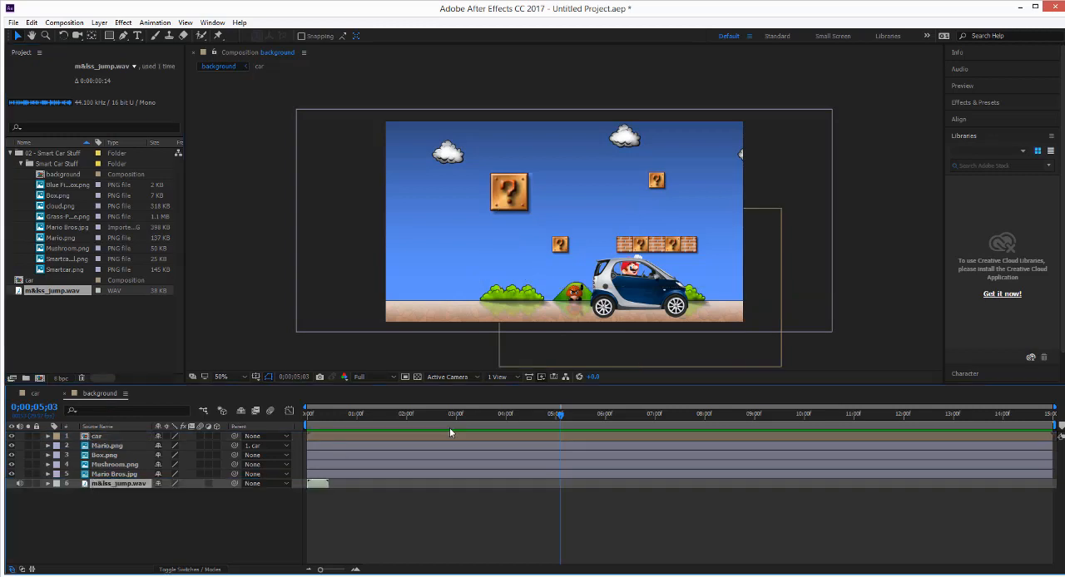
pyautogui.moveTo(316, 483); pyautogui.dragTo(549, 483)
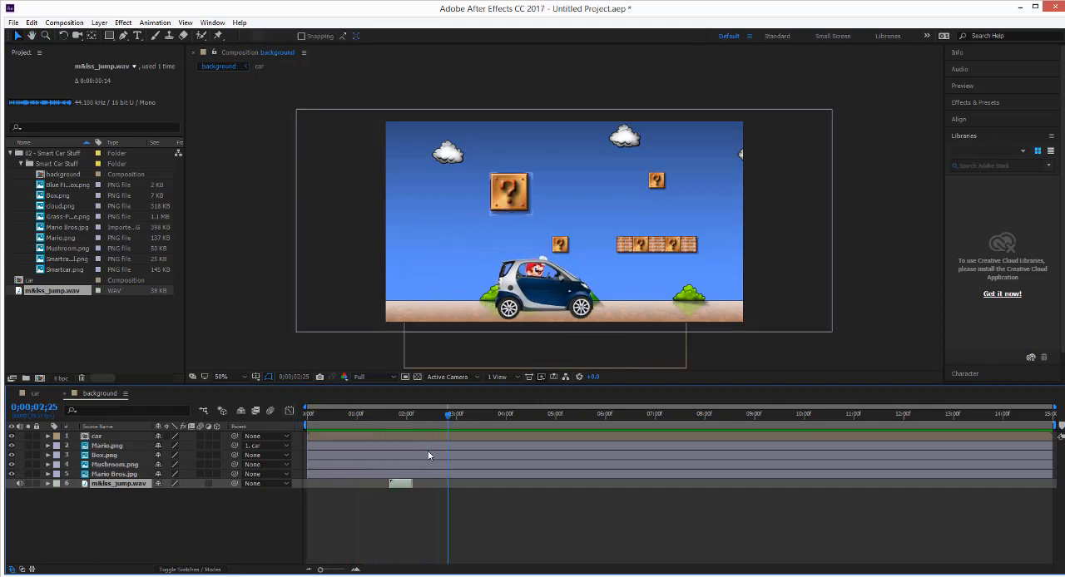
pyautogui.click(403, 413)
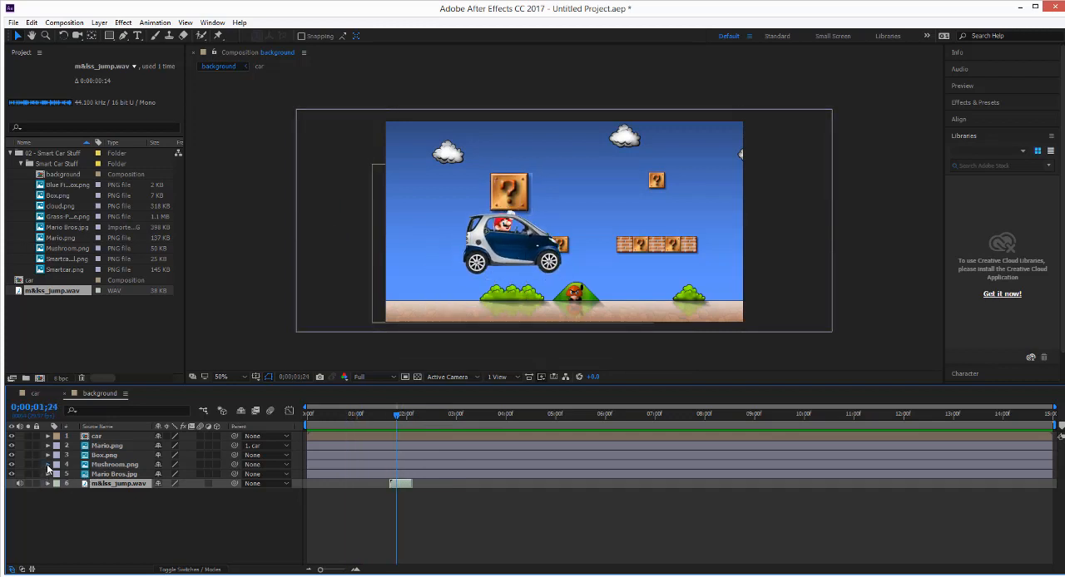
# Keyframe Mushroom.png's Position rising above the question block, then arcing below the ground.
pyautogui.click(47, 464)
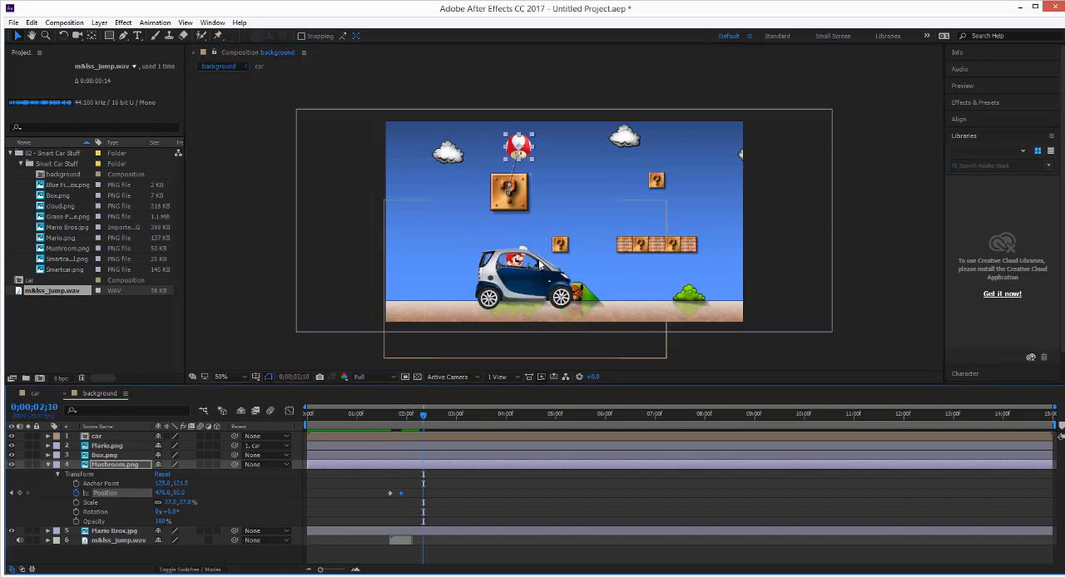
pyautogui.moveTo(518, 147); pyautogui.dragTo(555, 172)
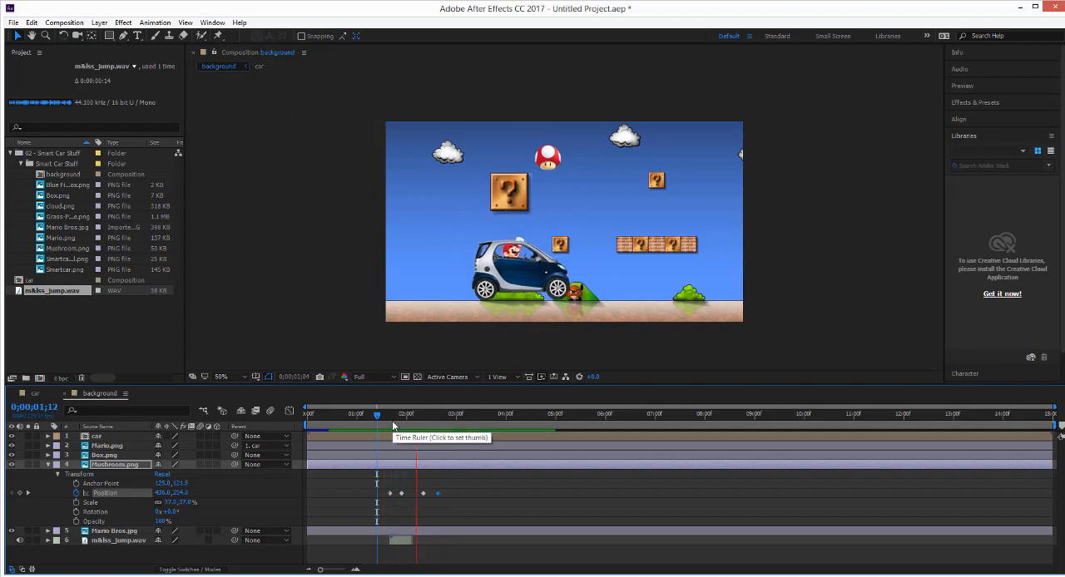
pyautogui.click(407, 413)
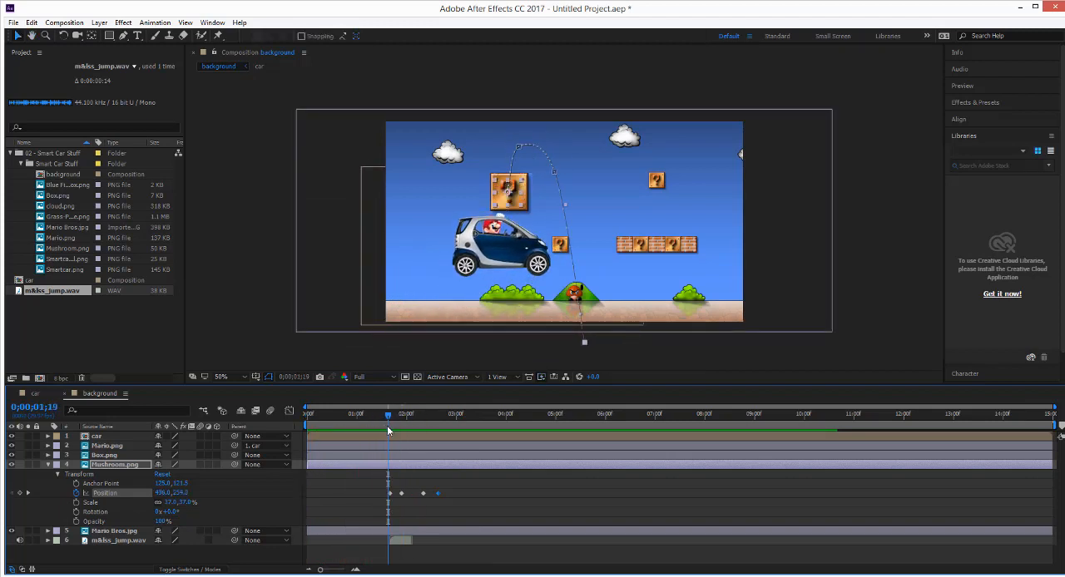
pyautogui.moveTo(388, 413); pyautogui.dragTo(441, 414)
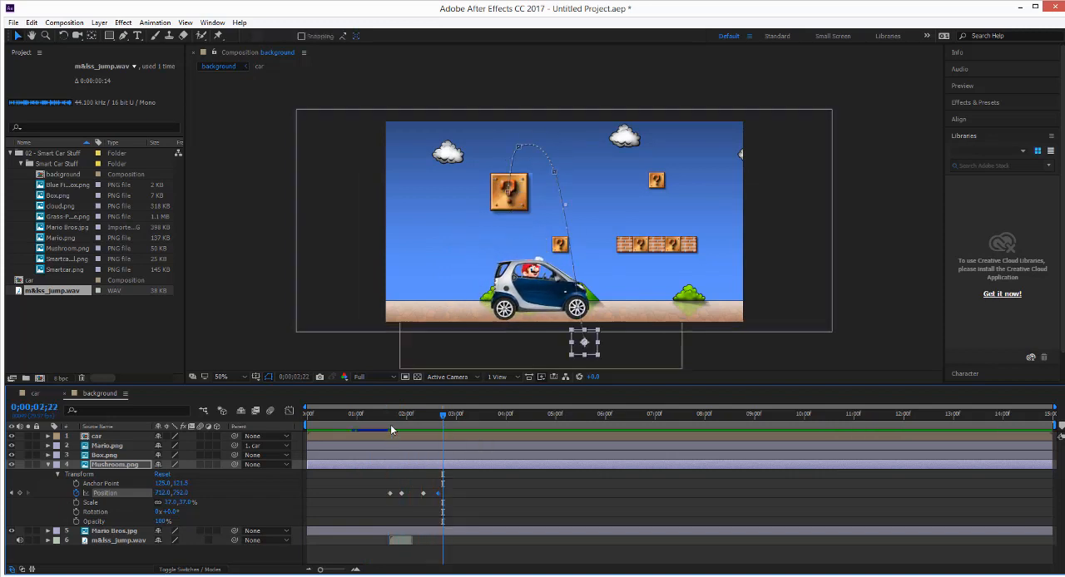
pyautogui.moveTo(393, 430)
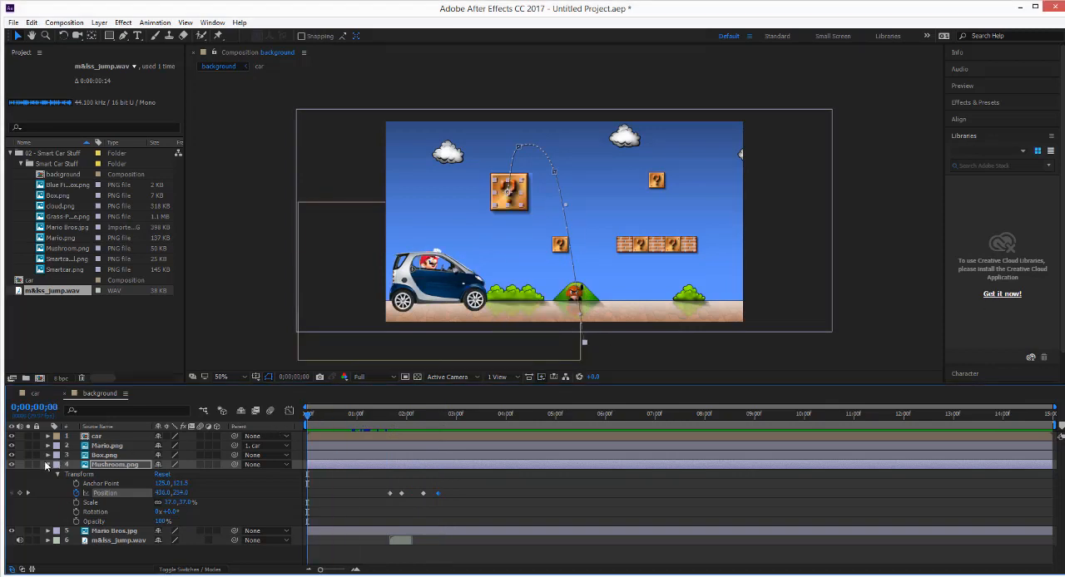
# Collapse the mushroom layer and drop cloud.png from the Project panel into the composition.
pyautogui.click(47, 464)
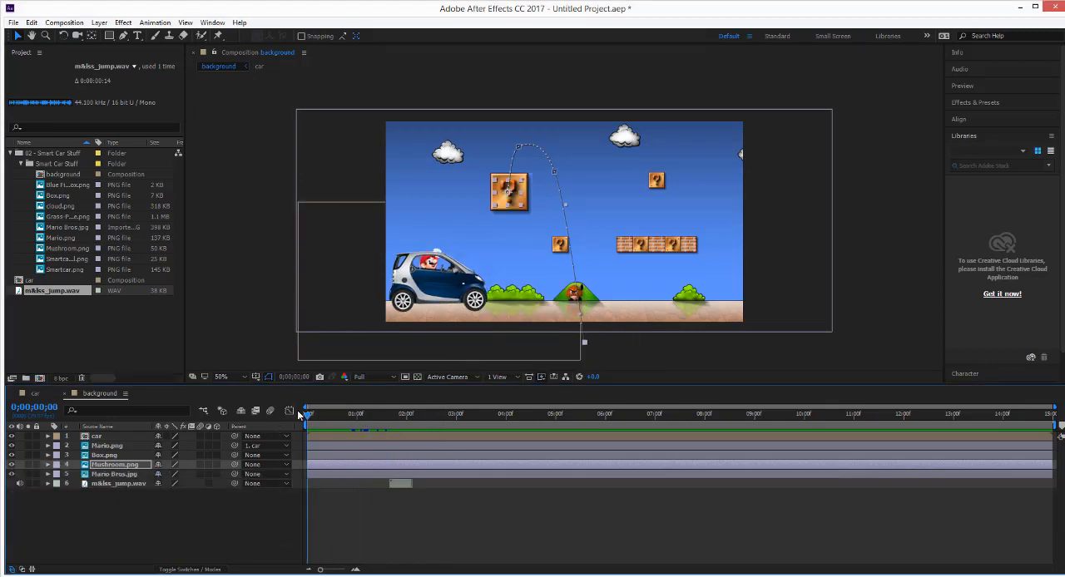
pyautogui.click(60, 205)
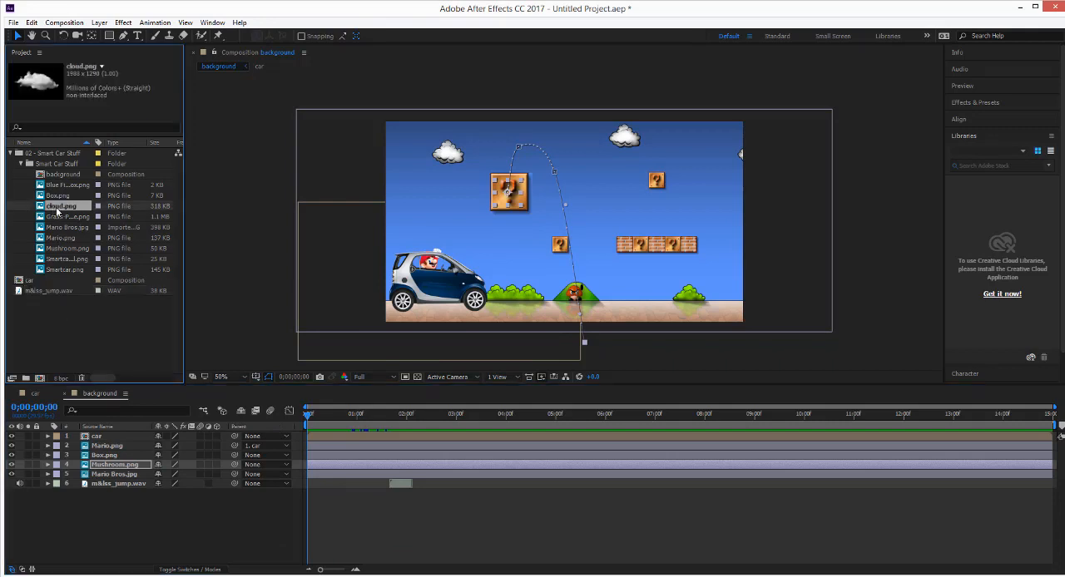
pyautogui.moveTo(60, 211)
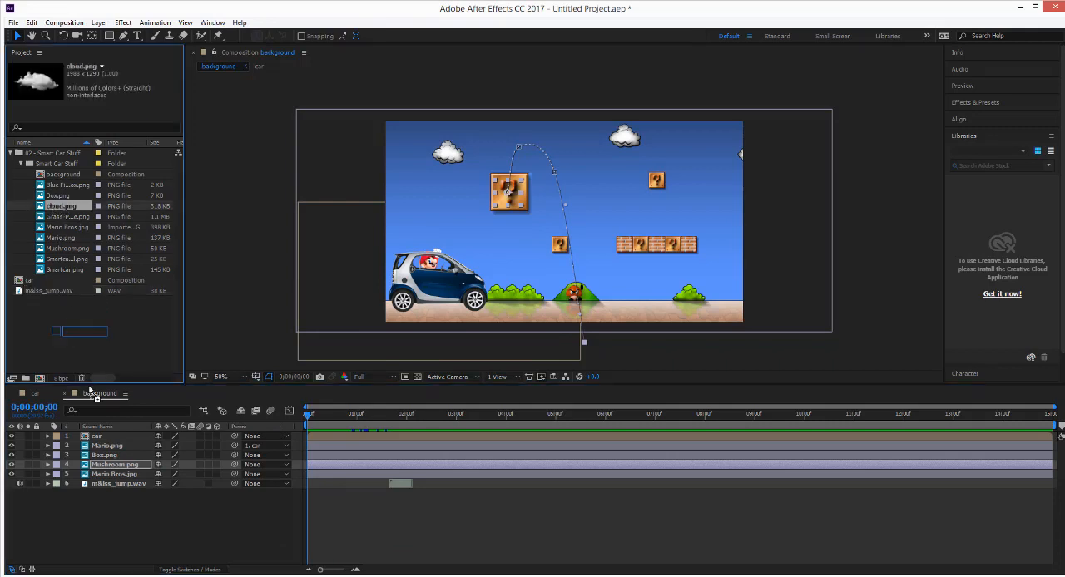
pyautogui.click(96, 436)
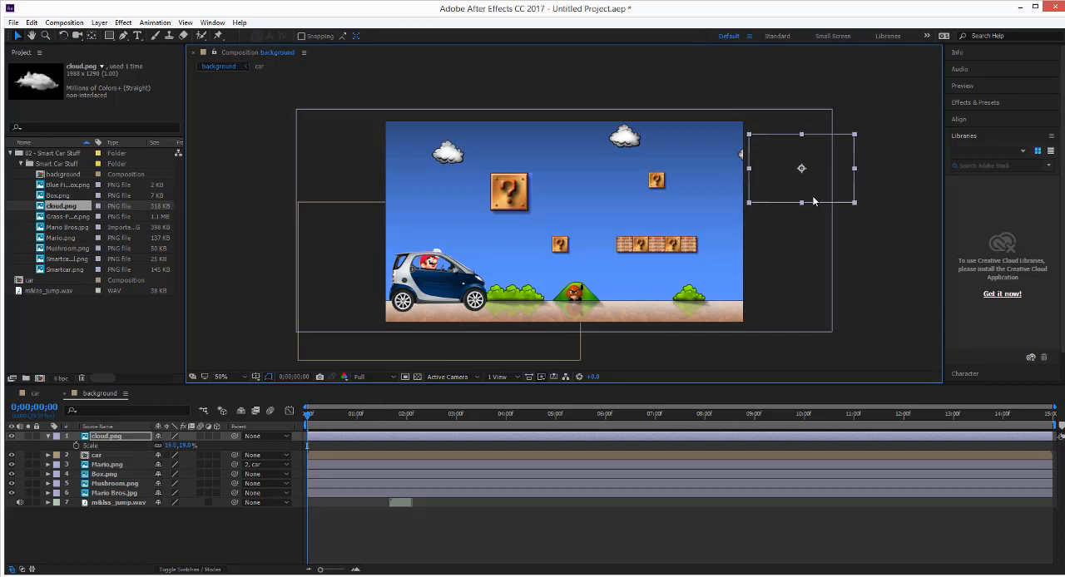
pyautogui.moveTo(788, 200)
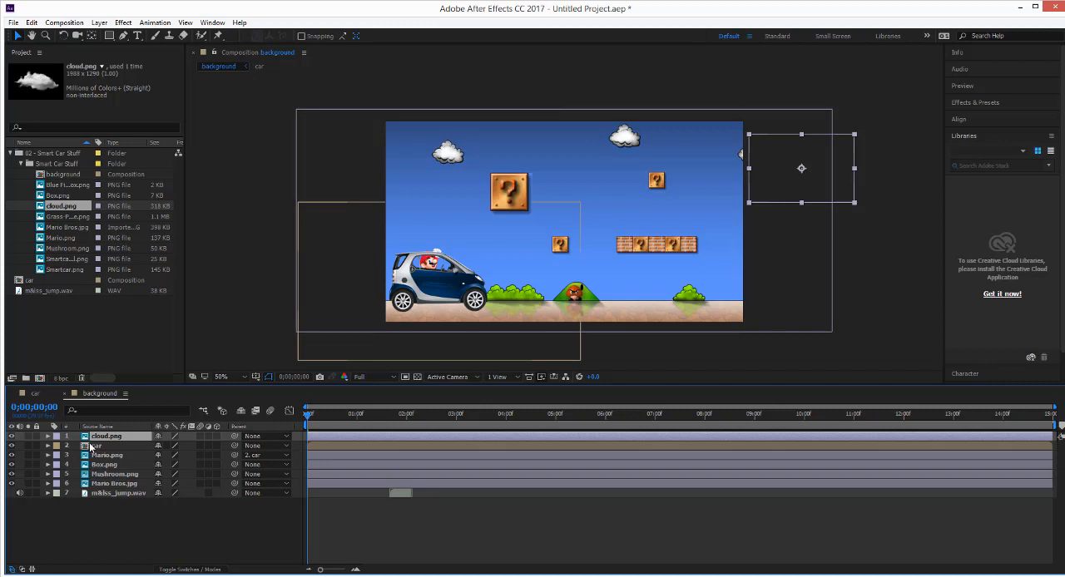
# Expand cloud.png's Transform and preview its Position drift from start to end.
pyautogui.click(47, 436)
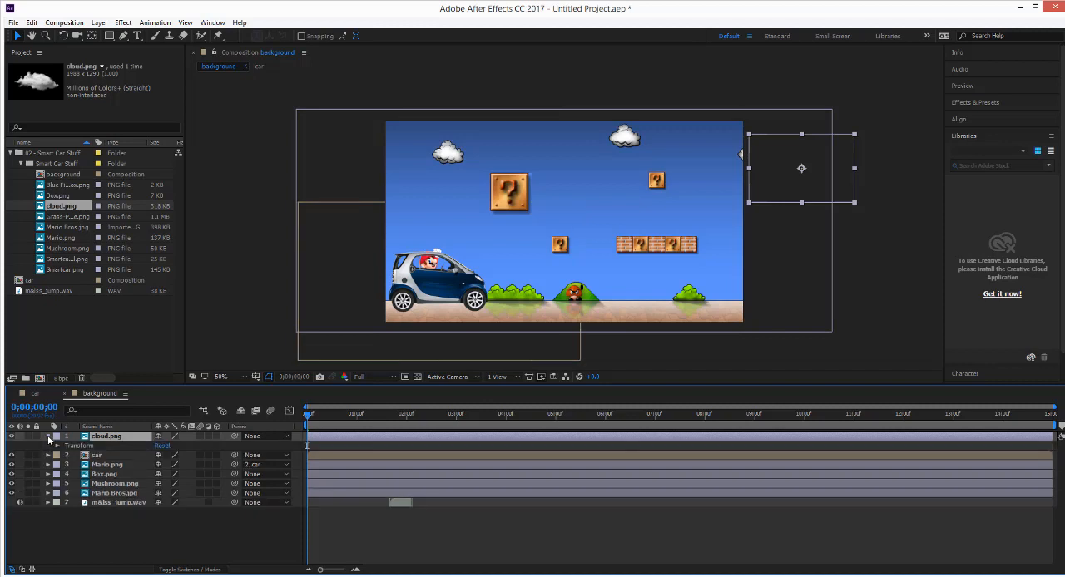
pyautogui.click(48, 436)
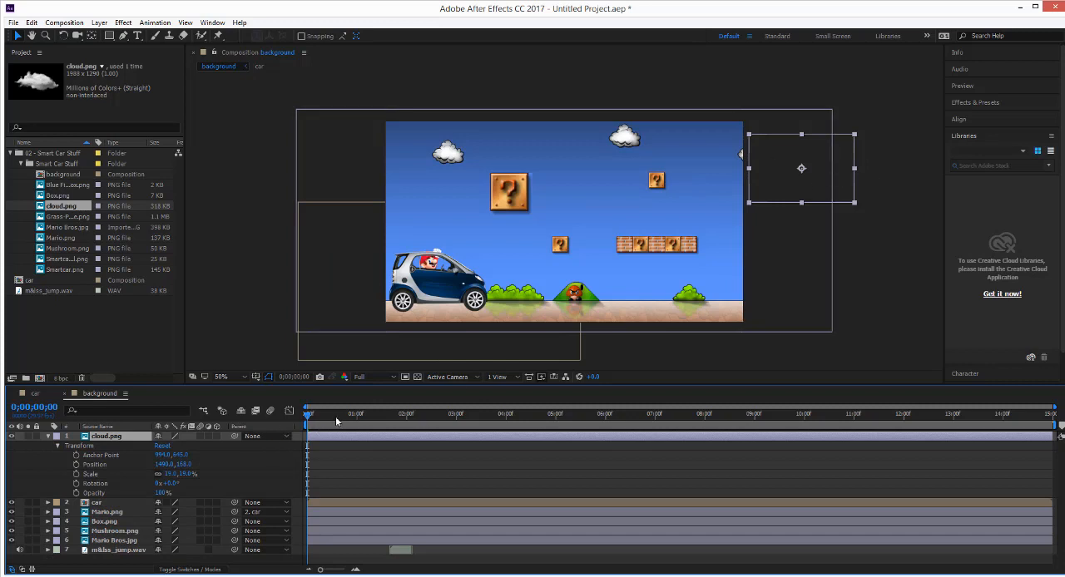
pyautogui.moveTo(312, 420)
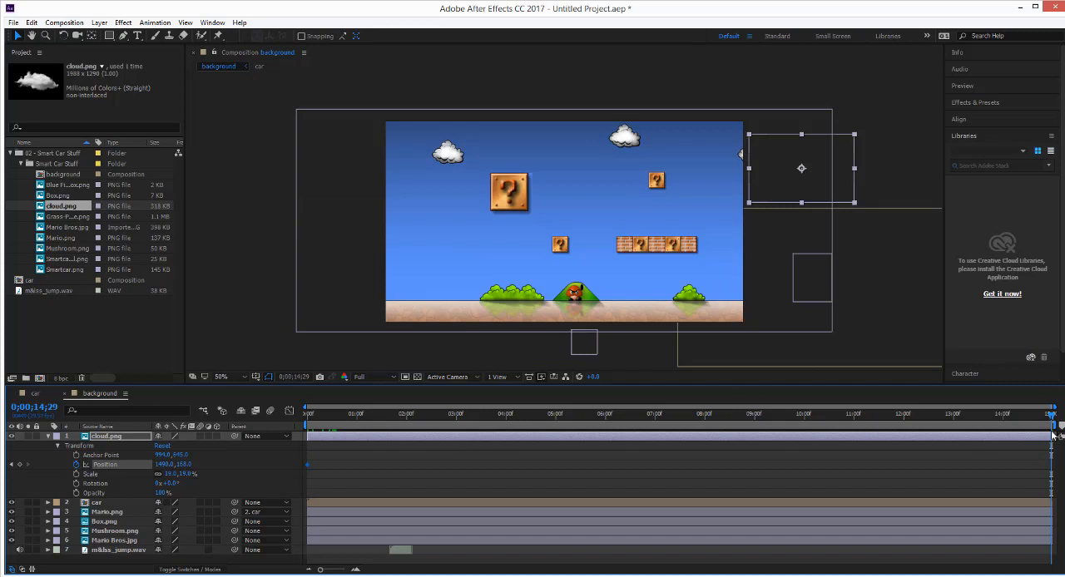
pyautogui.moveTo(1051, 420)
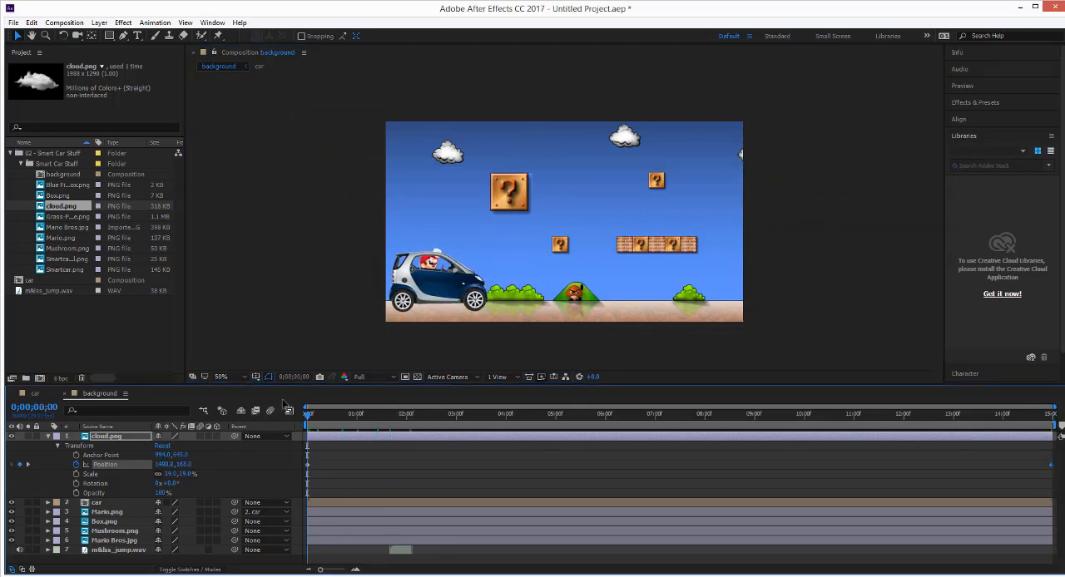
pyautogui.moveTo(307, 414); pyautogui.dragTo(403, 414)
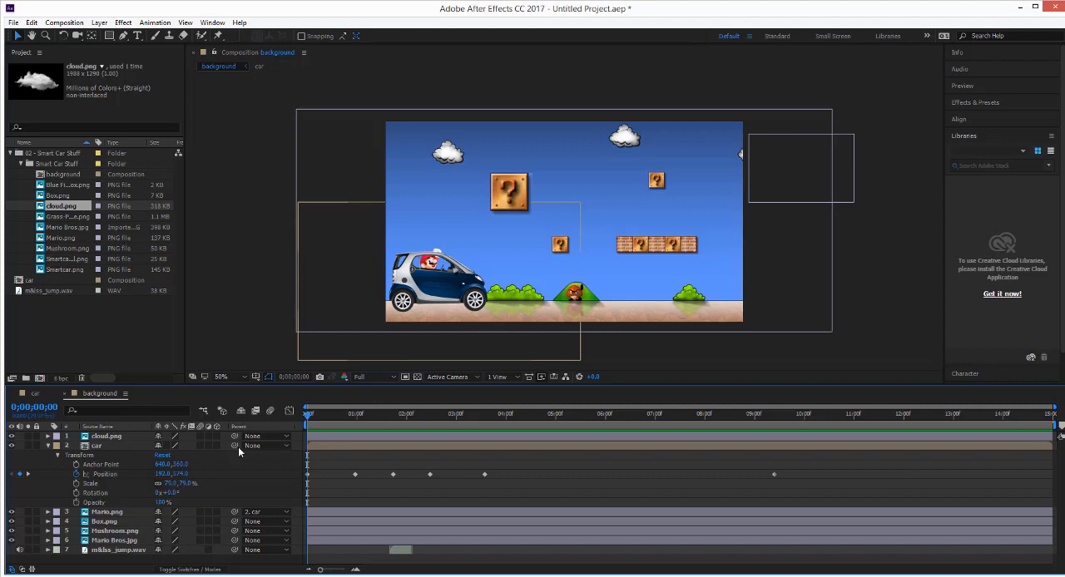
pyautogui.click(48, 446)
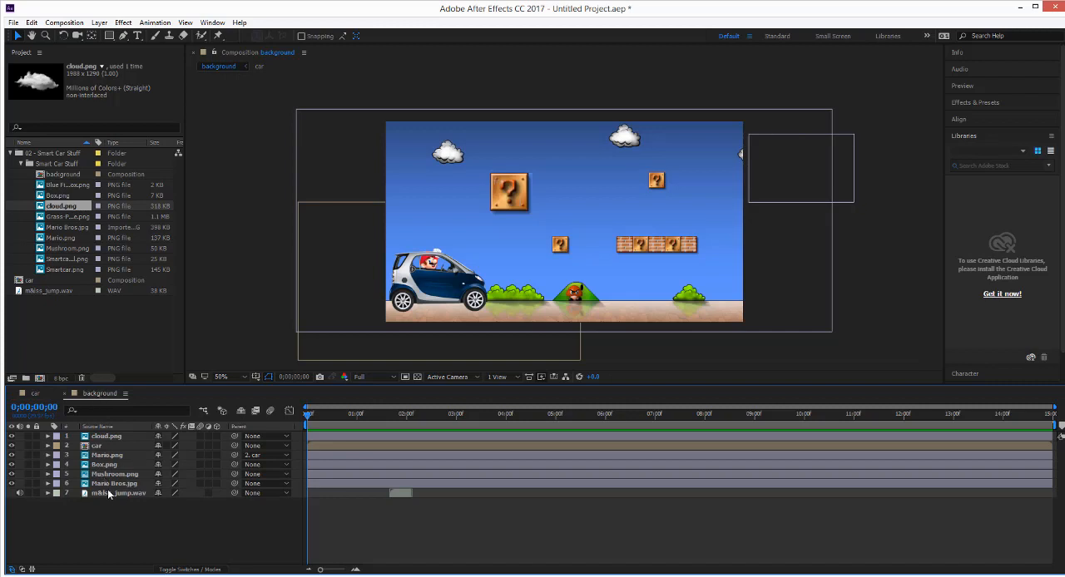
pyautogui.moveTo(166, 500)
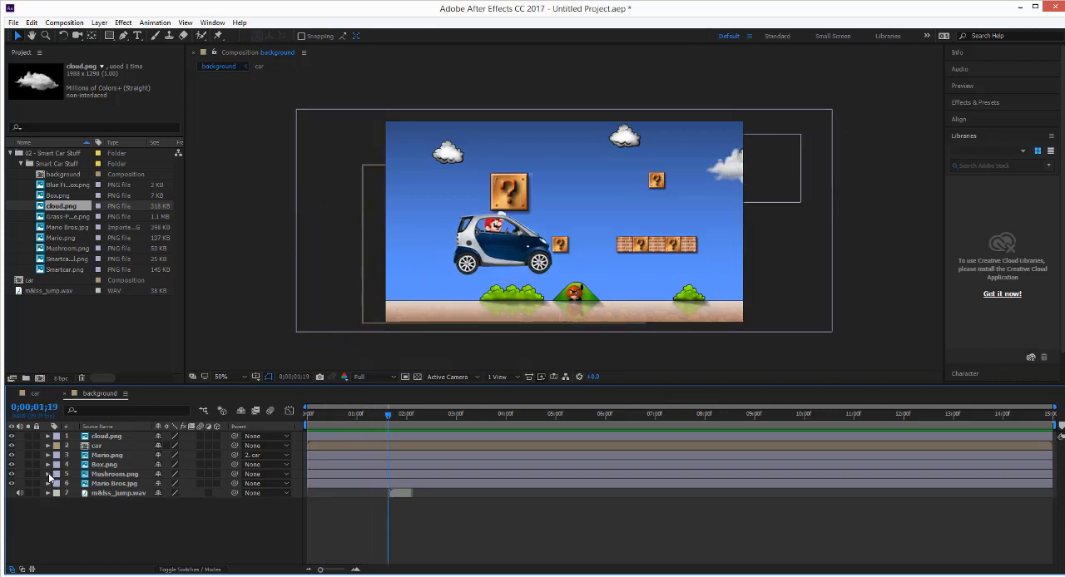
pyautogui.click(47, 455)
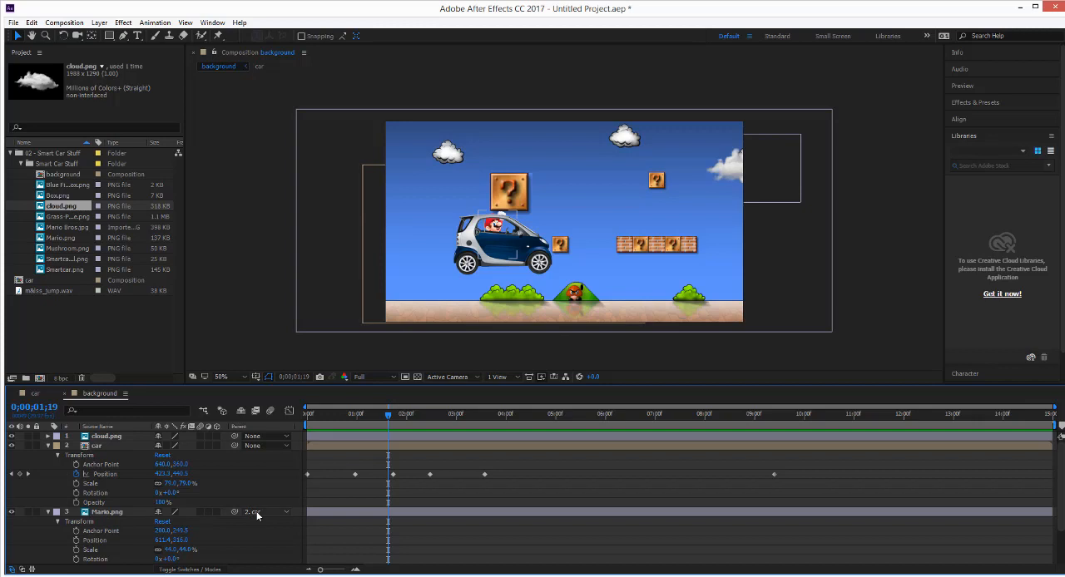
pyautogui.moveTo(259, 516)
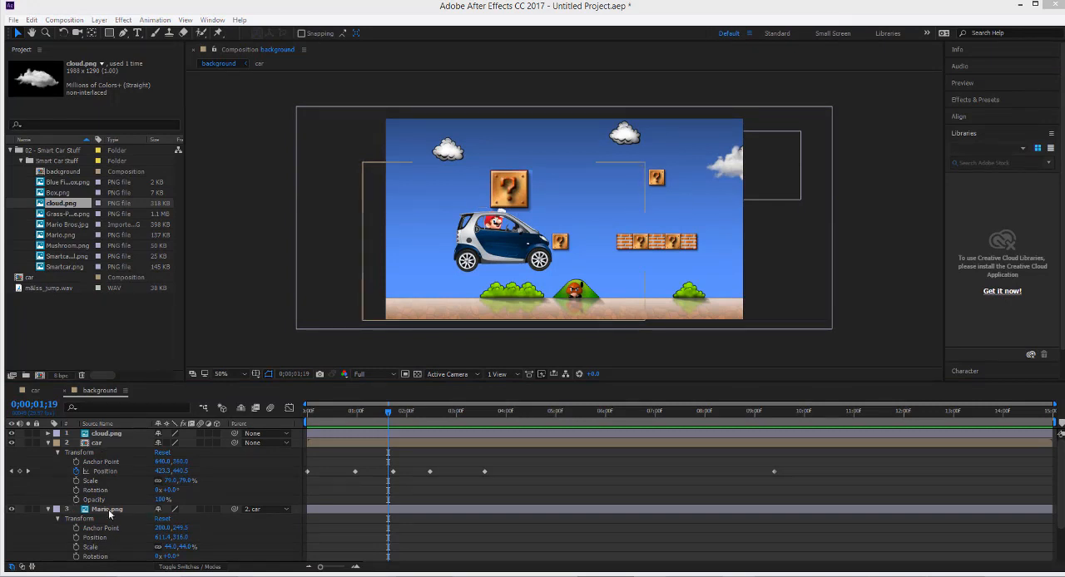
pyautogui.moveTo(106, 460)
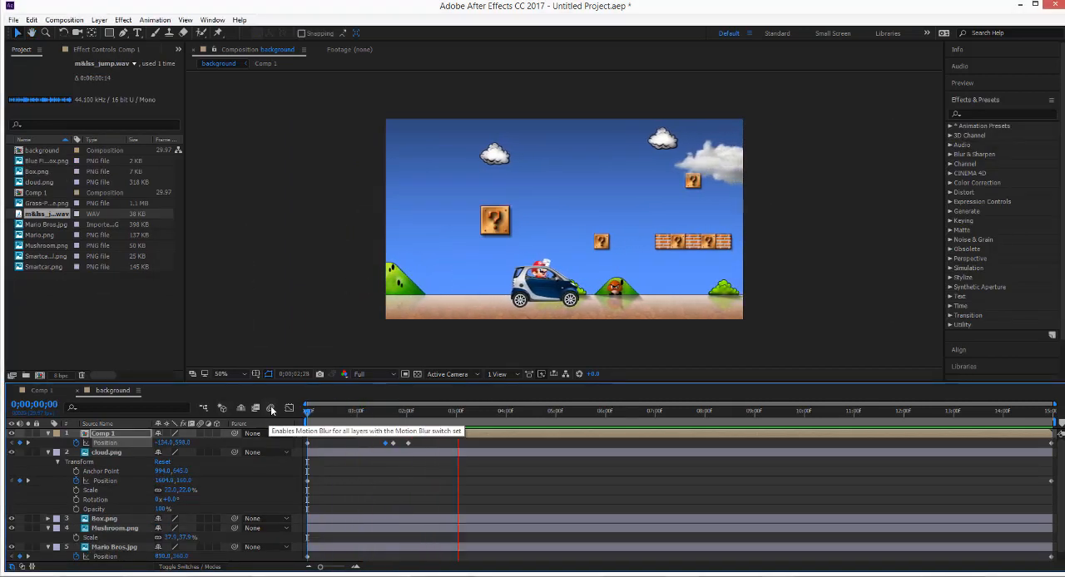
# Enable composition motion blur, then use Composition > Add to Adobe Media Encoder Queue.
pyautogui.click(661, 410)
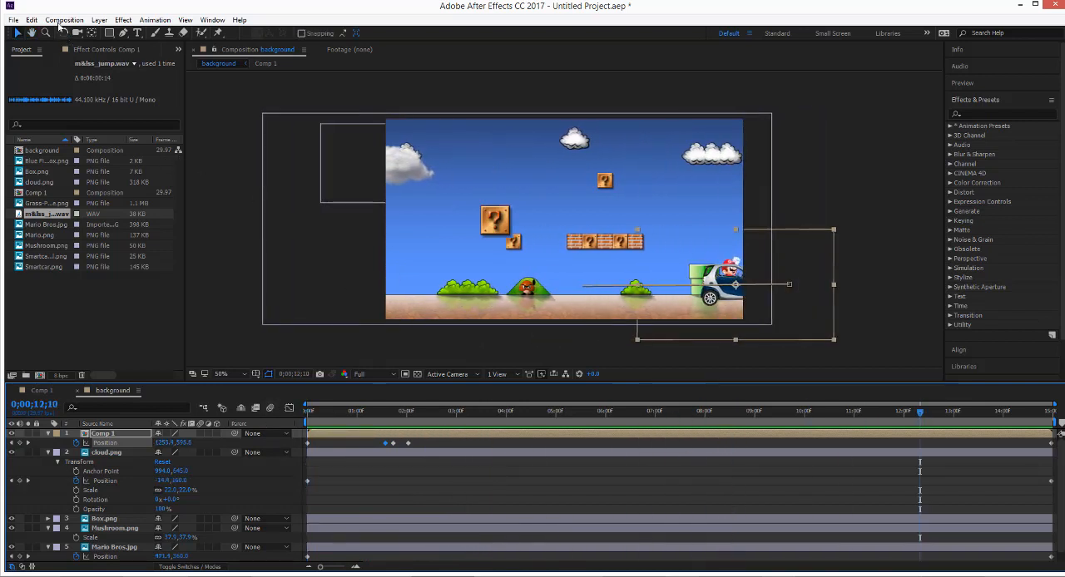
pyautogui.click(64, 19)
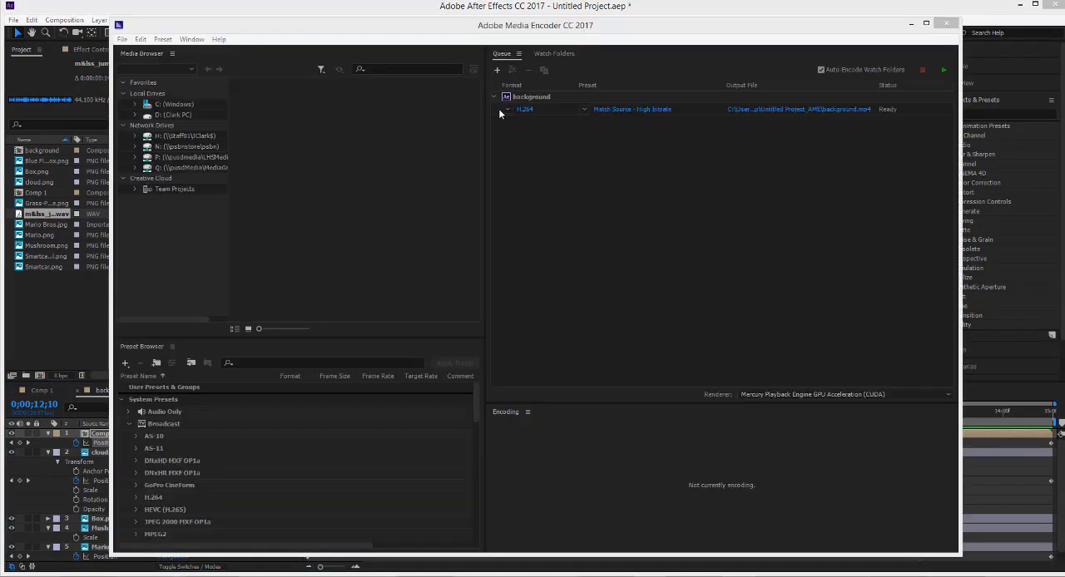
# Save the H.264 export as background.mp4 on the Desktop and start the queue.
pyautogui.click(524, 109)
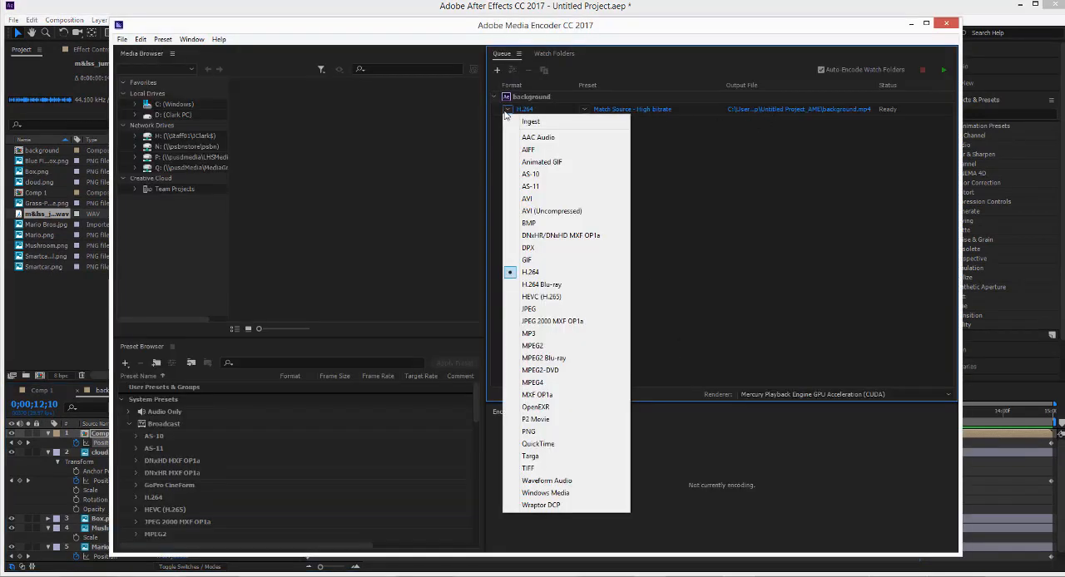
pyautogui.click(798, 109)
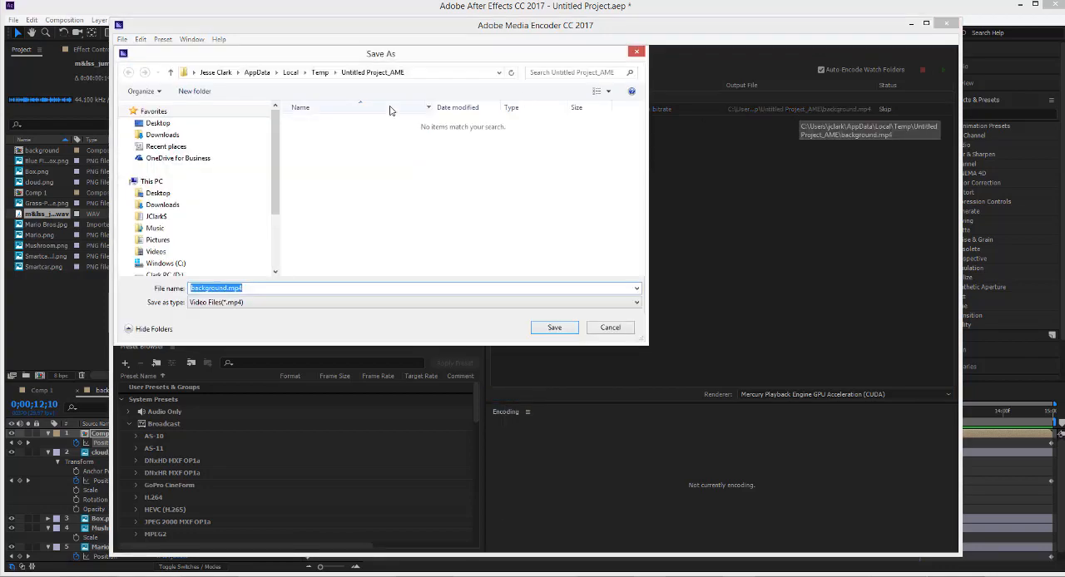
pyautogui.click(157, 124)
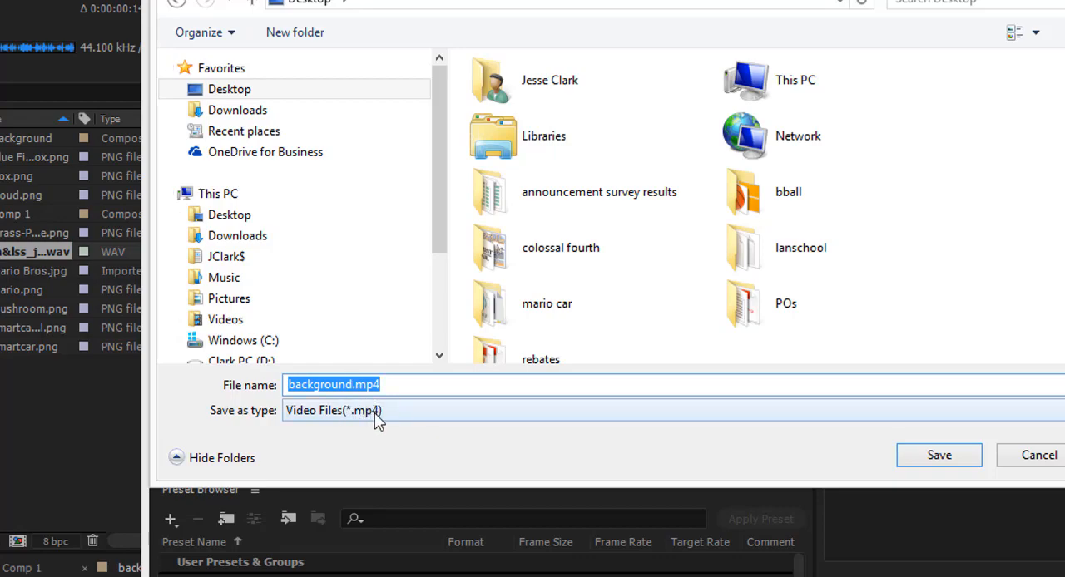
pyautogui.click(938, 455)
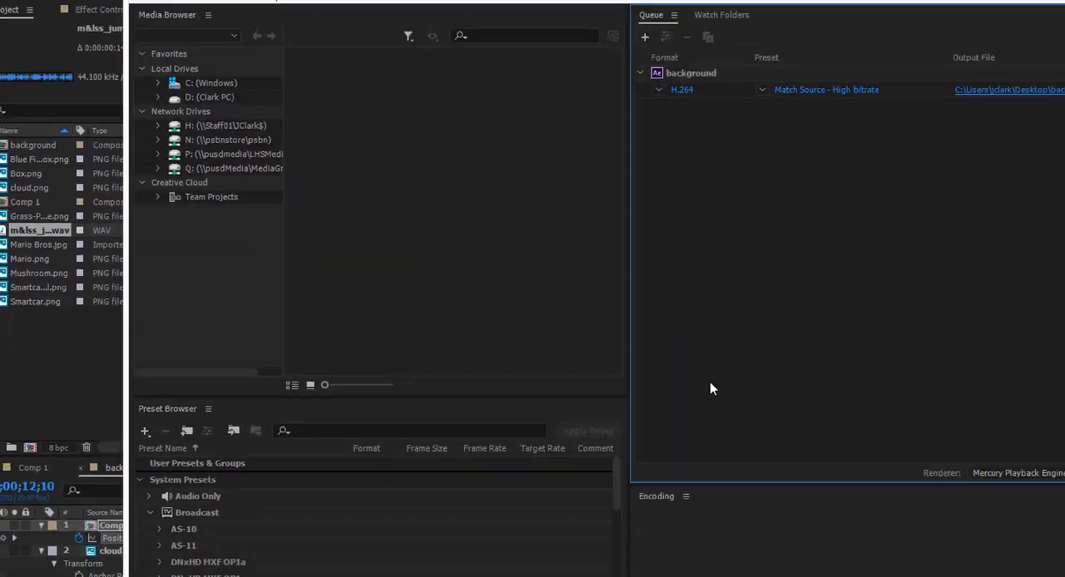
pyautogui.click(943, 70)
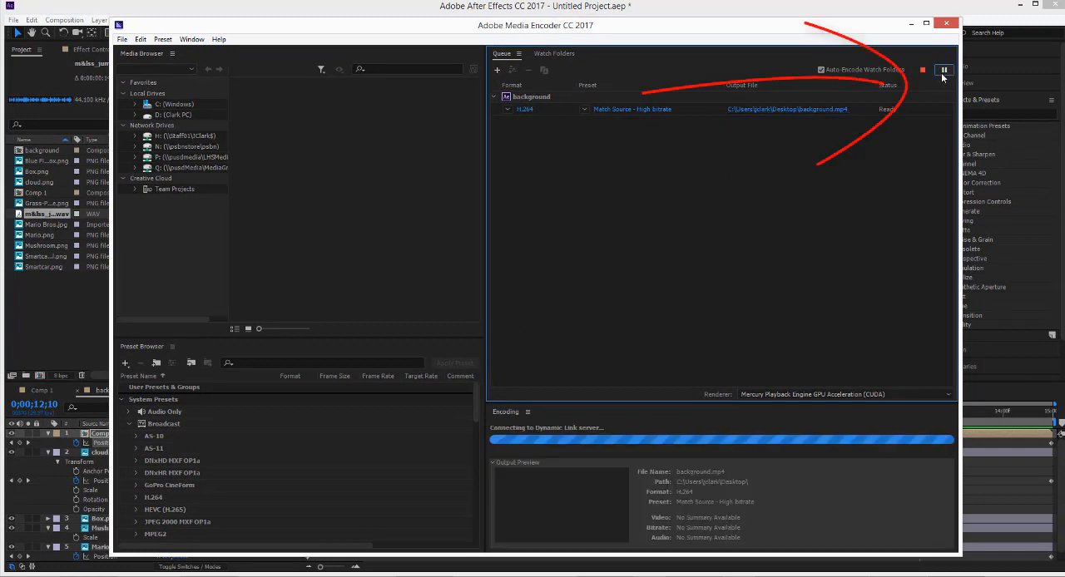